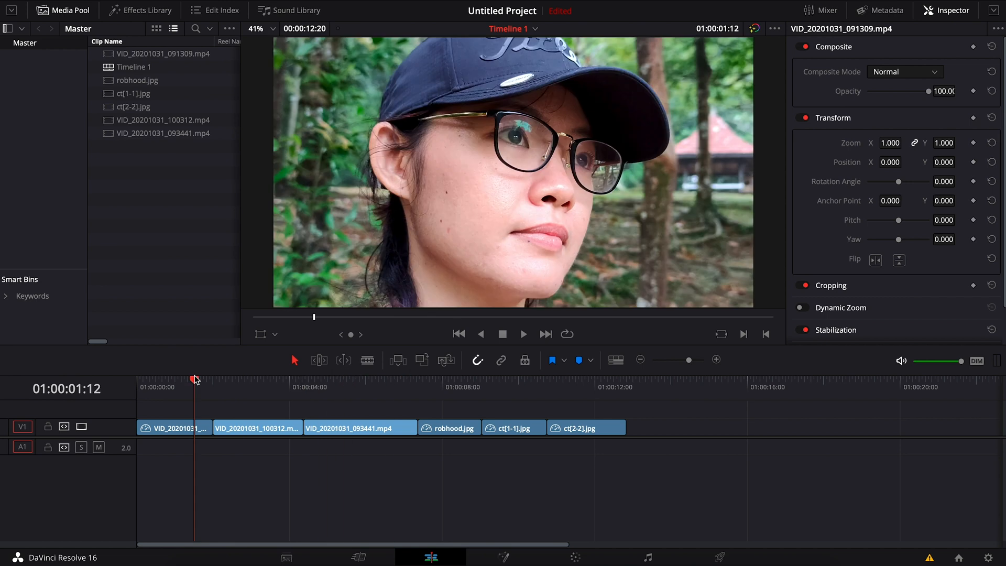
Scrub the first portrait clip and step through the runner-tying-shoe clip to review frames
left_click_drag(195, 378, 184, 378)
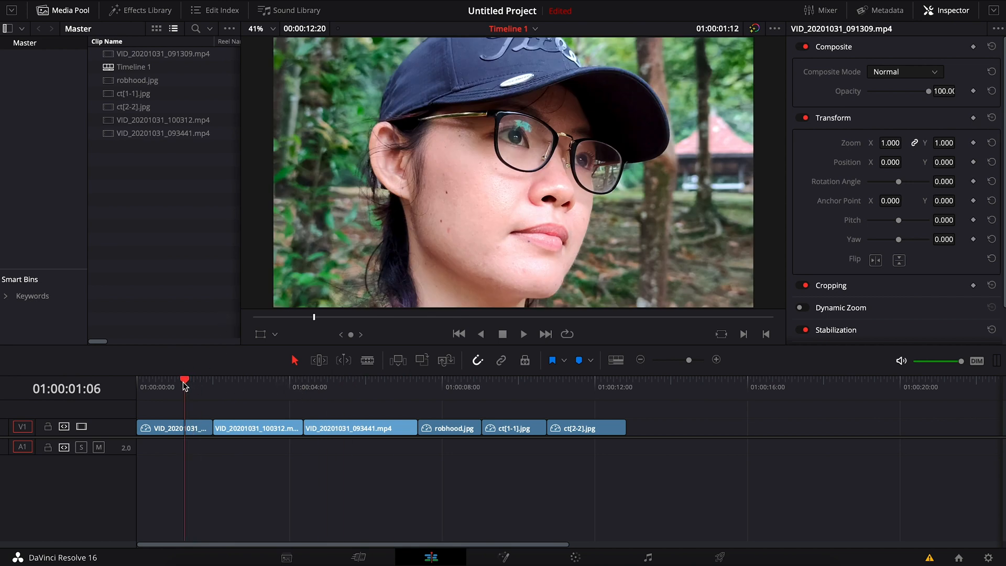
left_click(303, 378)
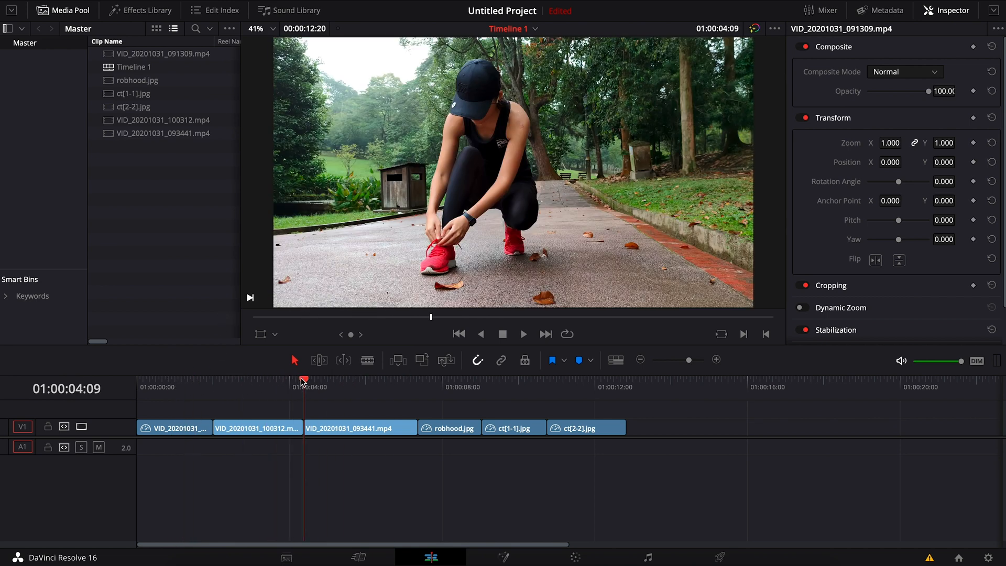
left_click(390, 379)
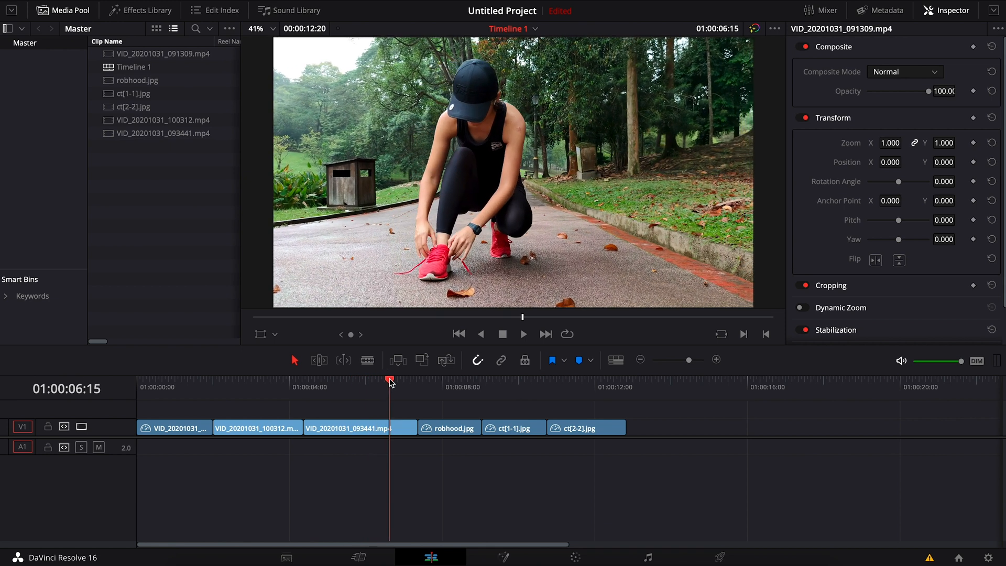
left_click(574, 556)
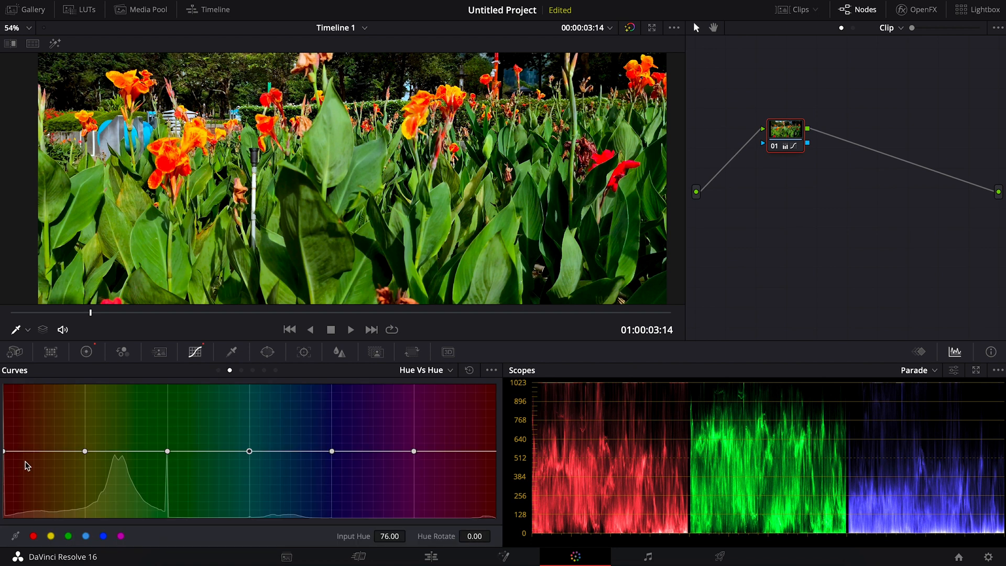
left_click(339, 352)
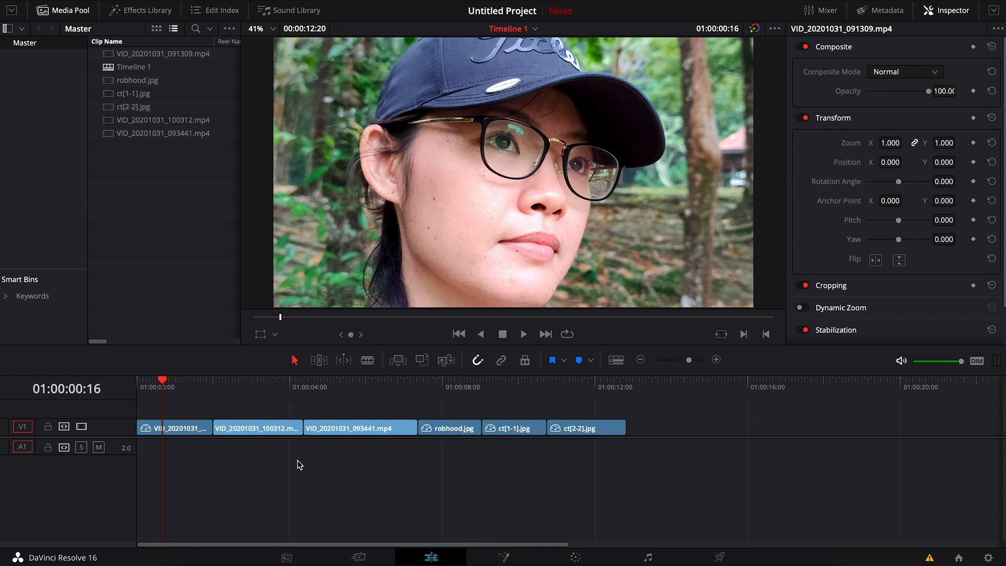
mouse_move(272, 468)
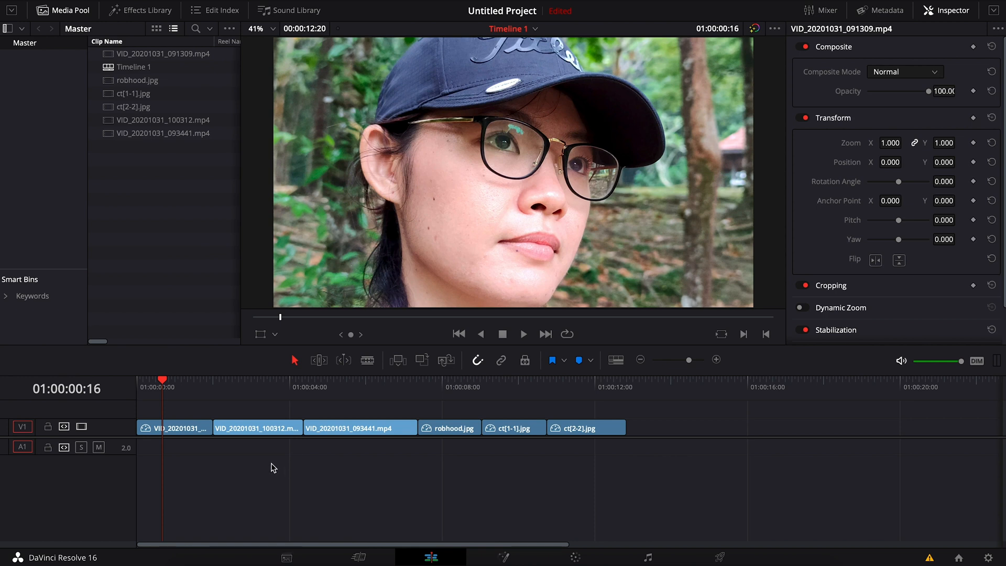
mouse_move(249, 439)
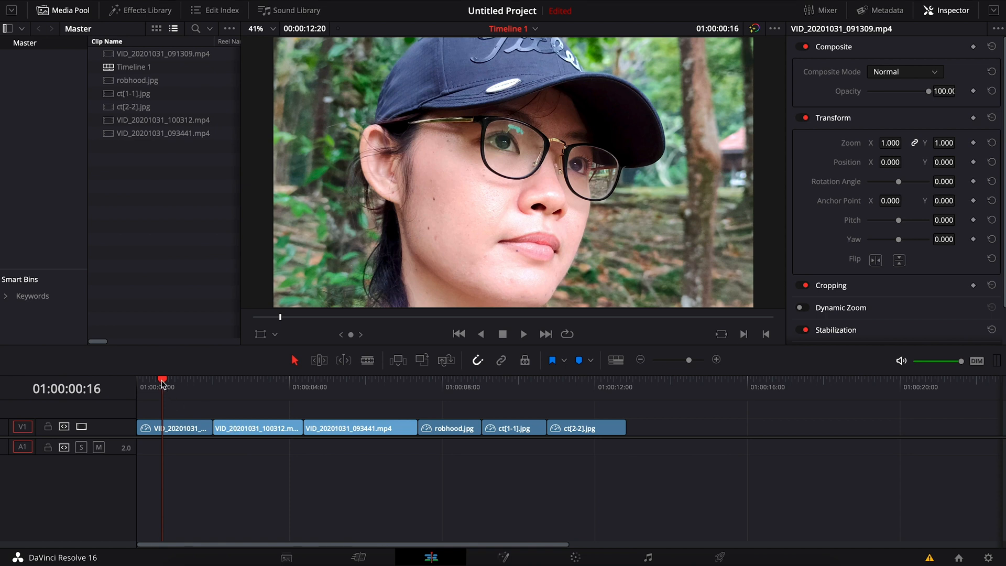
Review the opening frames of the portrait clip back and forth on the thumbnail strip
left_click(523, 333)
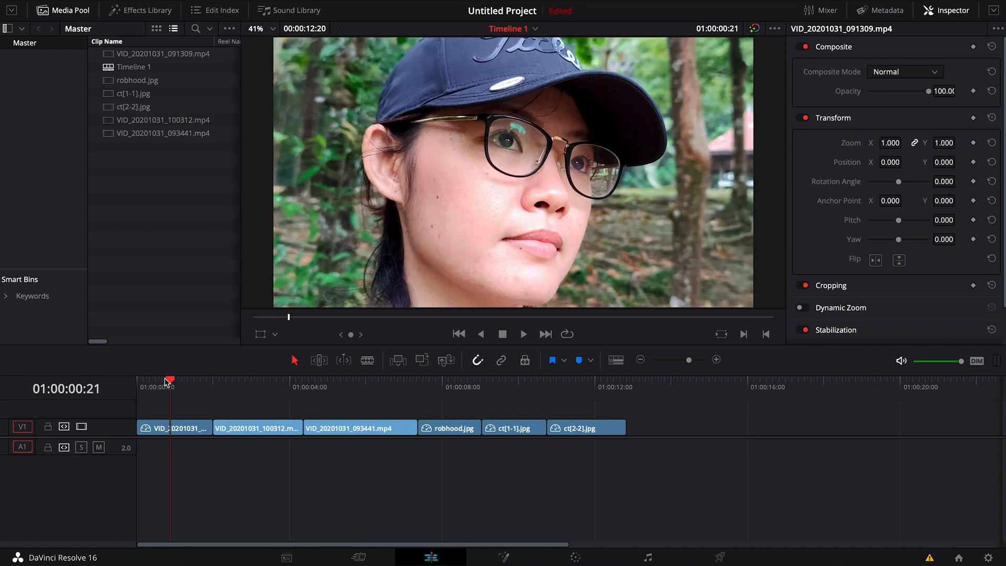
left_click_drag(167, 379, 178, 379)
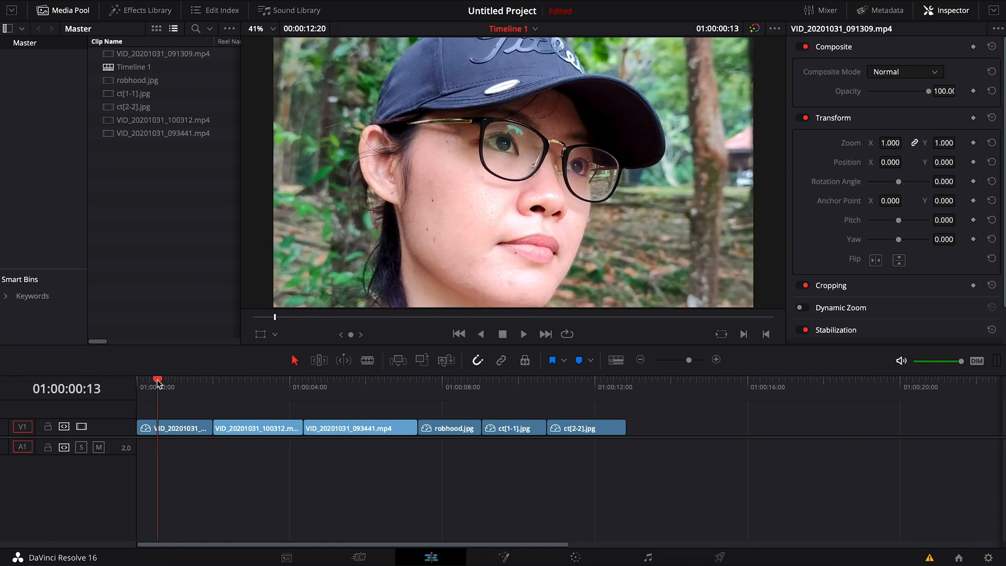
left_click_drag(159, 378, 171, 378)
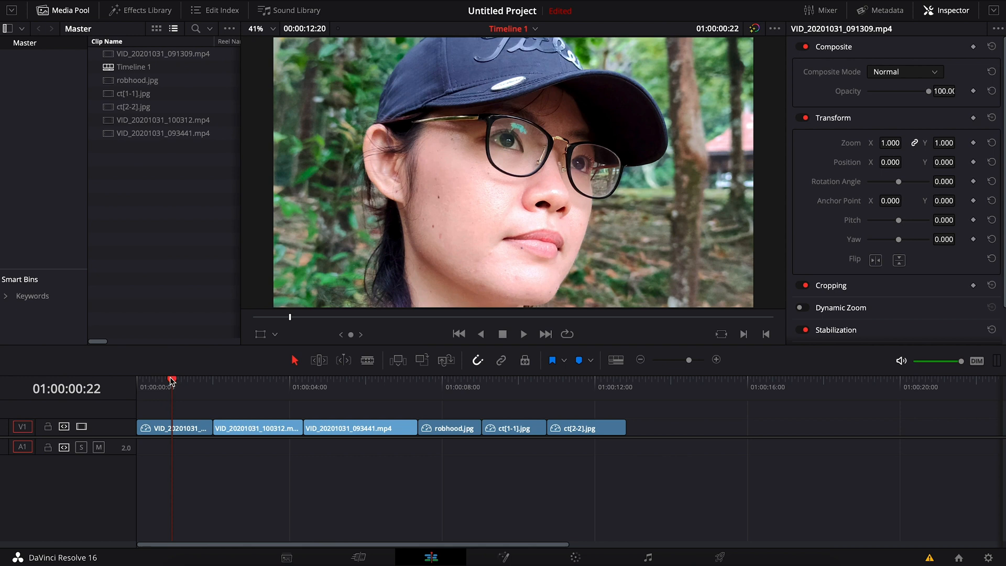
left_click_drag(172, 378, 190, 379)
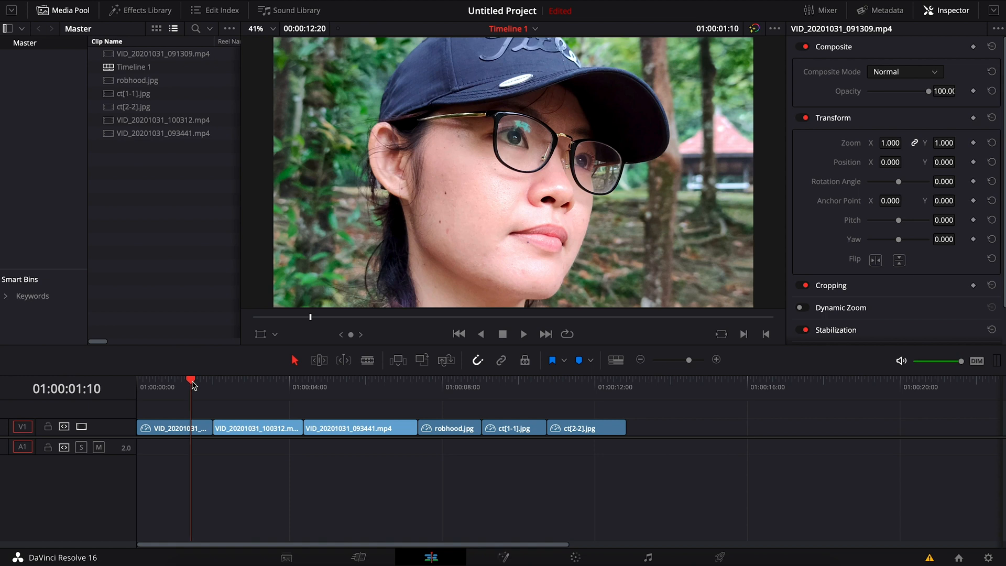
left_click_drag(192, 379, 163, 379)
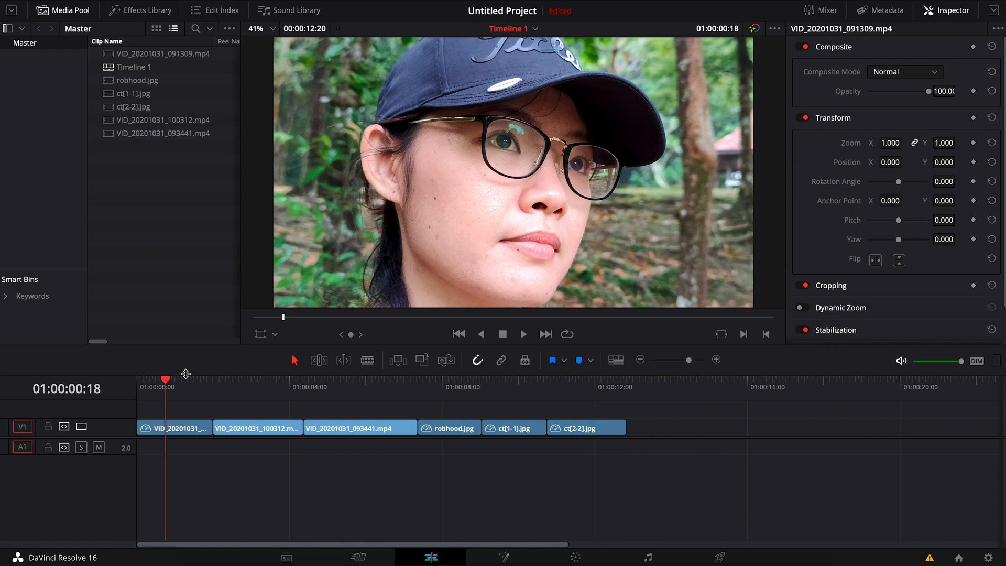
mouse_move(368, 419)
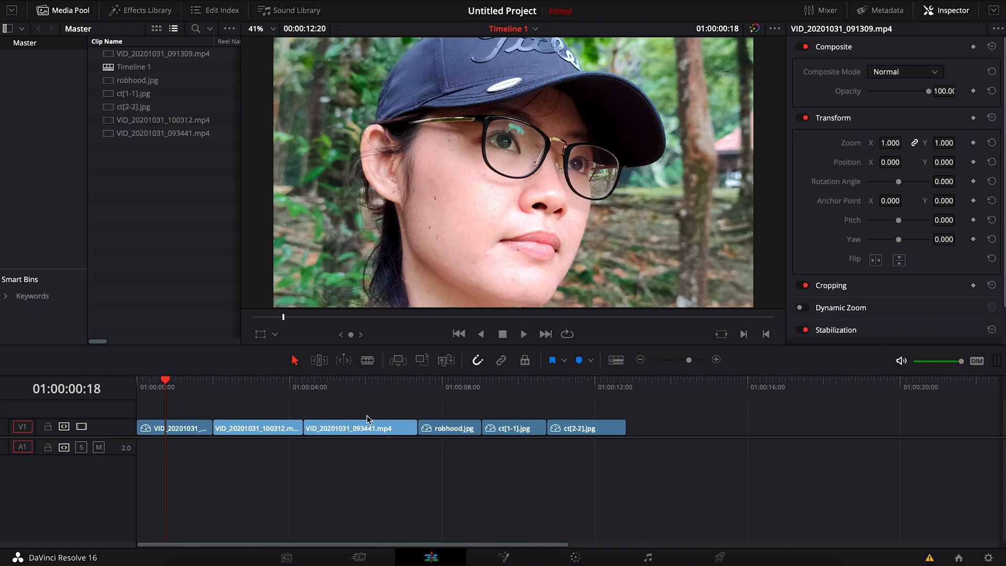
mouse_move(489, 317)
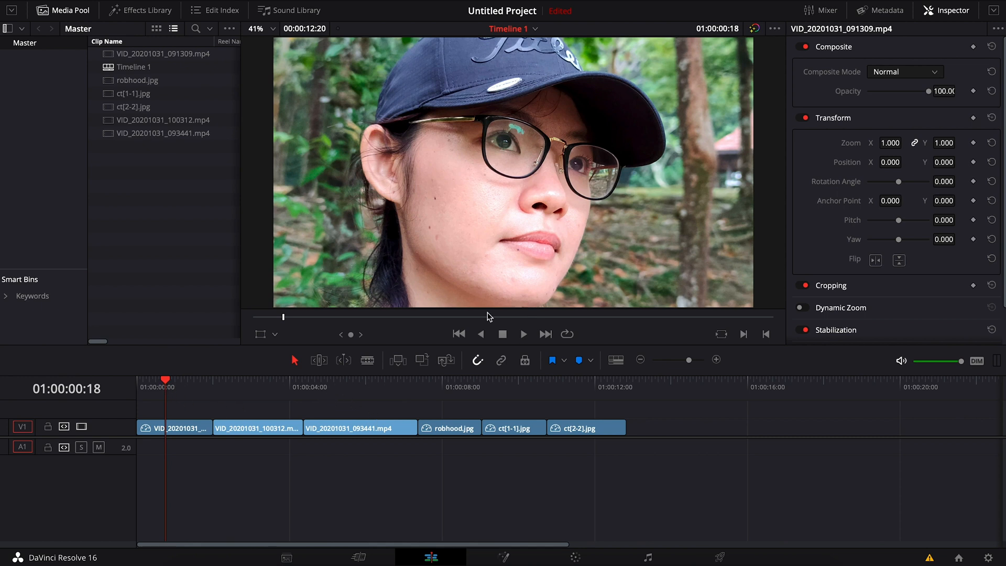
mouse_move(320, 513)
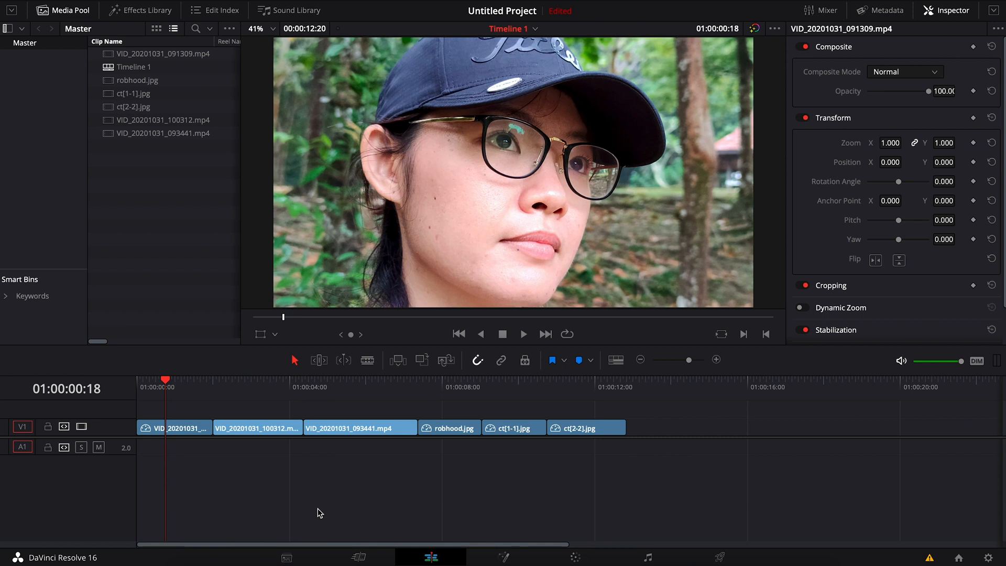
mouse_move(195, 388)
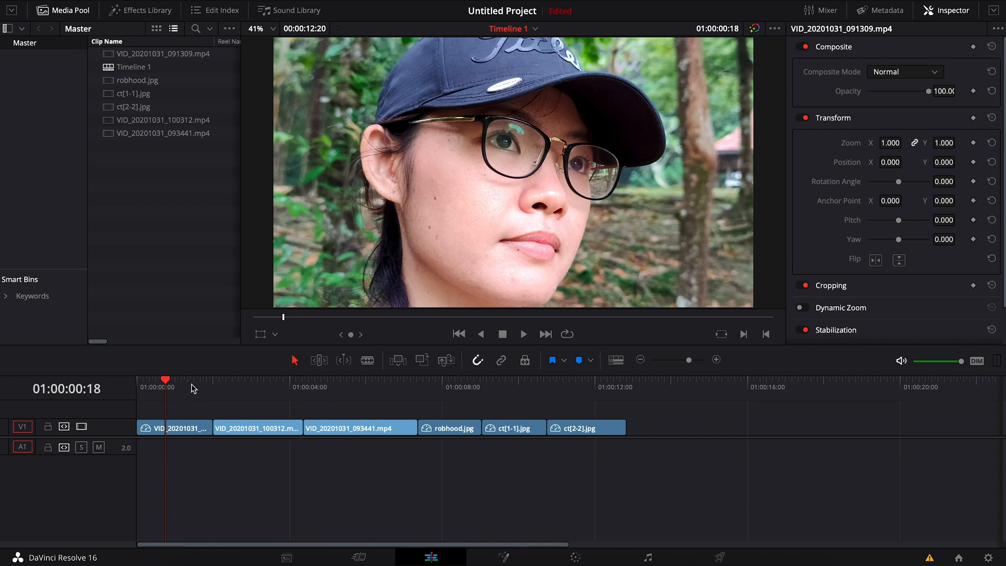
mouse_move(381, 475)
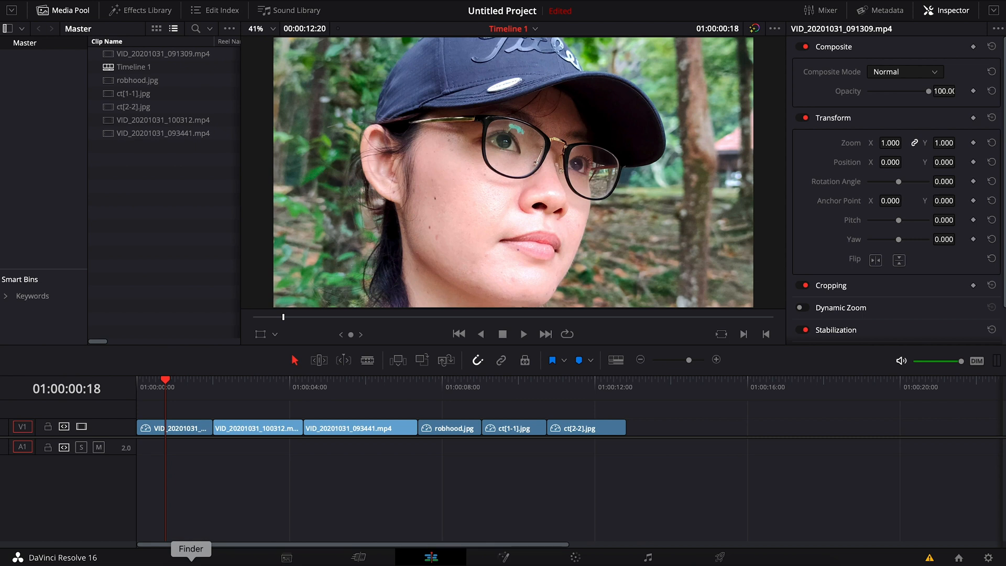
Preview the reference stills ct2.jpg and robhood.jpg and jump between the runner and robhood clips
left_click(191, 548)
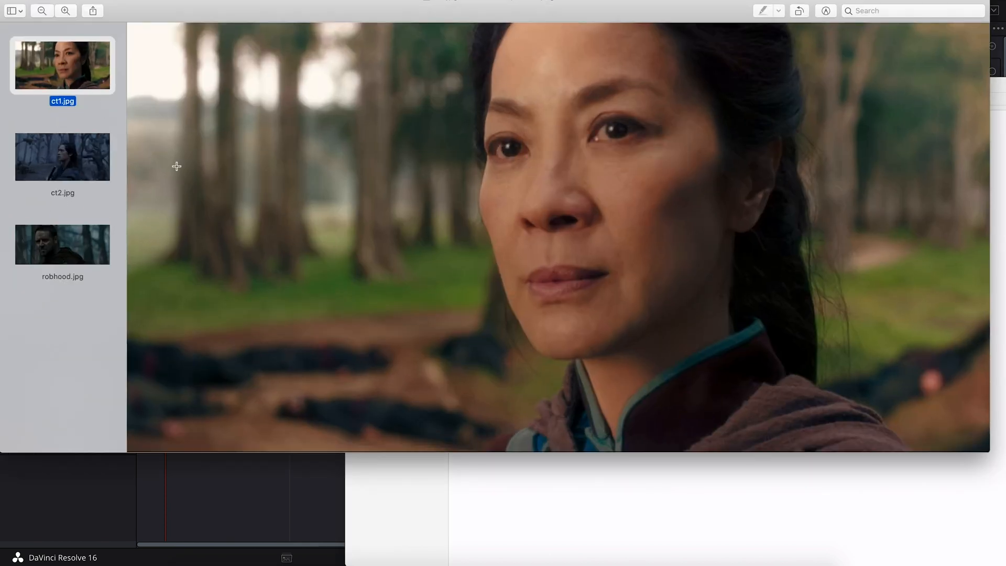
mouse_move(104, 160)
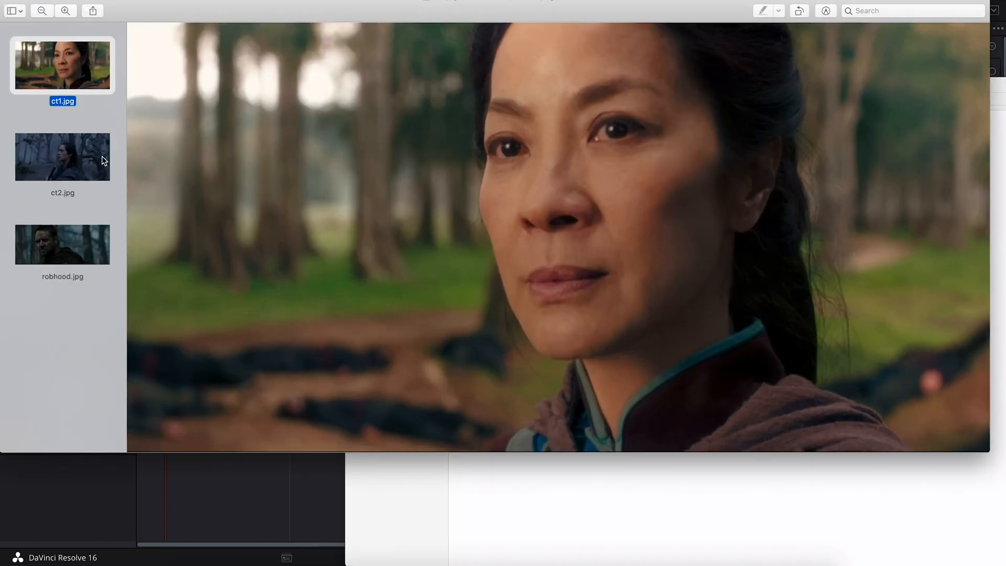
left_click(62, 156)
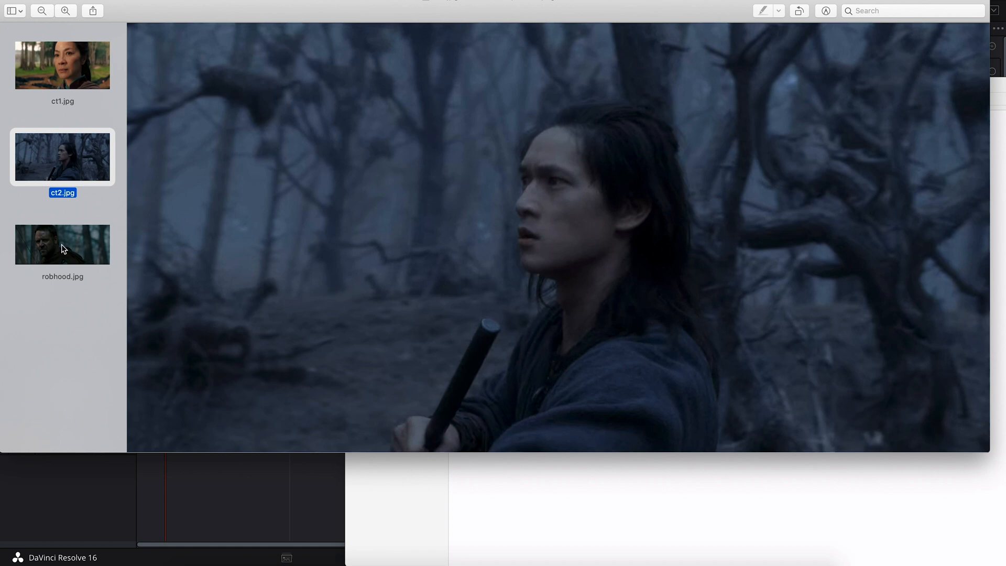
left_click(62, 244)
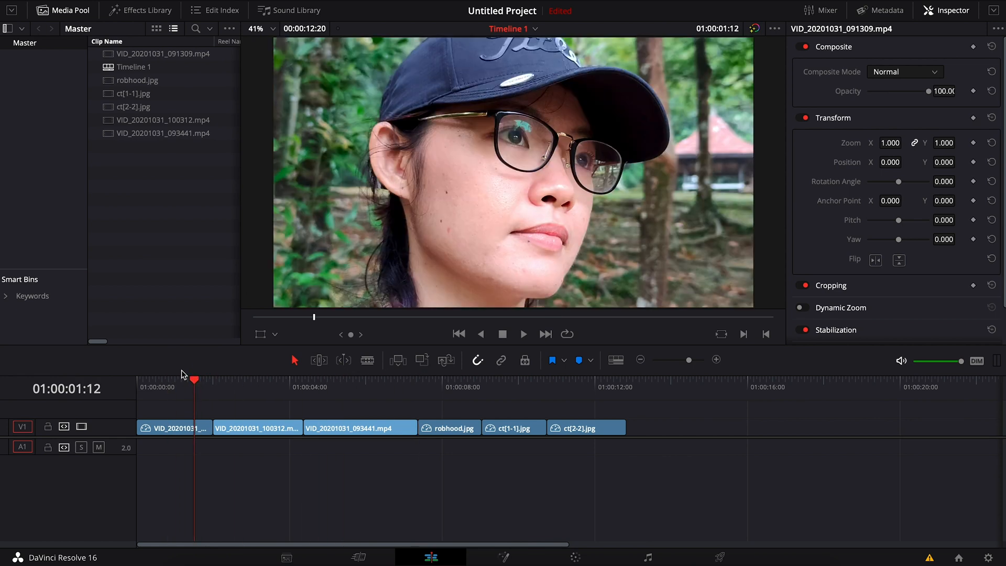
left_click(214, 379)
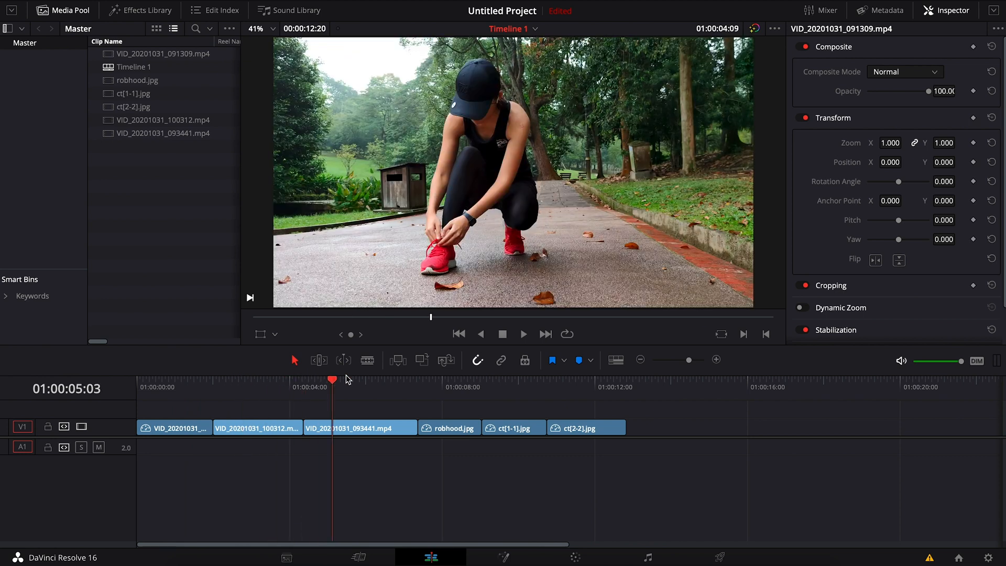
left_click(389, 379)
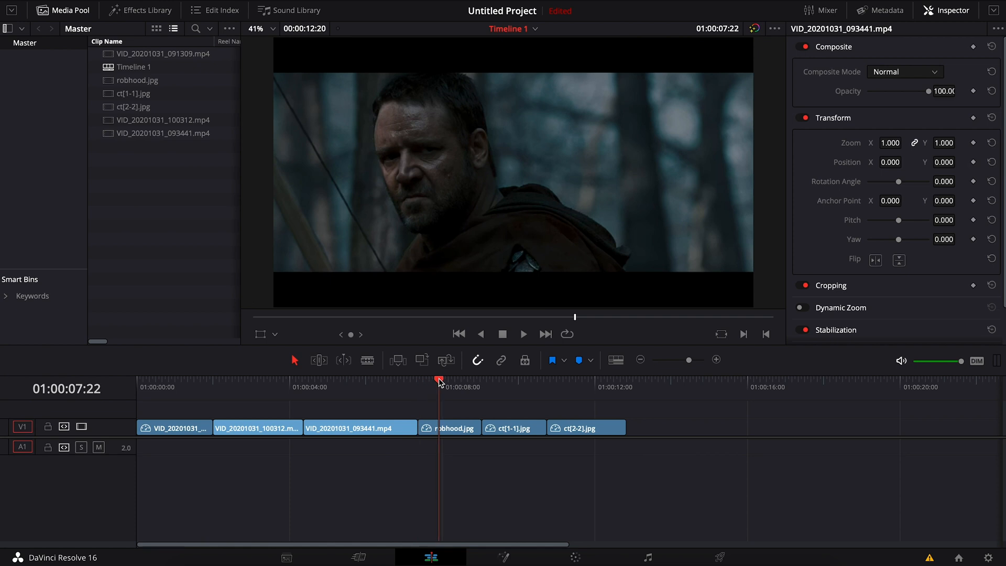
With the portrait selected, also pick the woman-in-forest reference still and bring up Shot Match
left_click(450, 428)
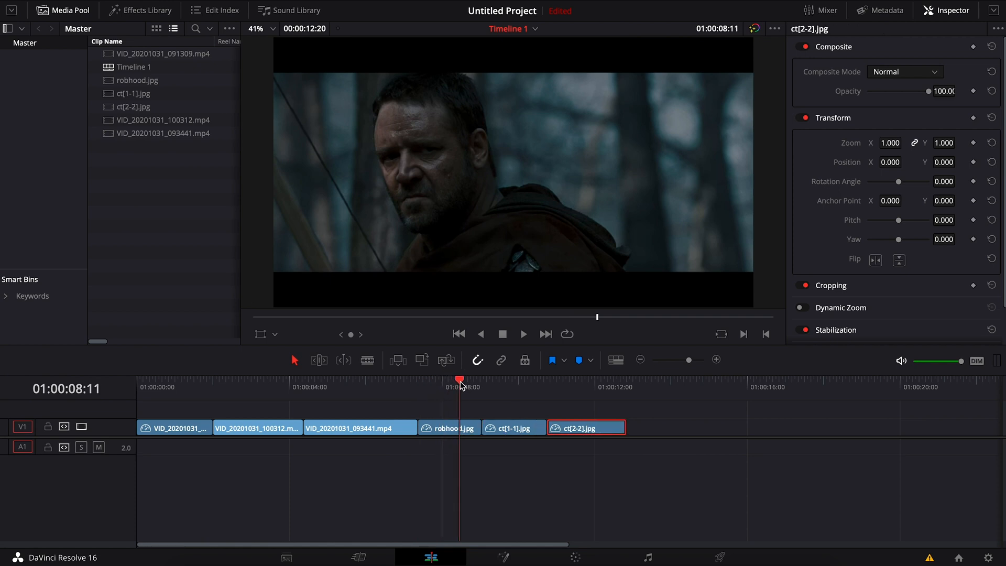
left_click_drag(459, 382, 504, 381)
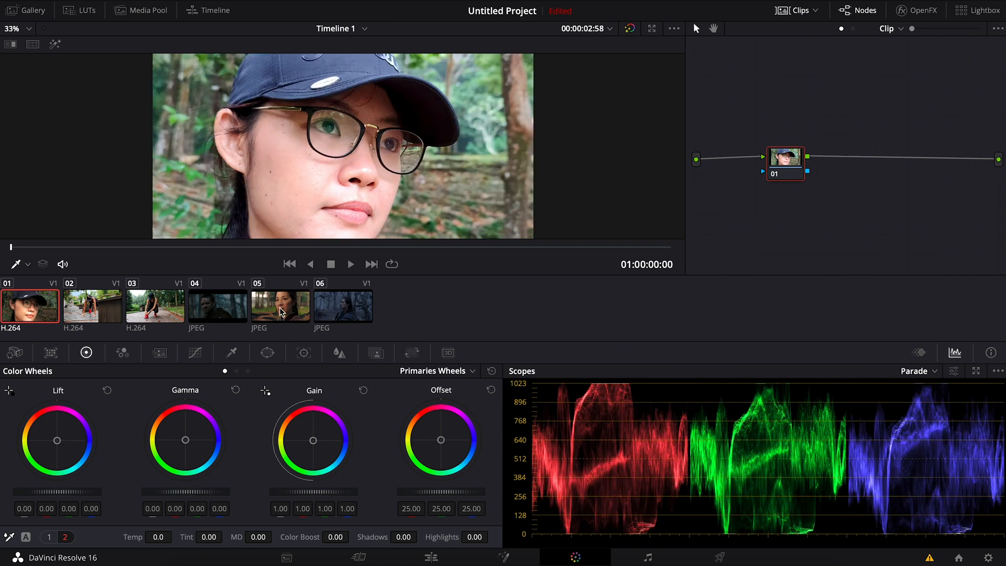
left_click(279, 306)
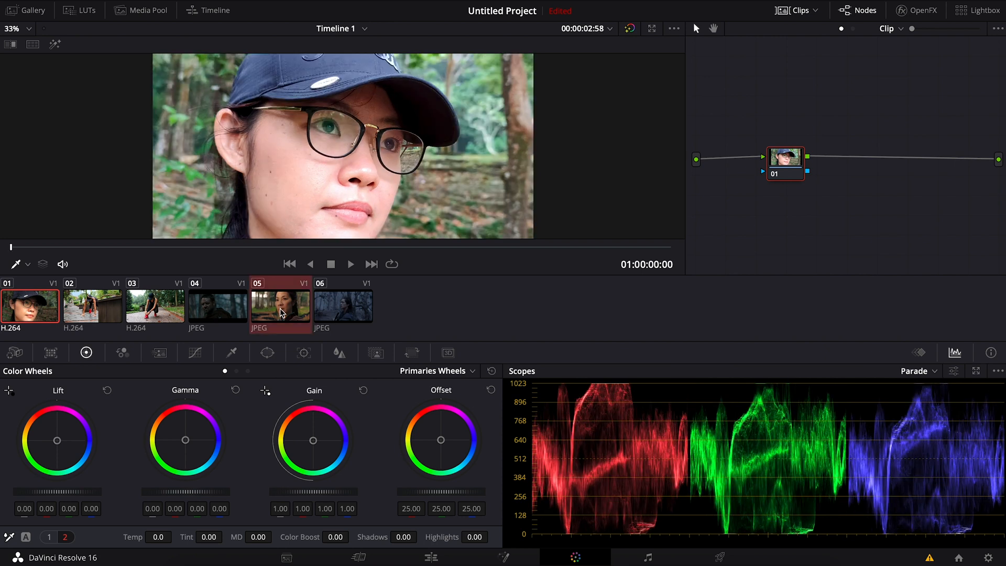
right_click(280, 304)
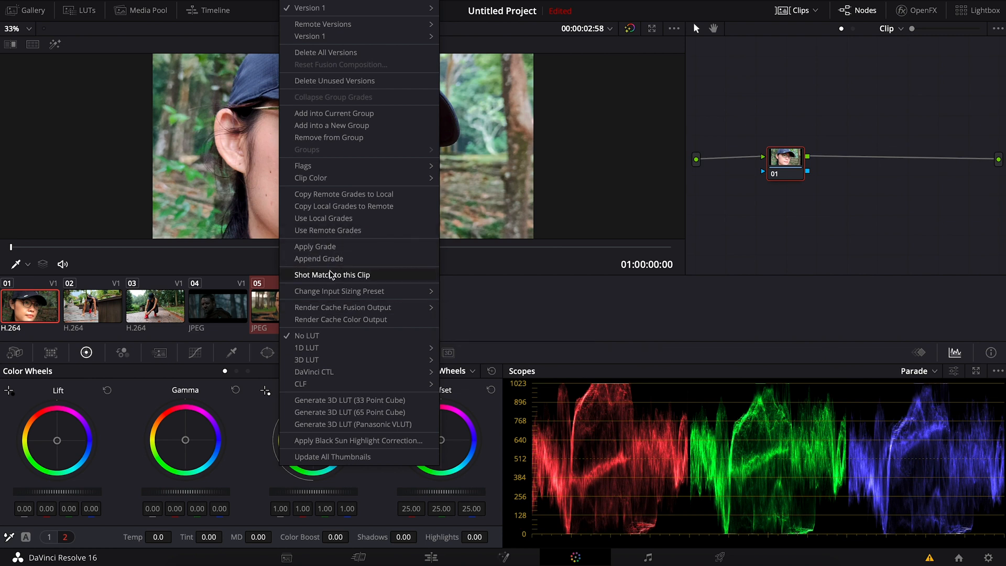
mouse_move(336, 278)
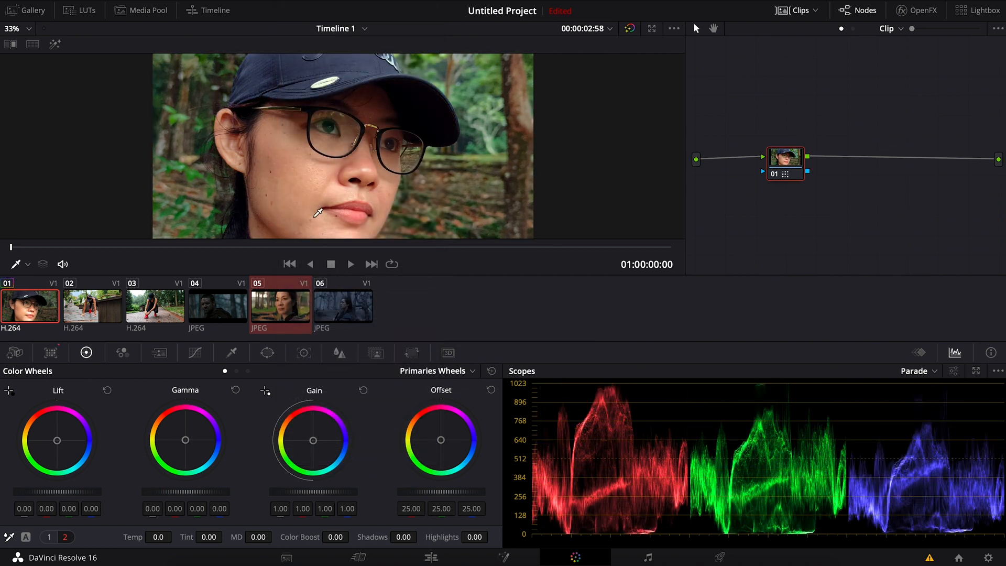
mouse_move(9, 340)
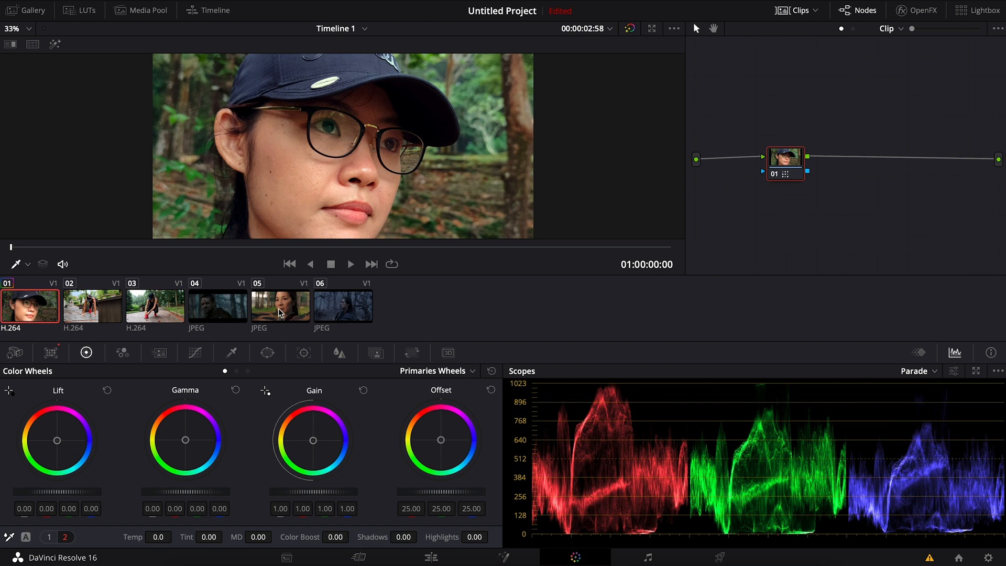
Flip between the portrait and the woman-in-forest, bowman and foggy-forest reference stills
left_click(280, 305)
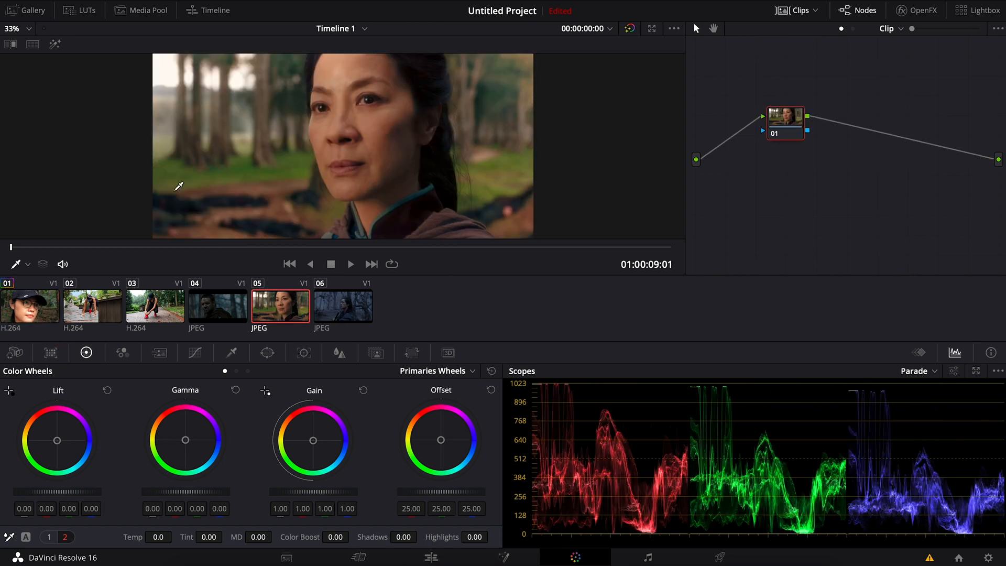
left_click(30, 305)
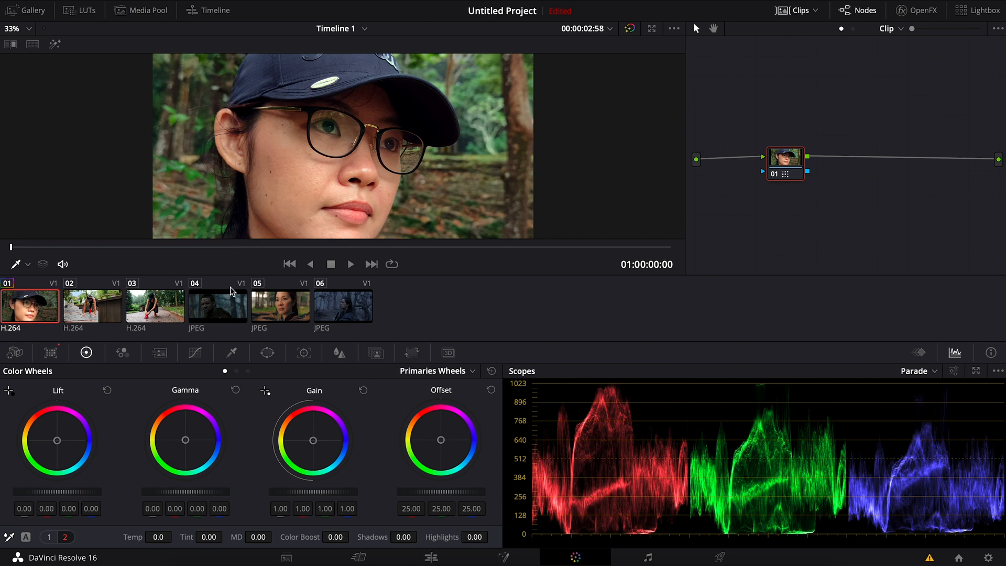
left_click(218, 306)
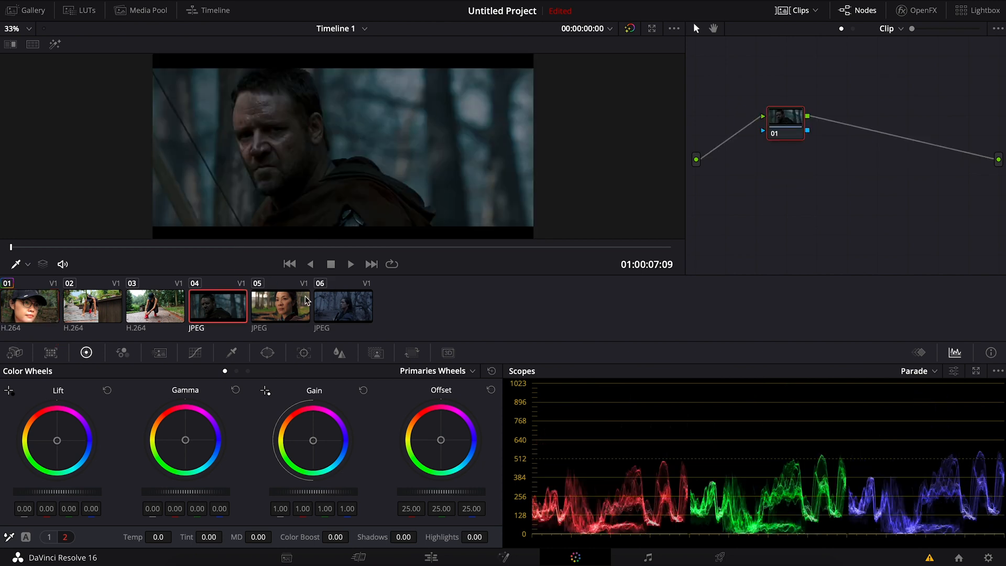
left_click(342, 305)
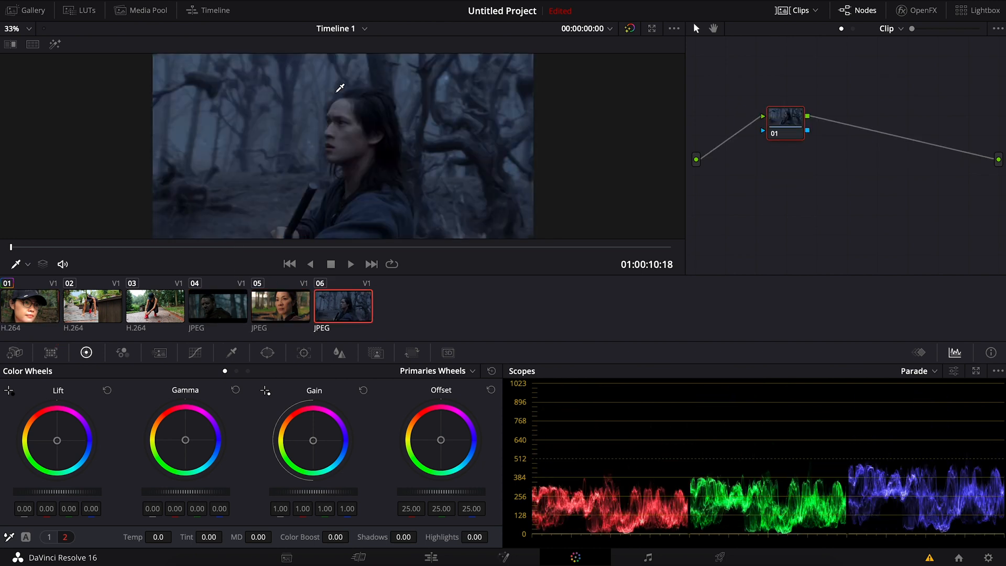
mouse_move(214, 310)
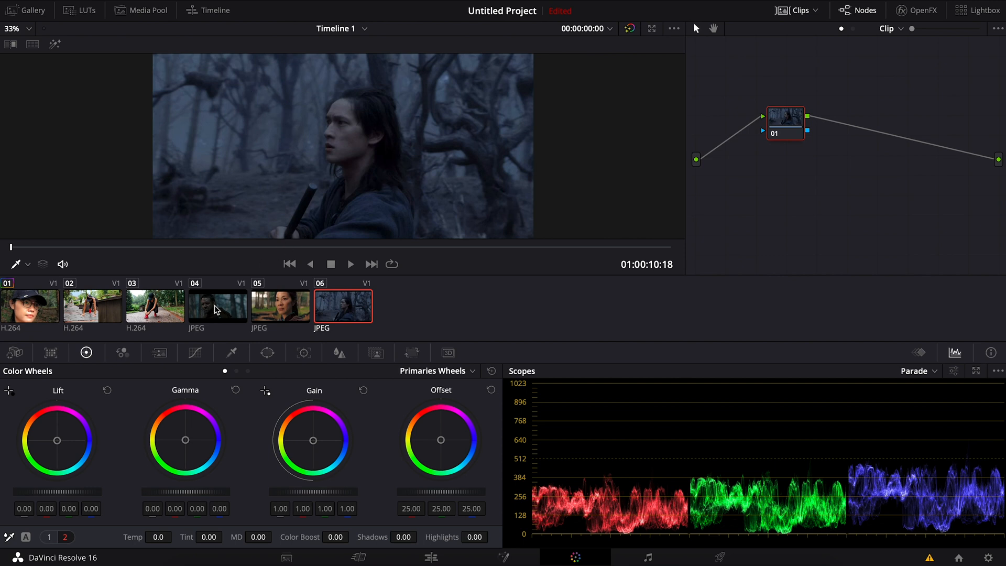
Recheck the woman and bowman stills, return to the portrait clip and nudge node 01 left
left_click(281, 305)
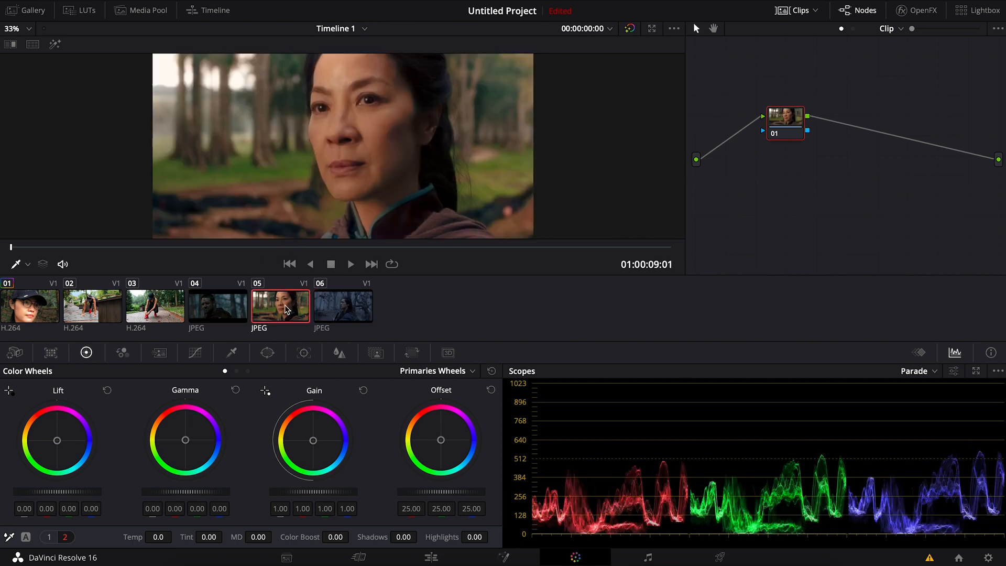
left_click(218, 306)
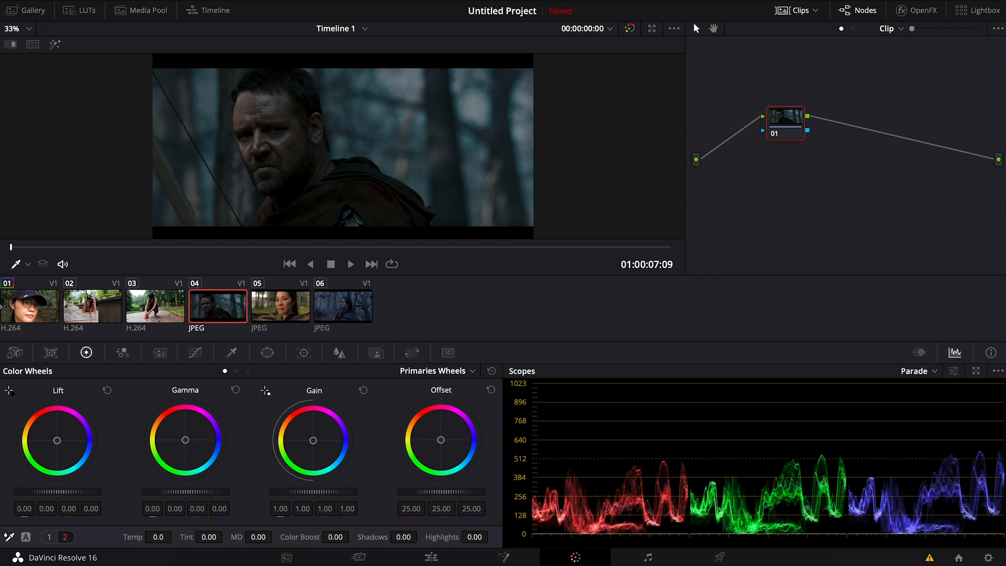
left_click(29, 306)
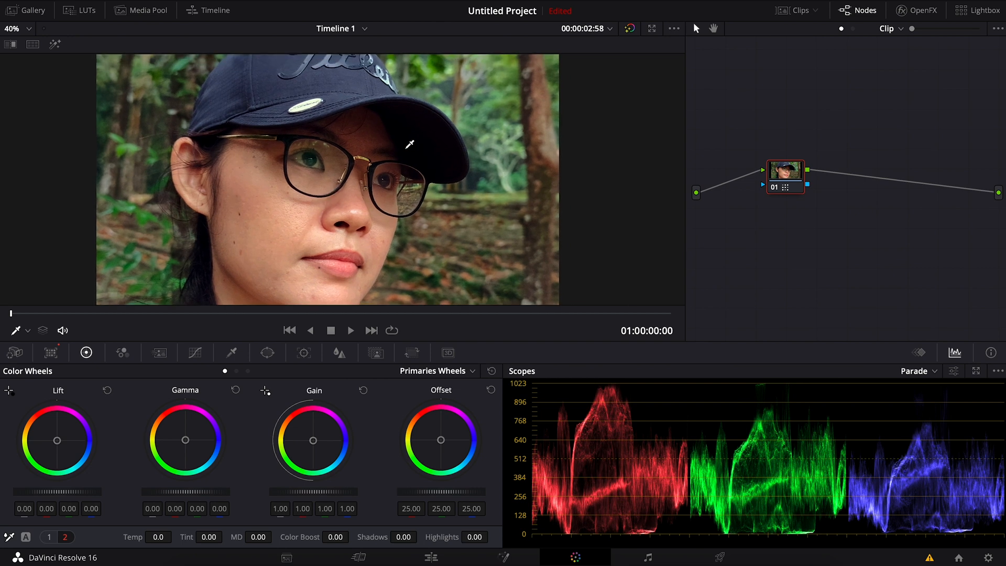
left_click_drag(783, 176, 756, 190)
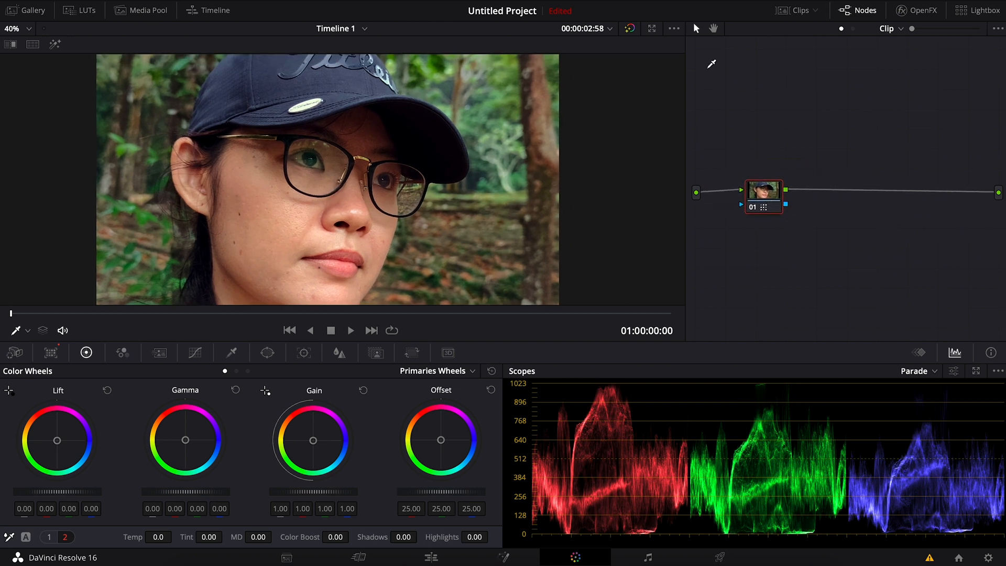
On node 02 add a Circle power window and stretch it into an oval around the woman's face
left_click_drag(763, 193, 745, 192)
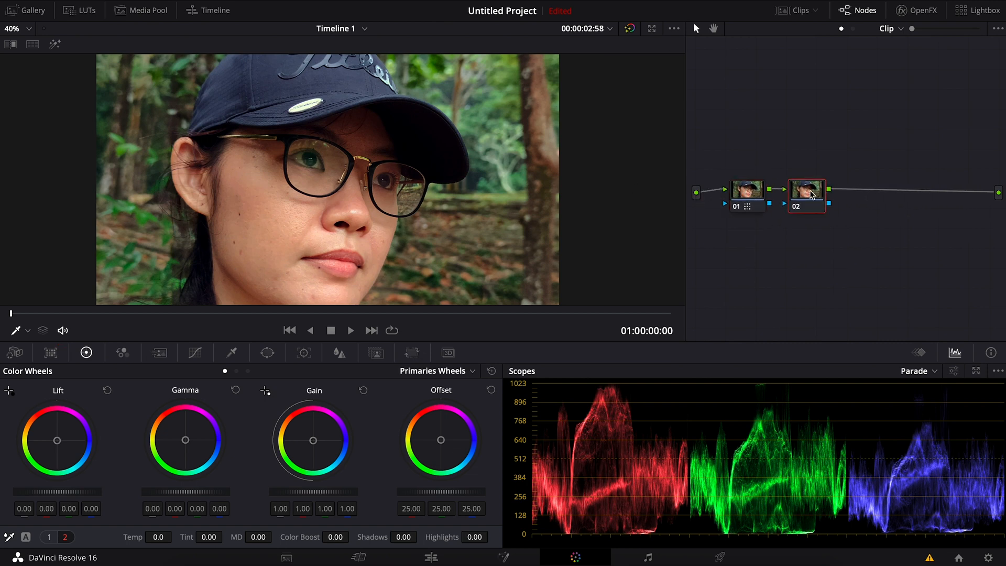
left_click(267, 352)
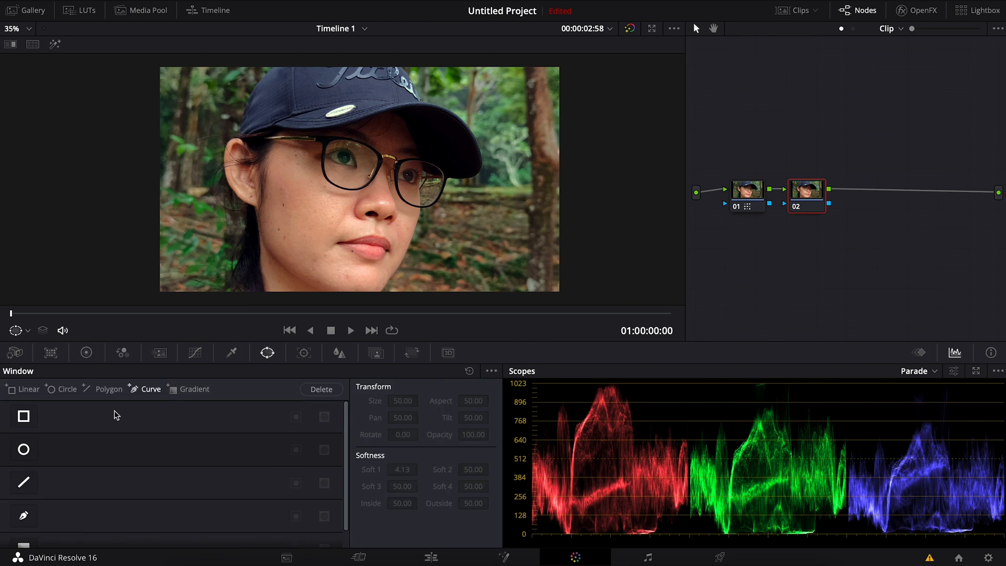
left_click(23, 449)
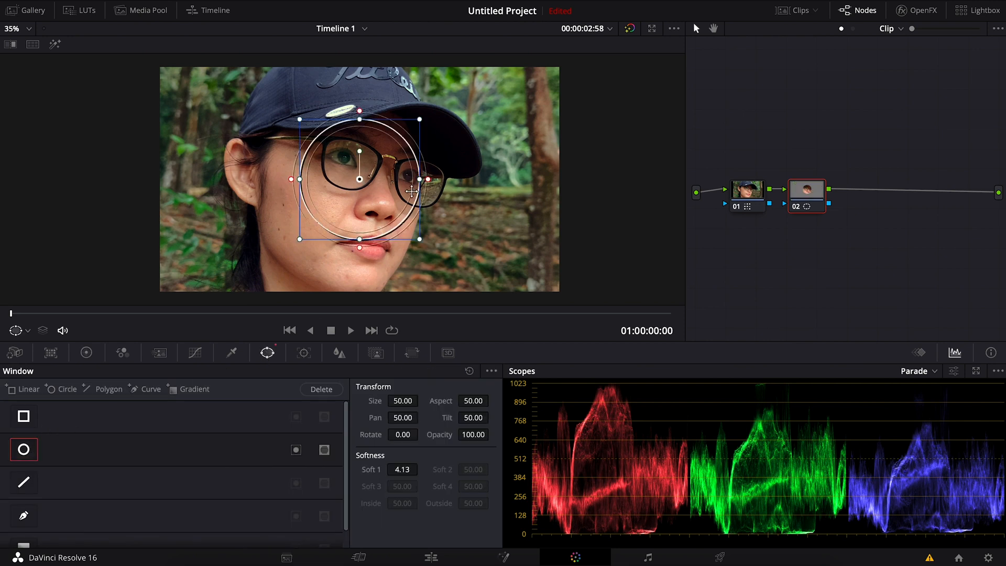
left_click_drag(410, 191, 350, 205)
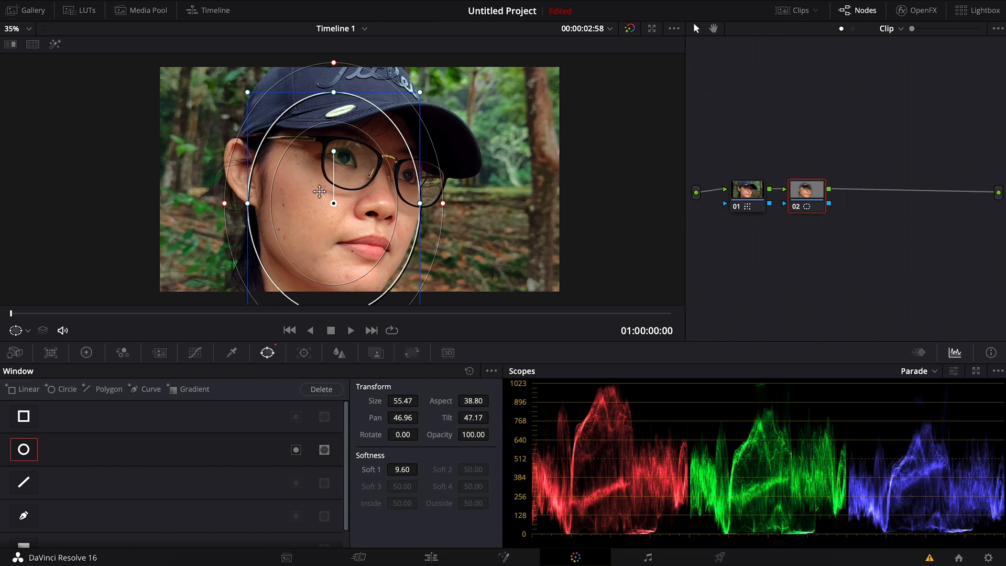
mouse_move(303, 353)
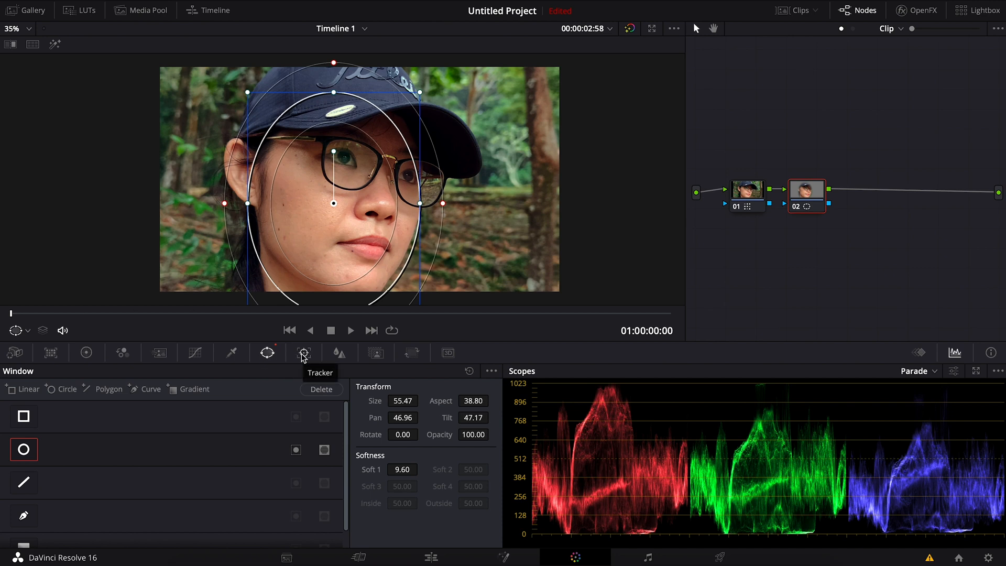
Track the oval face window forward through the whole portrait clip
left_click(302, 351)
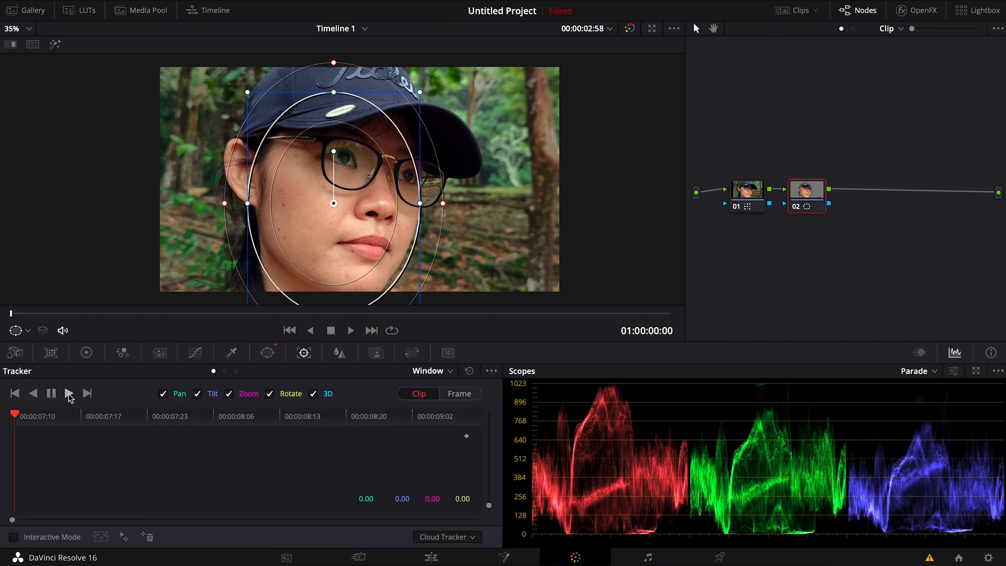
left_click(69, 393)
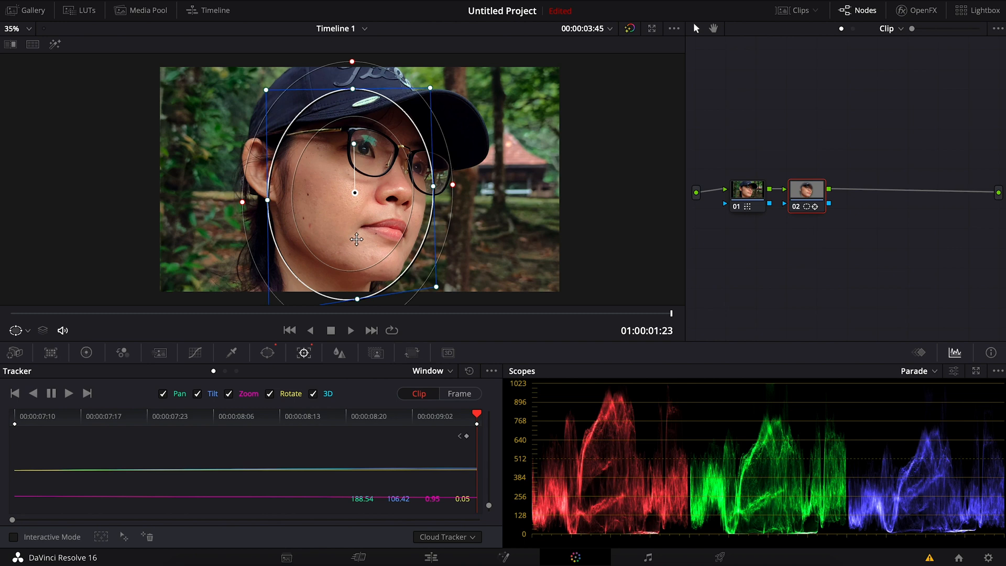
mouse_move(314, 157)
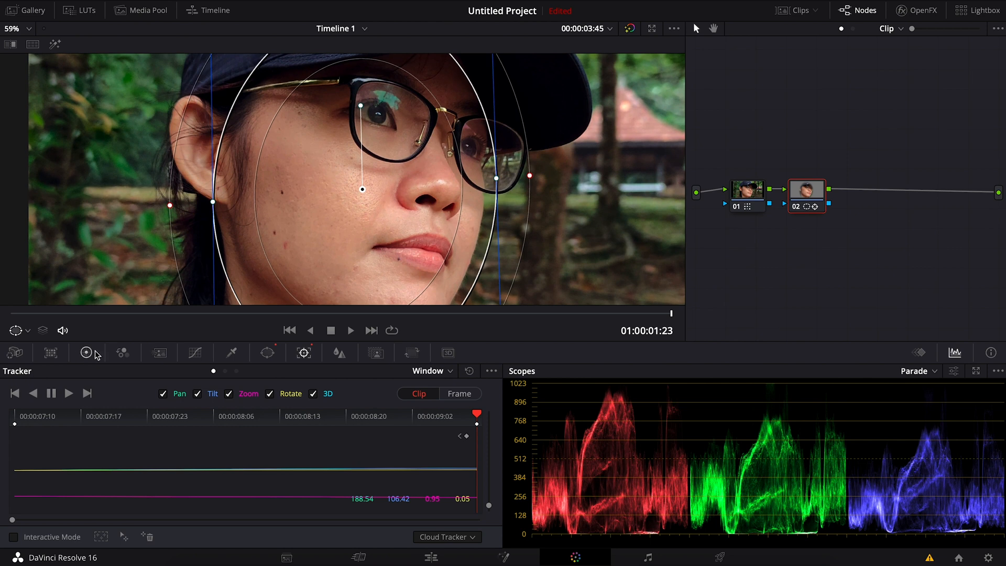
In node 02's Color Wheels lower Midtone Detail to -73.50 to soften the skin
left_click(85, 352)
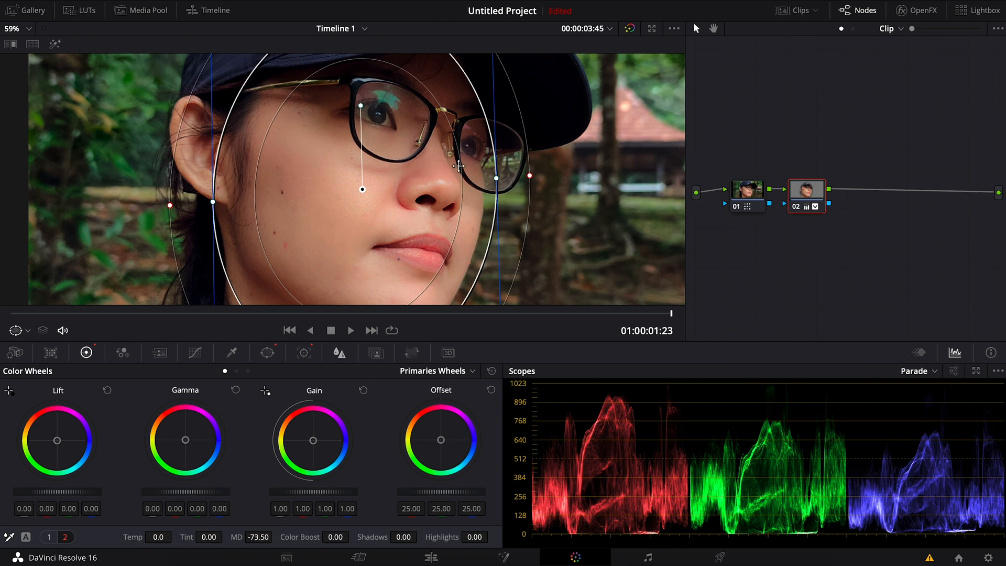
mouse_move(333, 241)
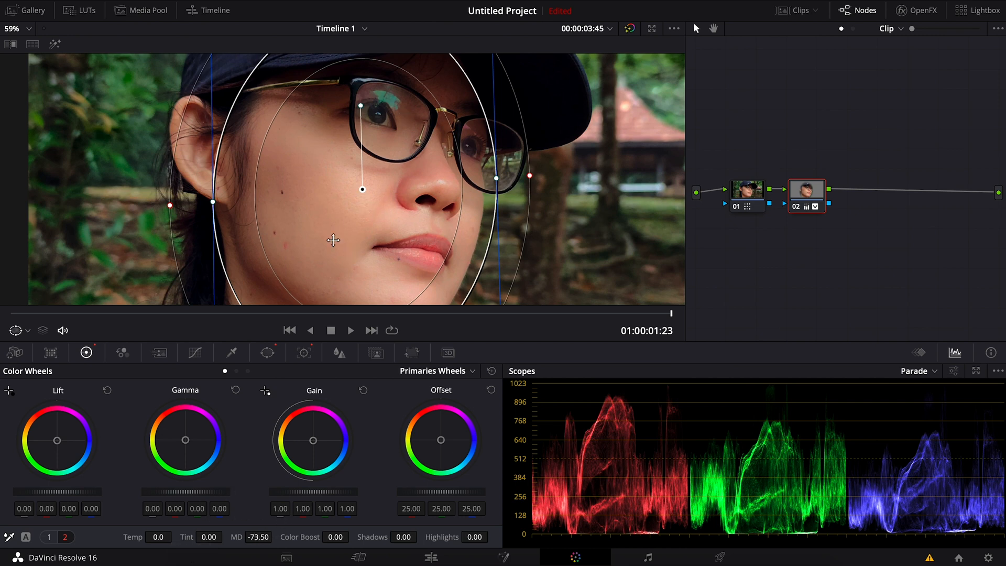
mouse_move(373, 116)
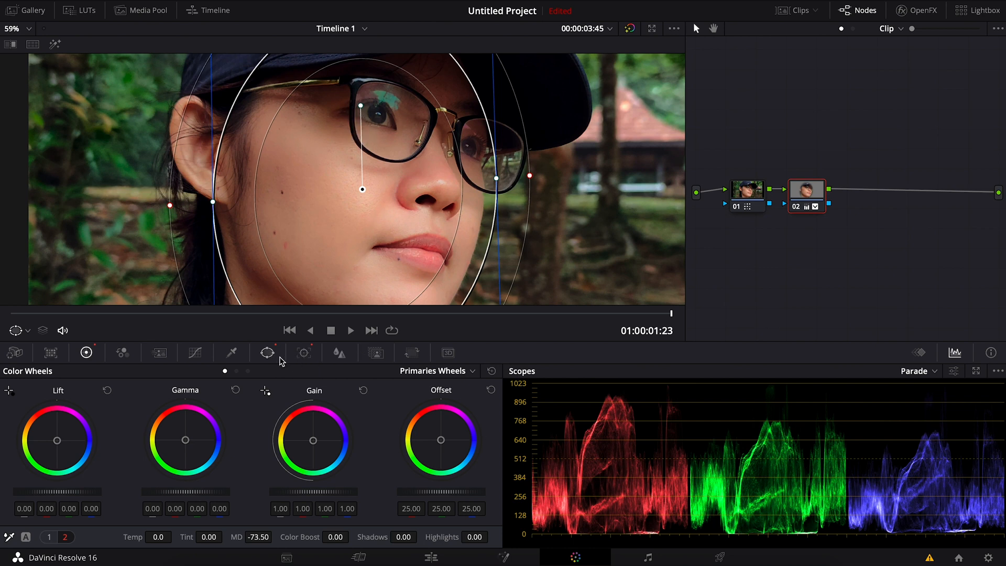
mouse_move(406, 118)
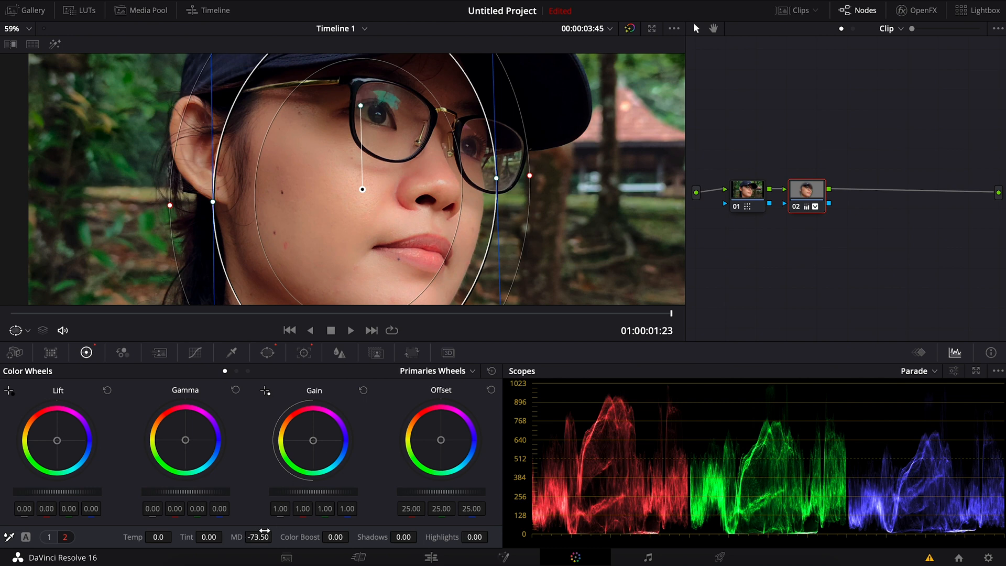
mouse_move(338, 352)
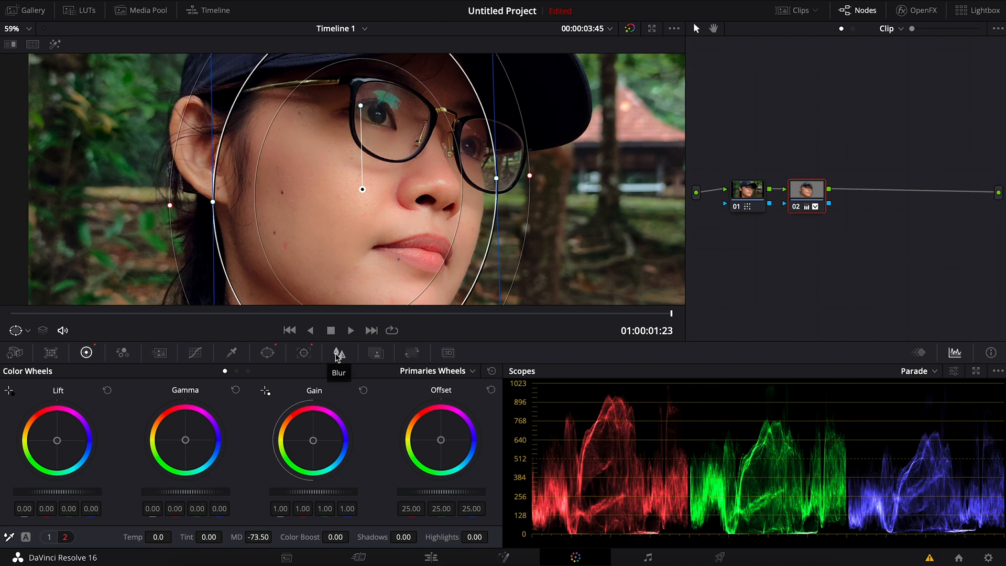
Test the Blur radius low, settle it at 0.48, and bypass grades briefly to compare
left_click(339, 352)
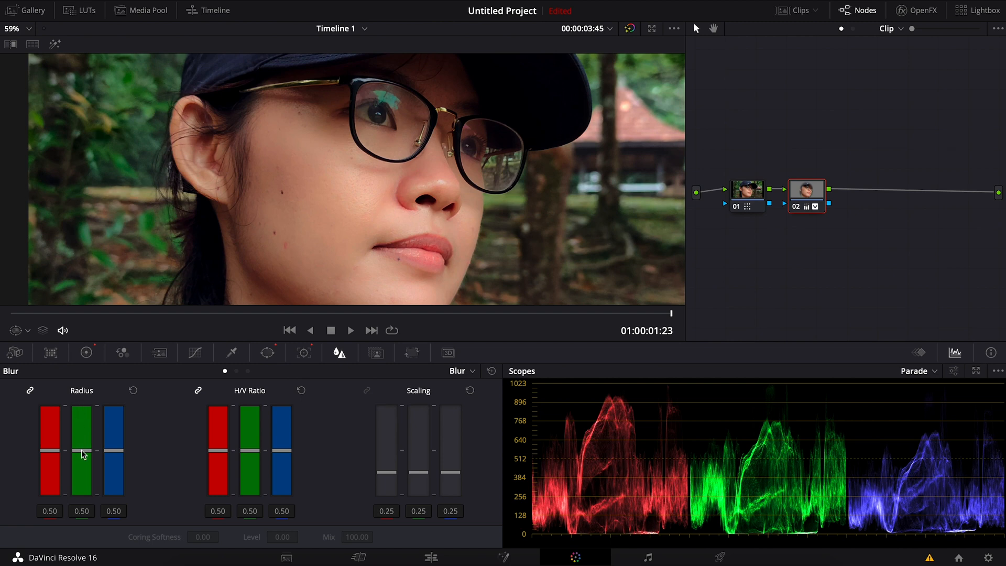
left_click_drag(82, 454, 81, 456)
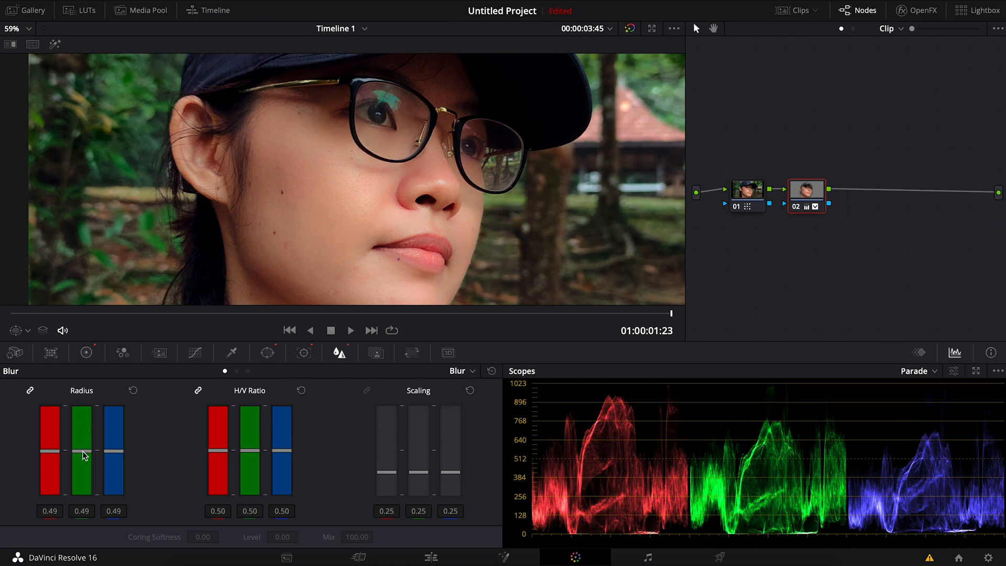
left_click_drag(82, 456, 82, 487)
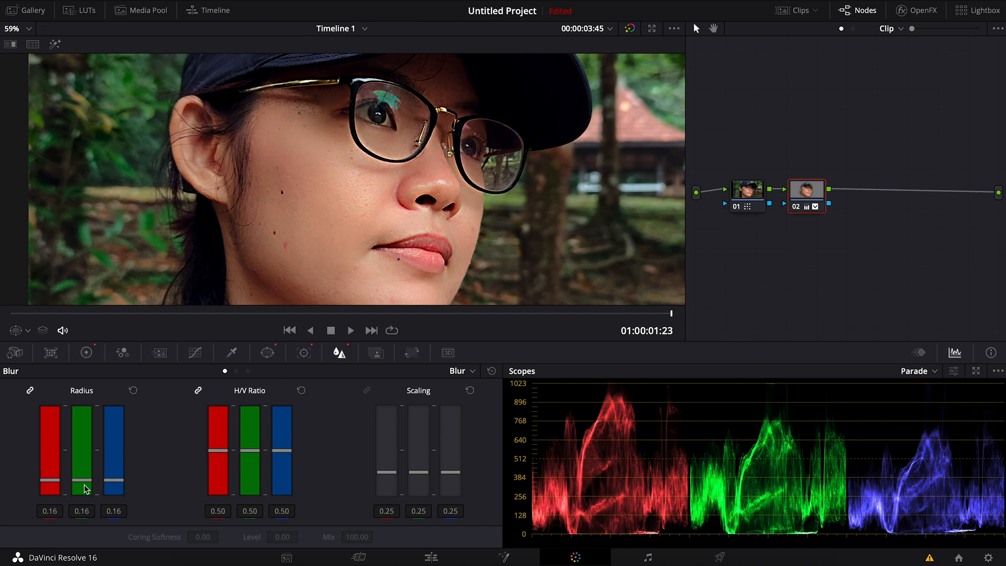
left_click_drag(87, 489, 87, 457)
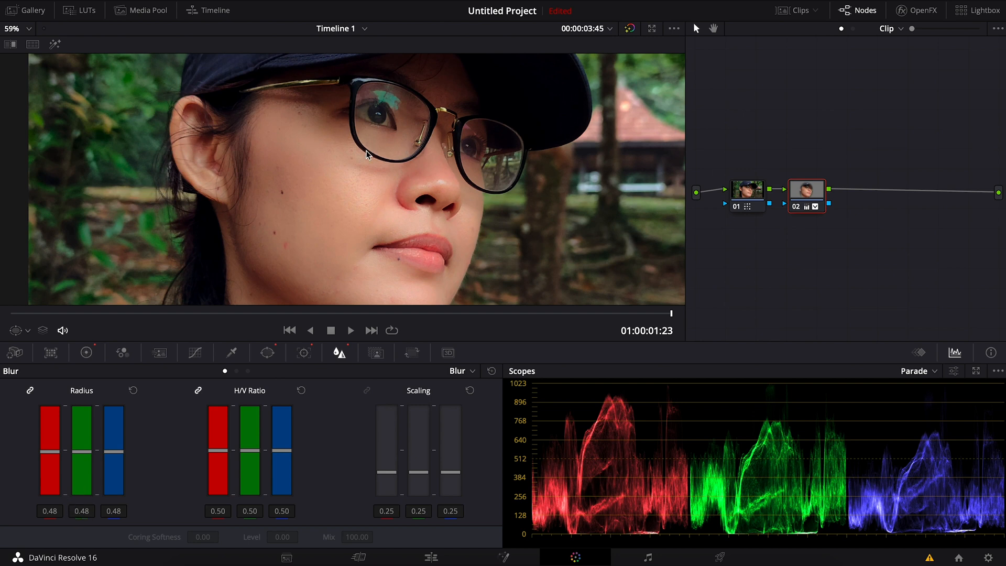
mouse_move(646, 24)
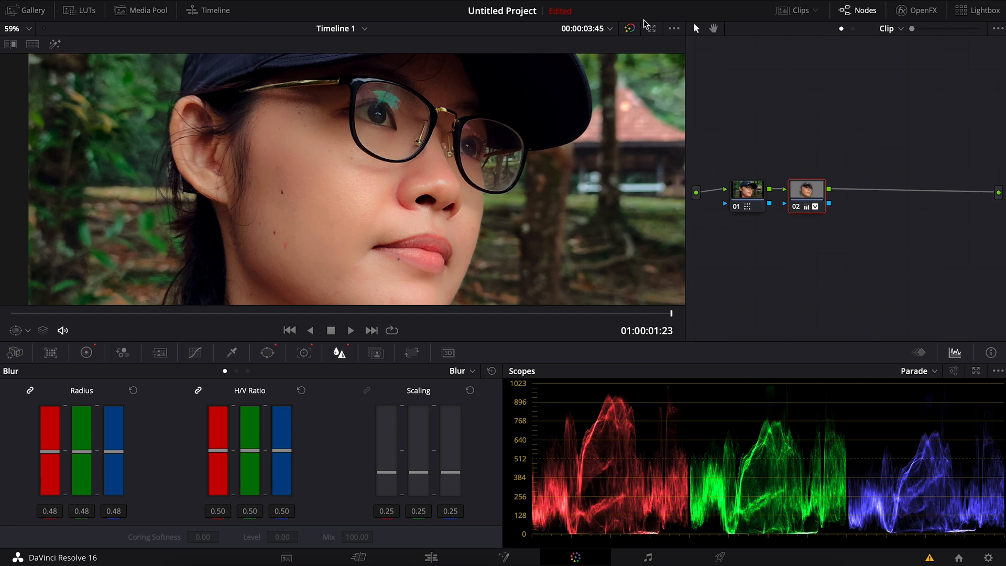
left_click(630, 29)
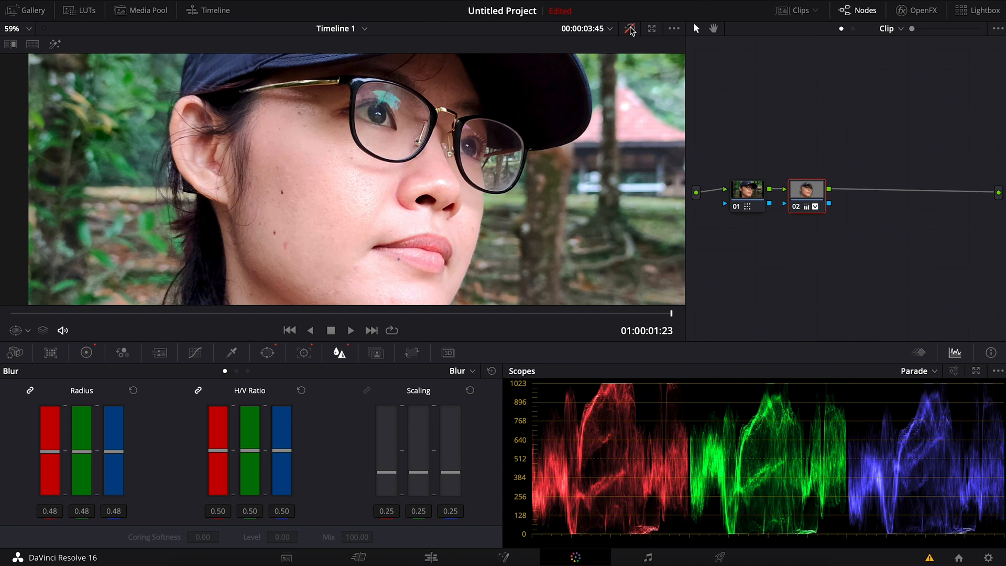
left_click(630, 28)
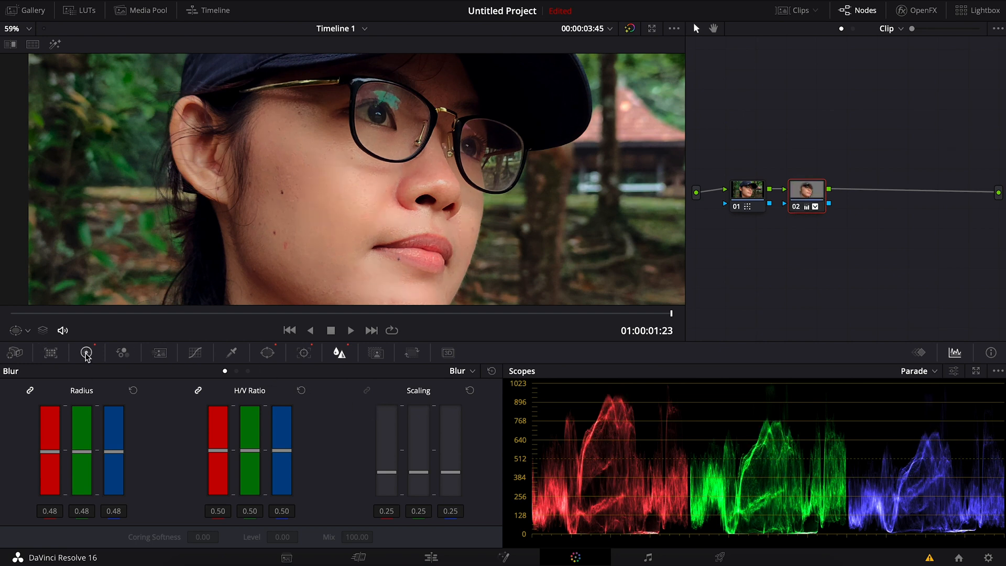
On node 02 raise Gain to 1.10, lower Gamma to -0.06, lift Lift to 0.03, and check another frame
left_click(85, 352)
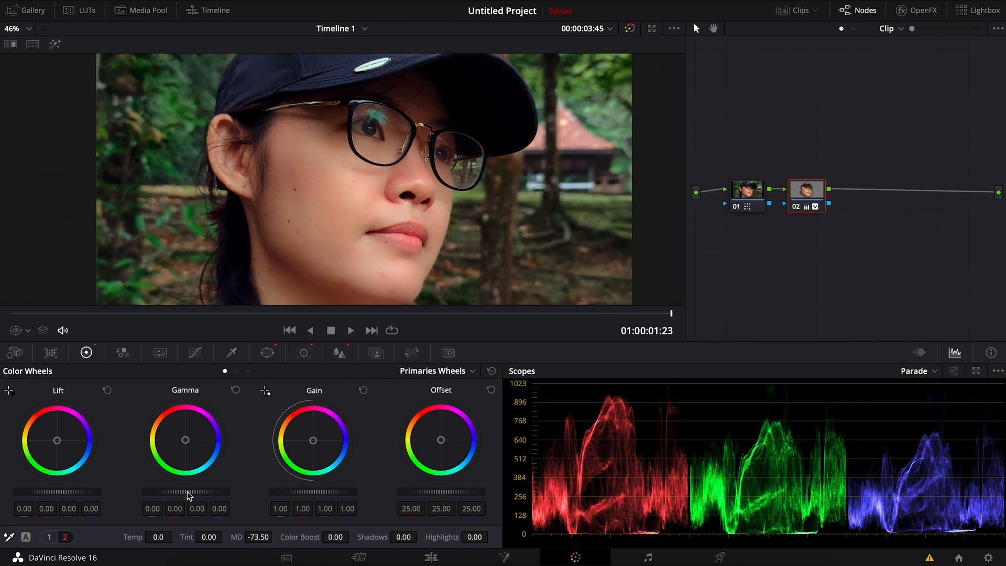
left_click_drag(193, 490, 184, 490)
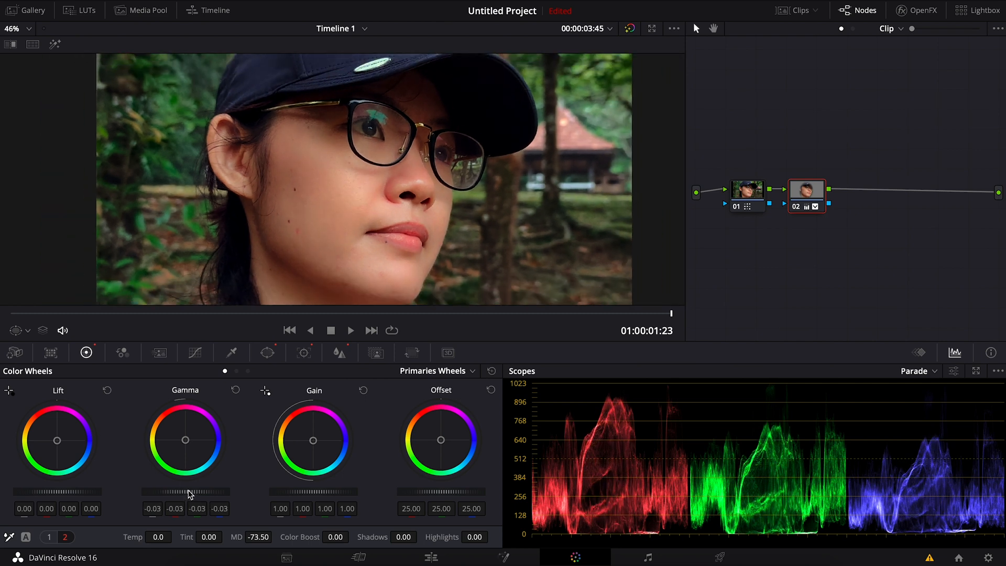
left_click_drag(57, 491, 72, 491)
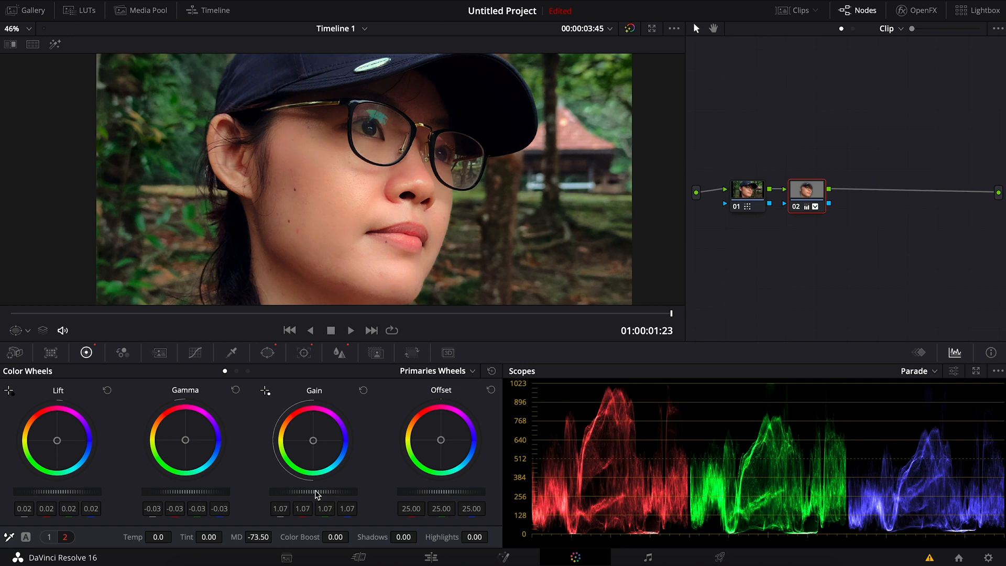
mouse_move(615, 390)
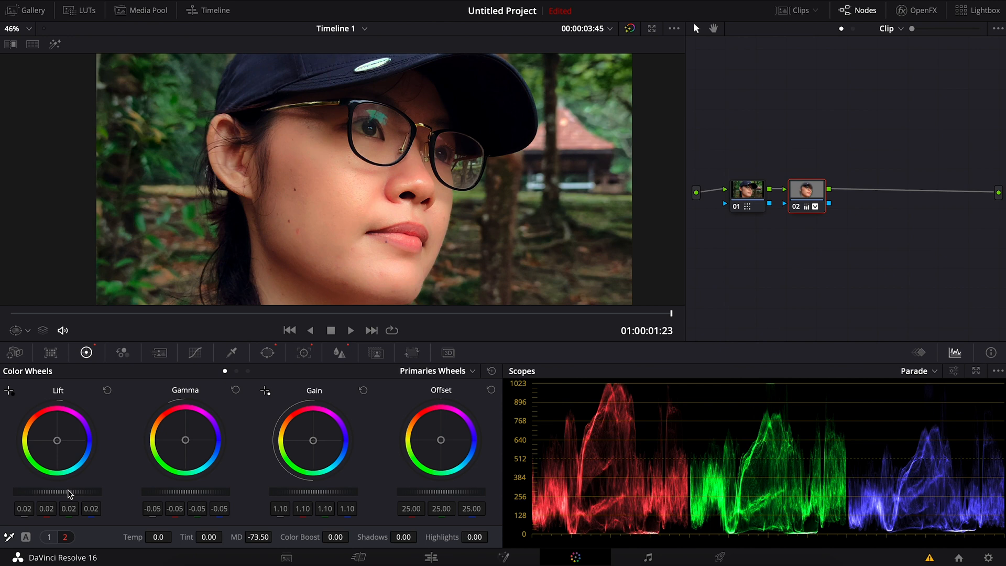
mouse_move(80, 427)
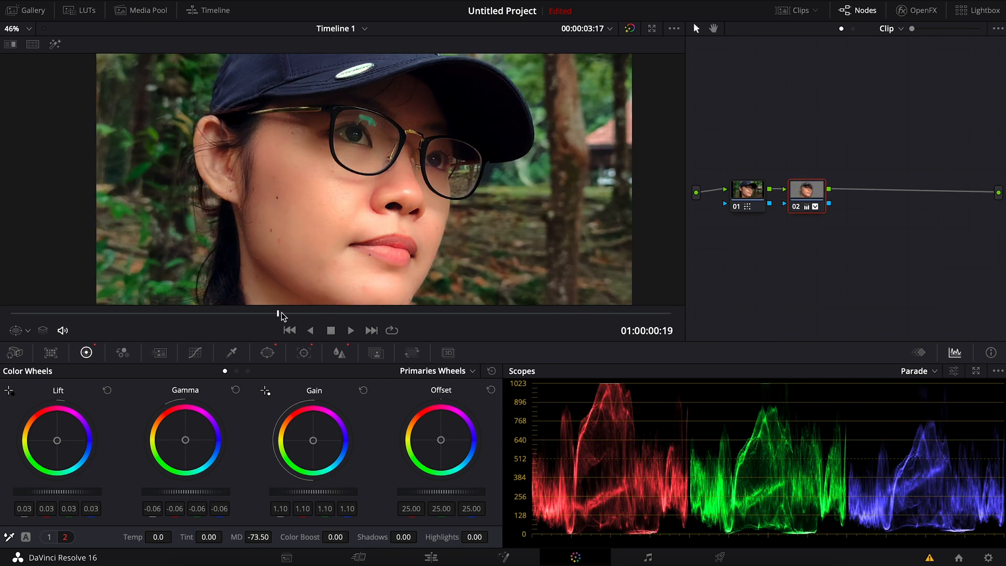
left_click(806, 190)
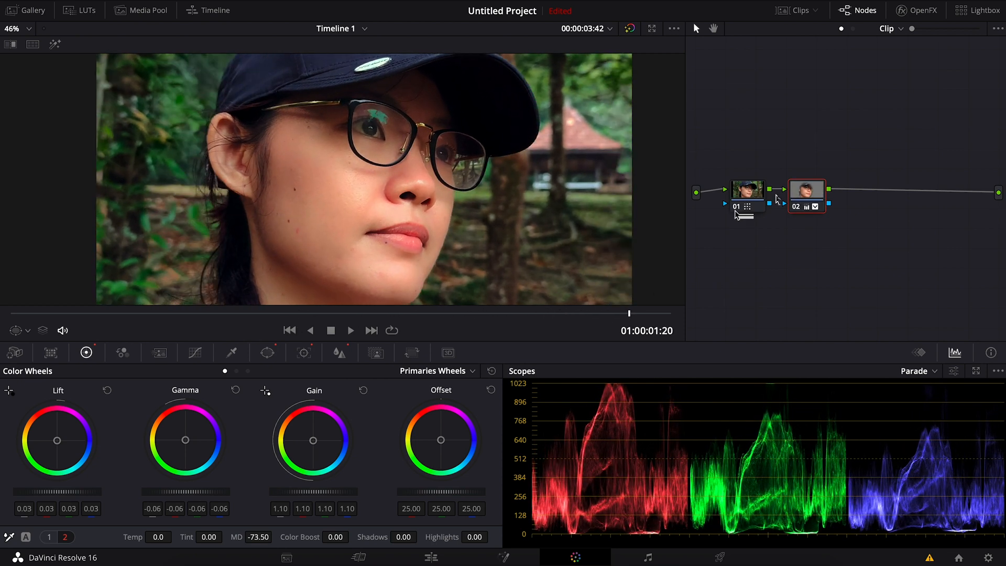
mouse_move(596, 189)
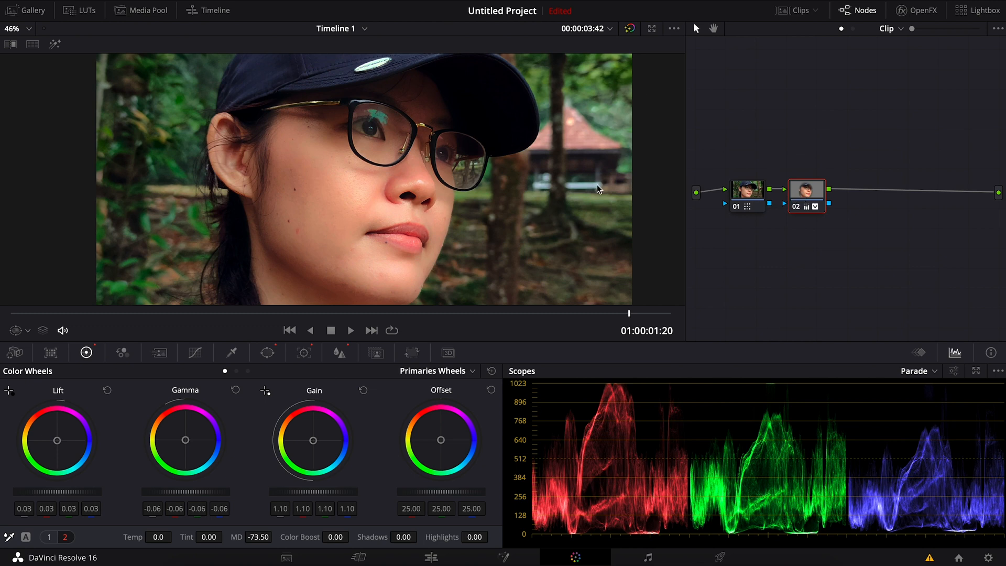
mouse_move(581, 102)
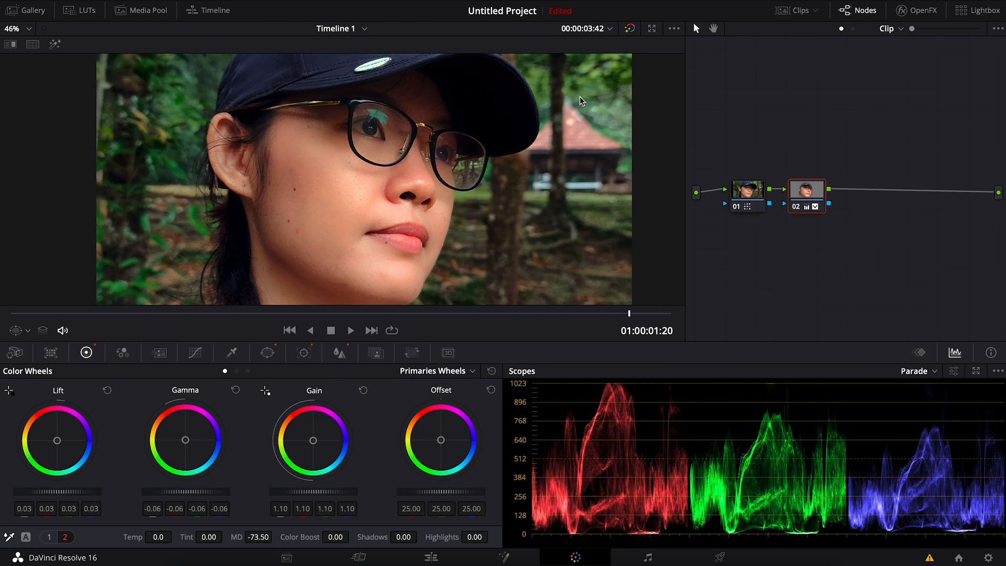
mouse_move(804, 196)
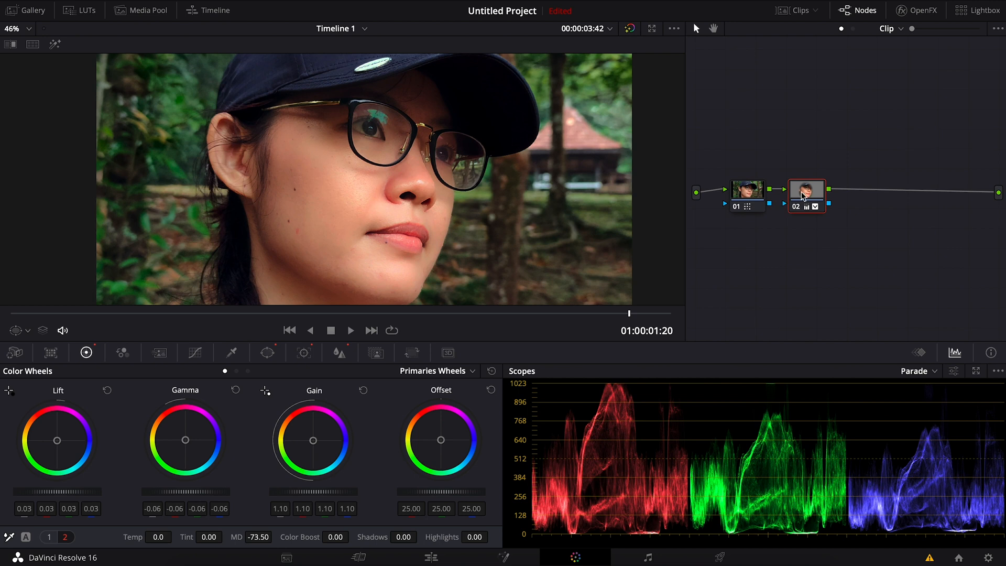
Add serial node 03 after the tracked face node
right_click(805, 192)
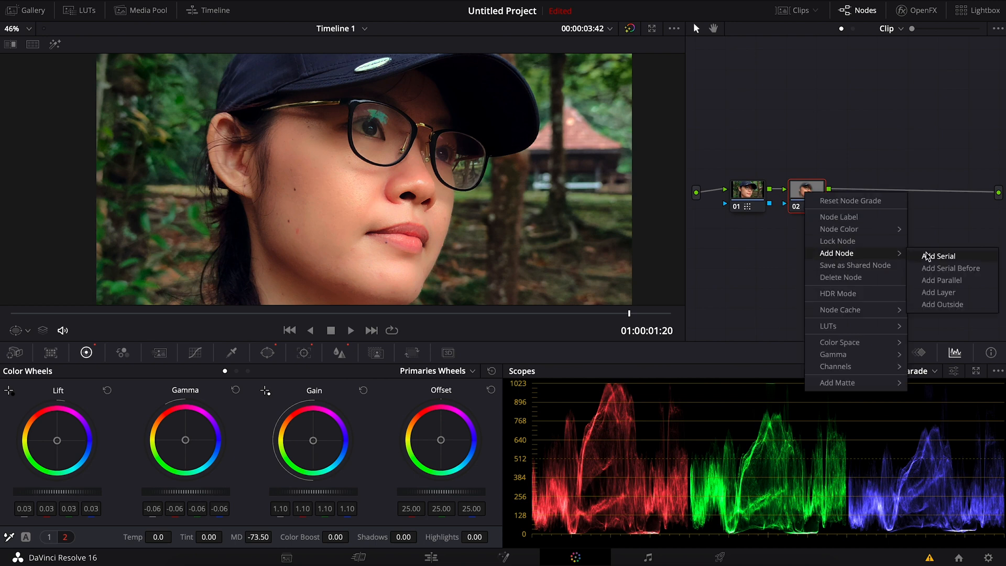
left_click(936, 255)
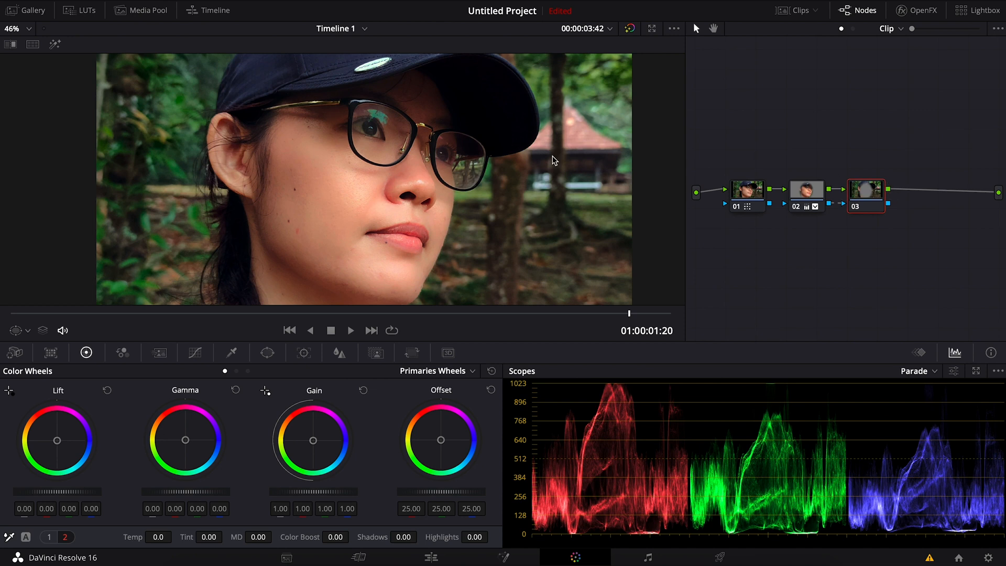
mouse_move(302, 431)
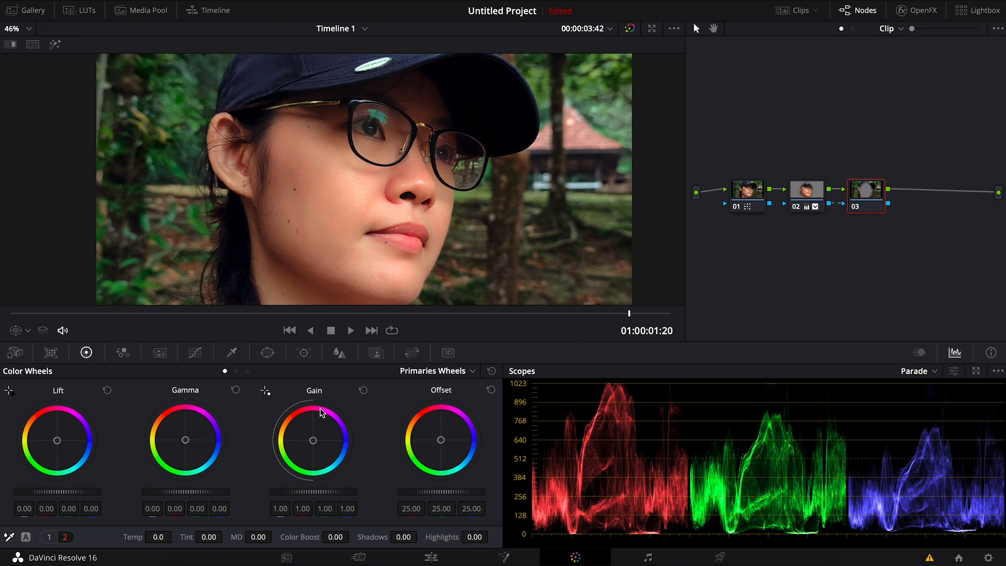
On node 03 pull Gain to 0.60, trim Gamma, warm with Temp 60 and a tint value of 28.00
left_click_drag(313, 440, 310, 494)
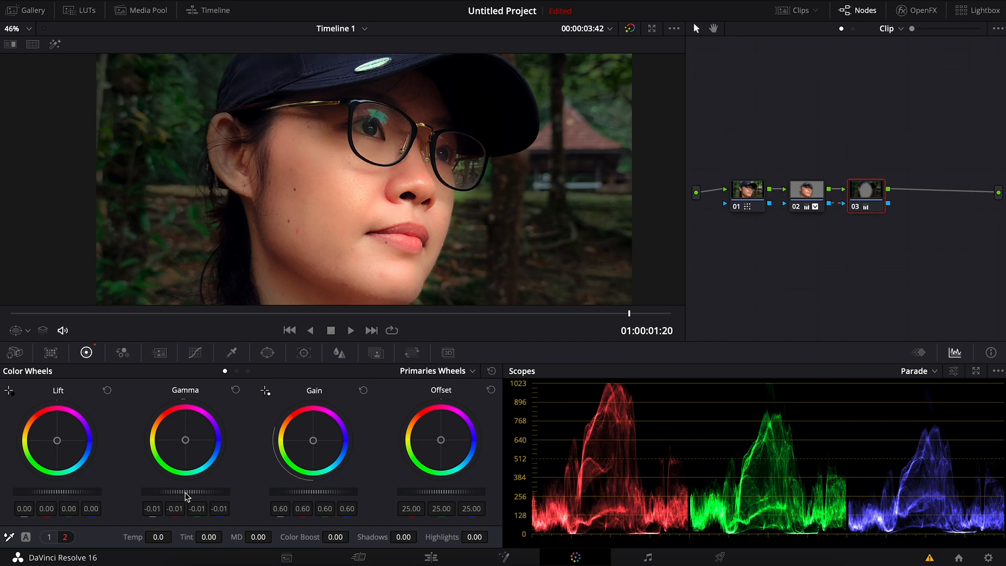
left_click_drag(64, 495, 69, 495)
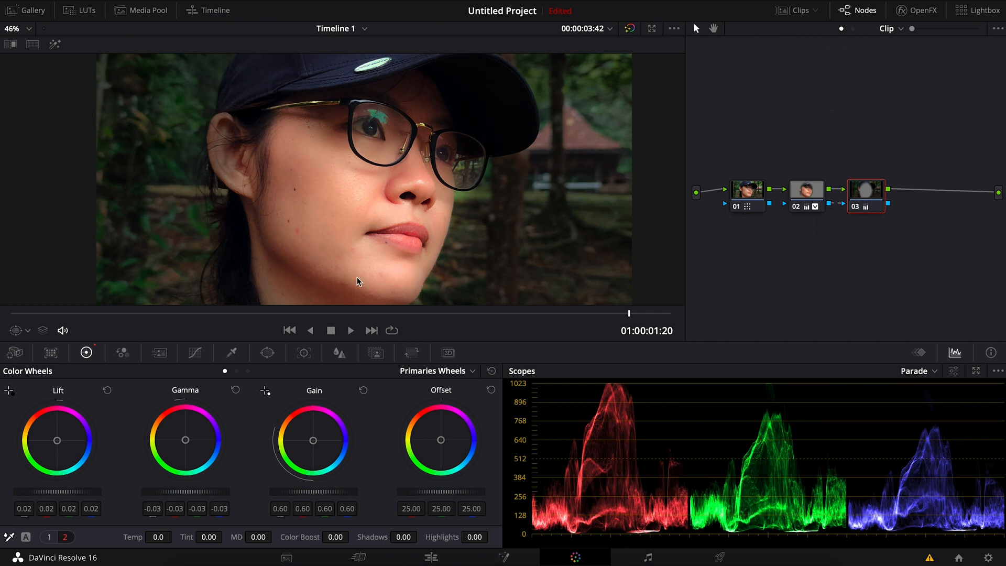
mouse_move(207, 495)
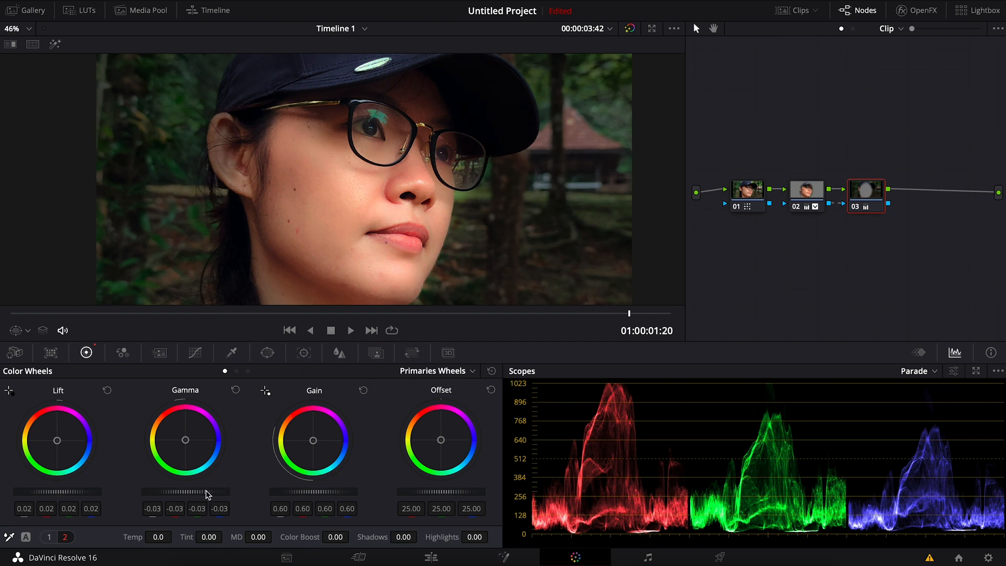
left_click_drag(205, 490, 179, 491)
type("4")
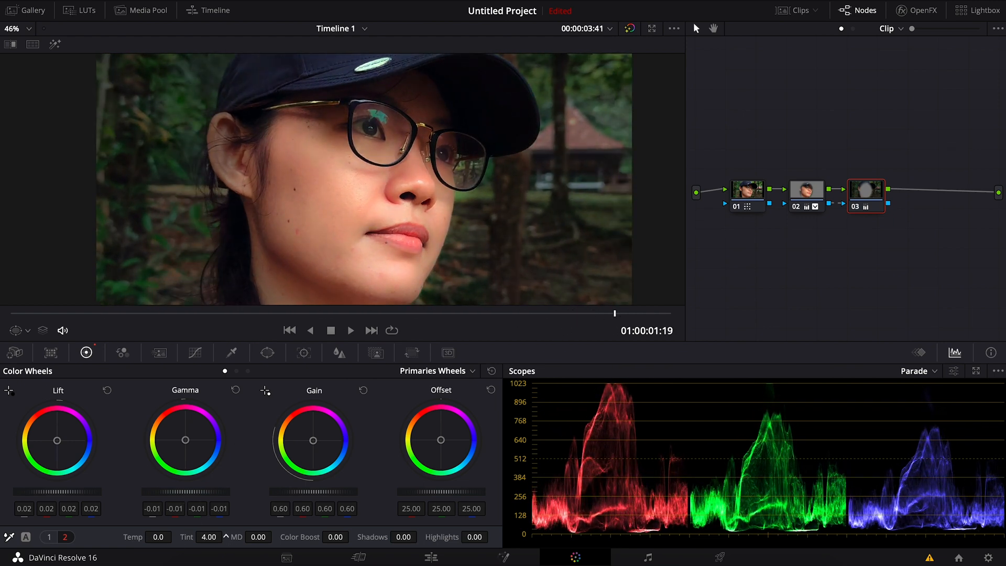
type("28.00")
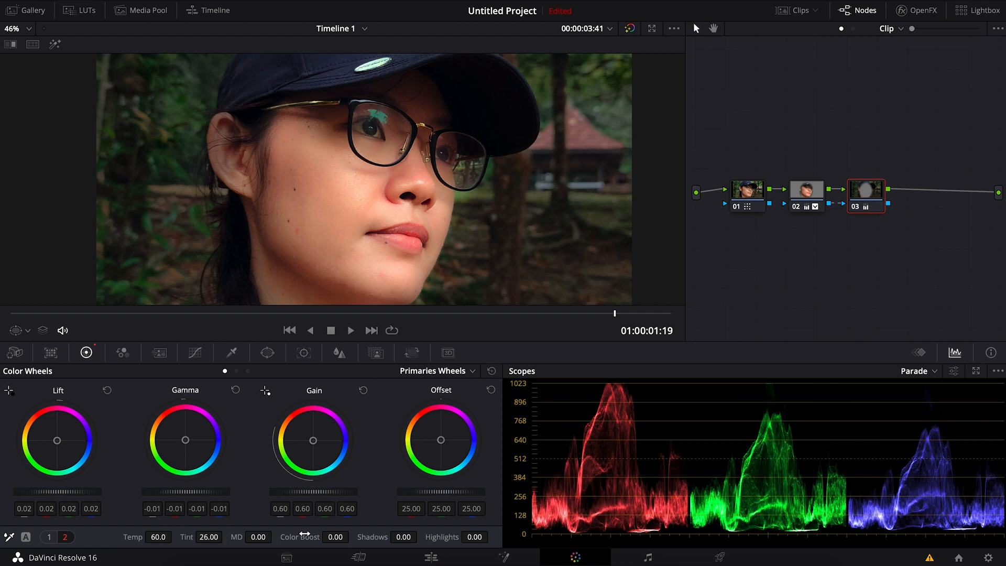
left_click(195, 352)
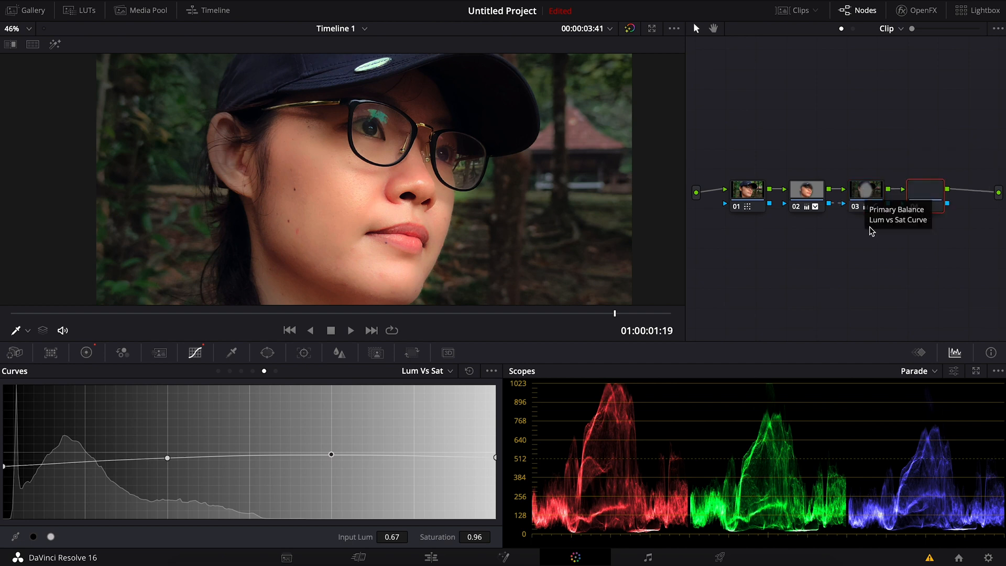
Add serial node 04 and set its primaries to Gain 1.06 and Lift -0.01
left_click(938, 190)
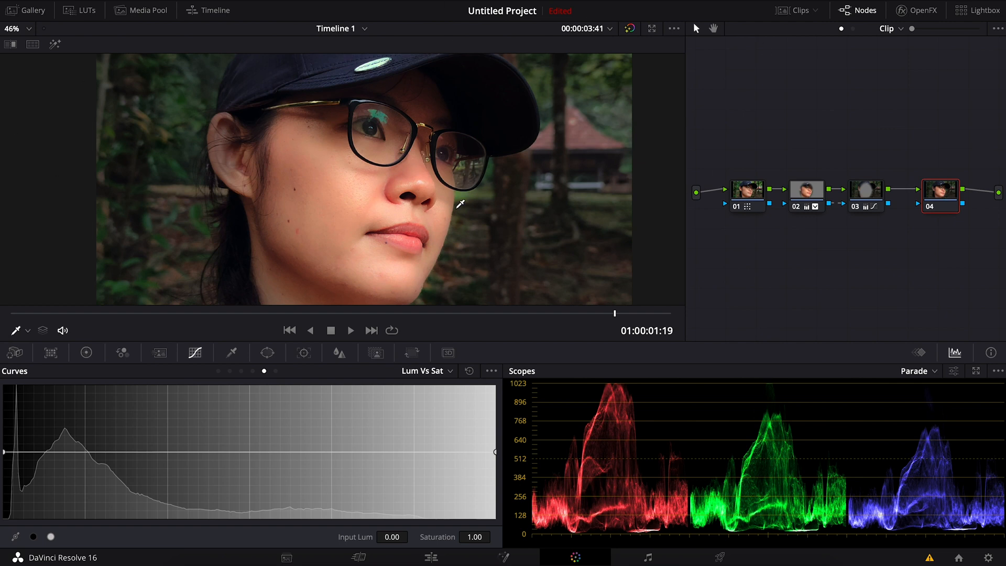
mouse_move(139, 356)
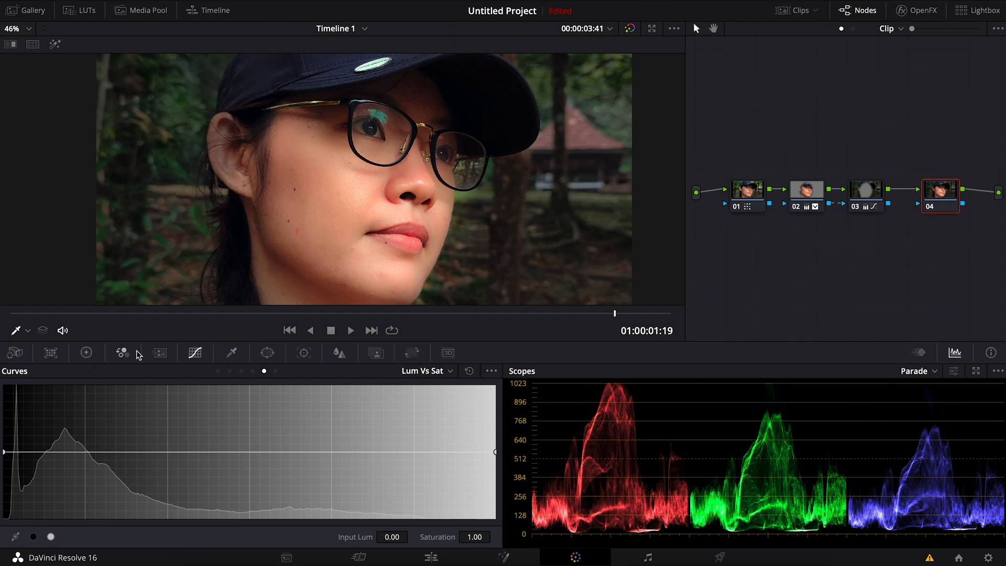
left_click(84, 352)
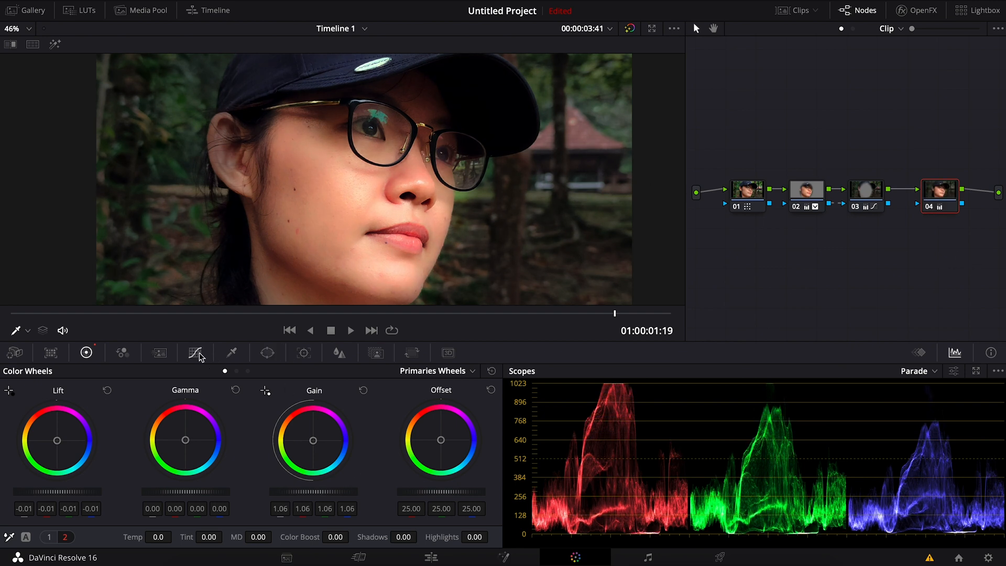
Shape node 04's Lum vs Sat curve to desaturate shadows and ease highlight saturation to 0.52
left_click(197, 352)
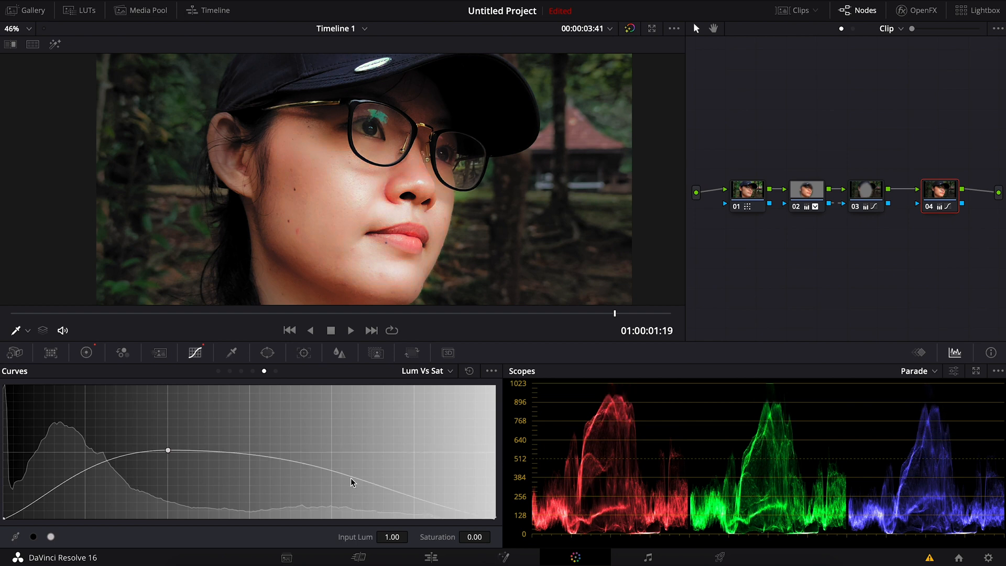
left_click_drag(352, 482, 369, 460)
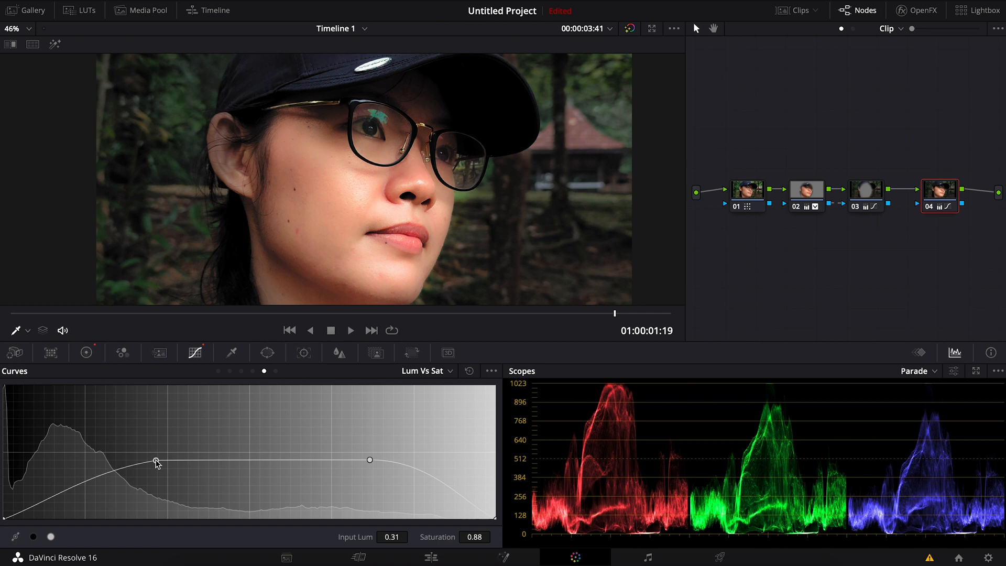
left_click_drag(156, 462, 158, 461)
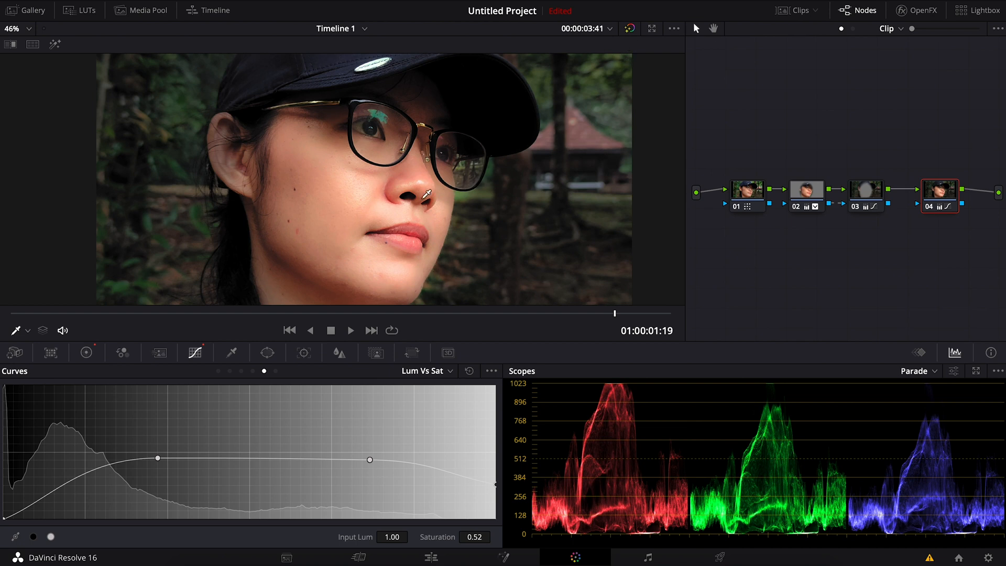
mouse_move(468, 317)
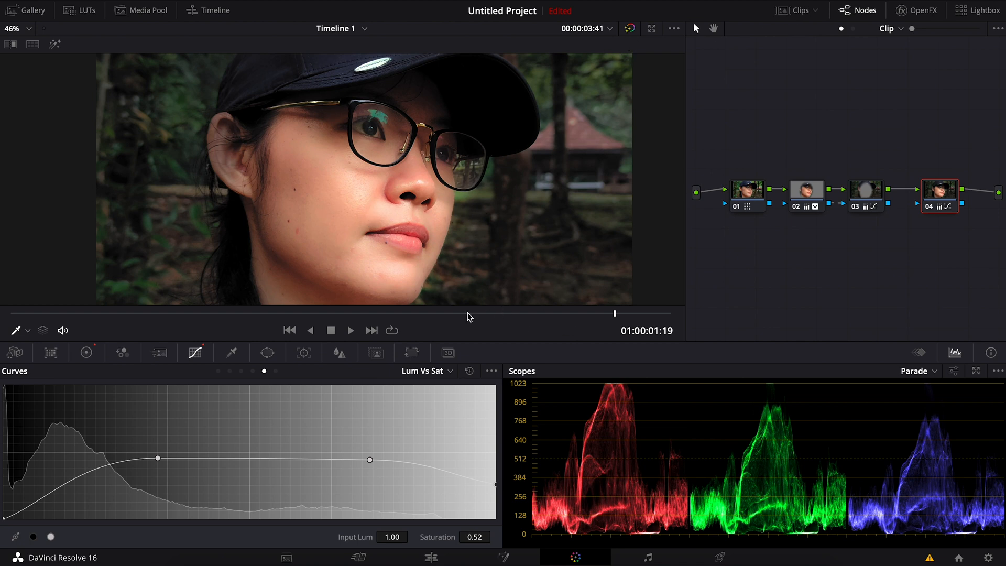
left_click_drag(612, 311, 516, 314)
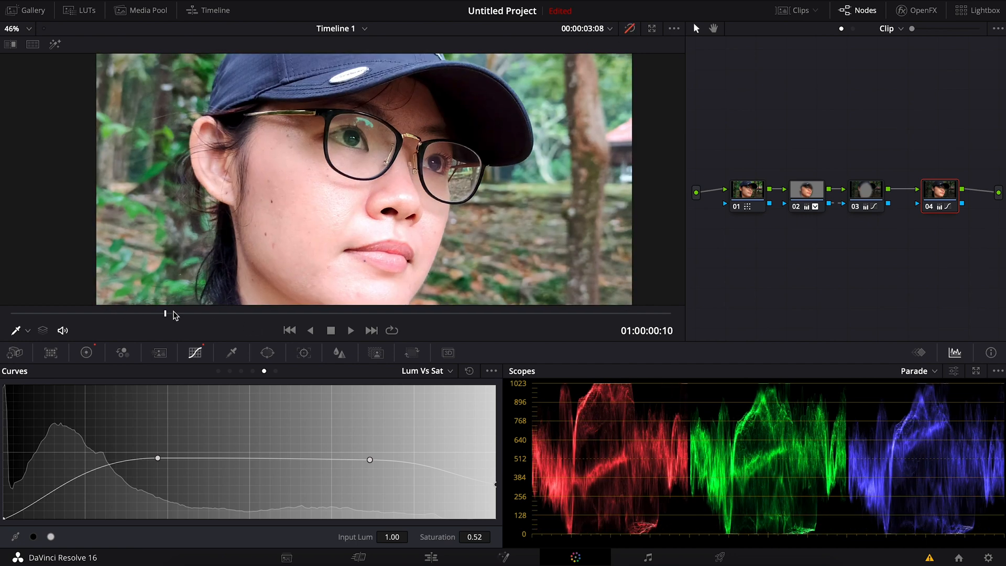
left_click_drag(164, 313, 600, 313)
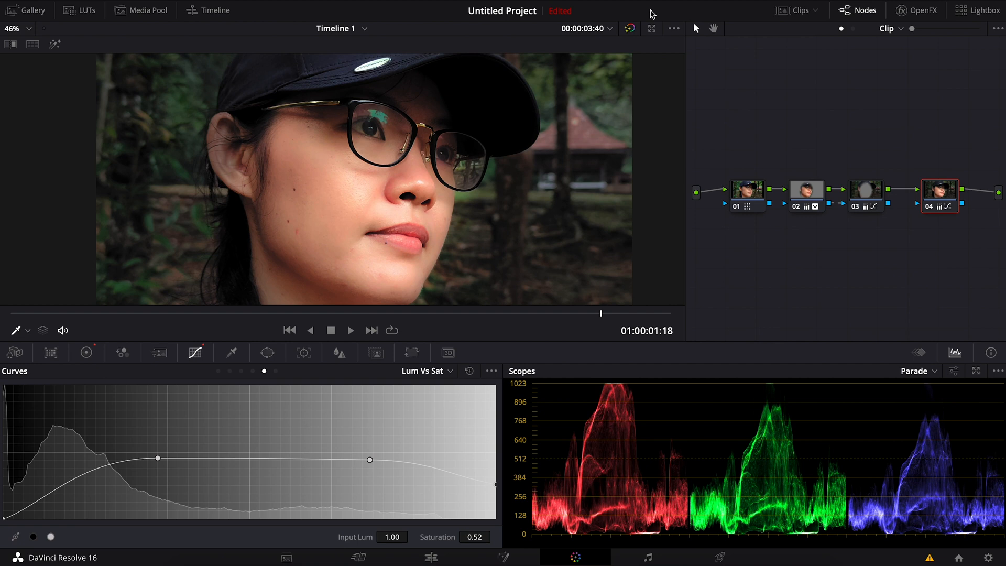
left_click(630, 28)
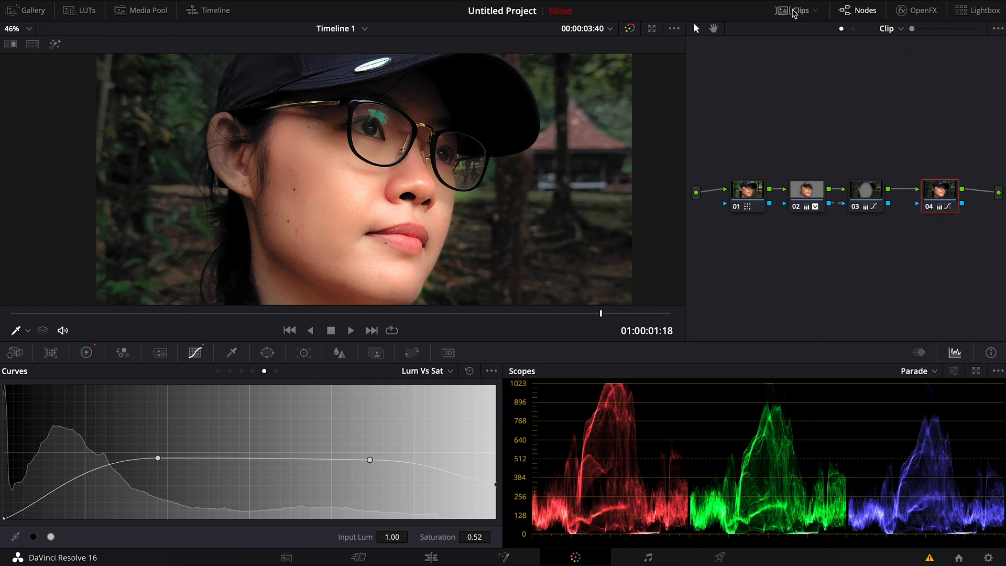
Show the timeline clips and review the runner shot before selecting clip 02
left_click(798, 10)
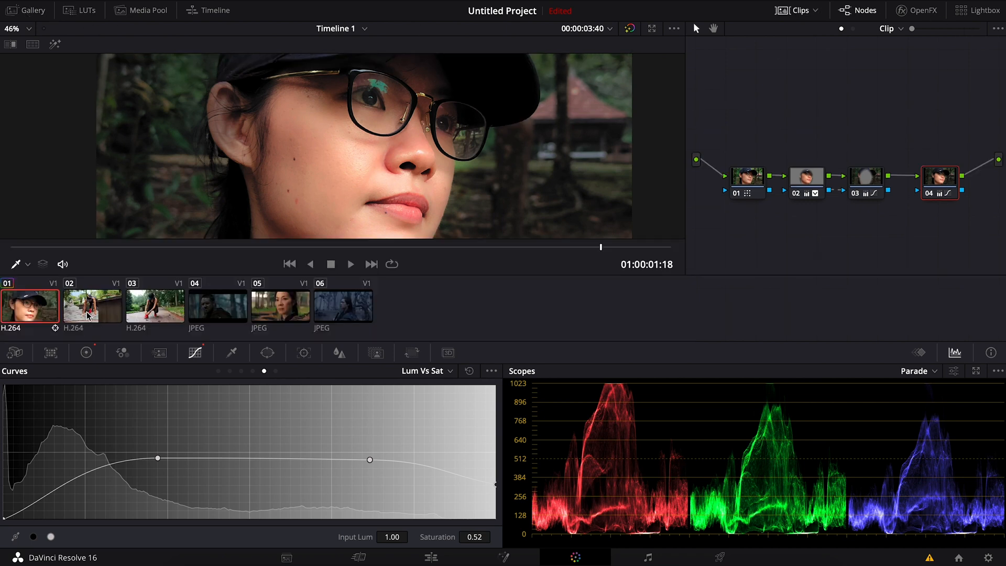
left_click(92, 306)
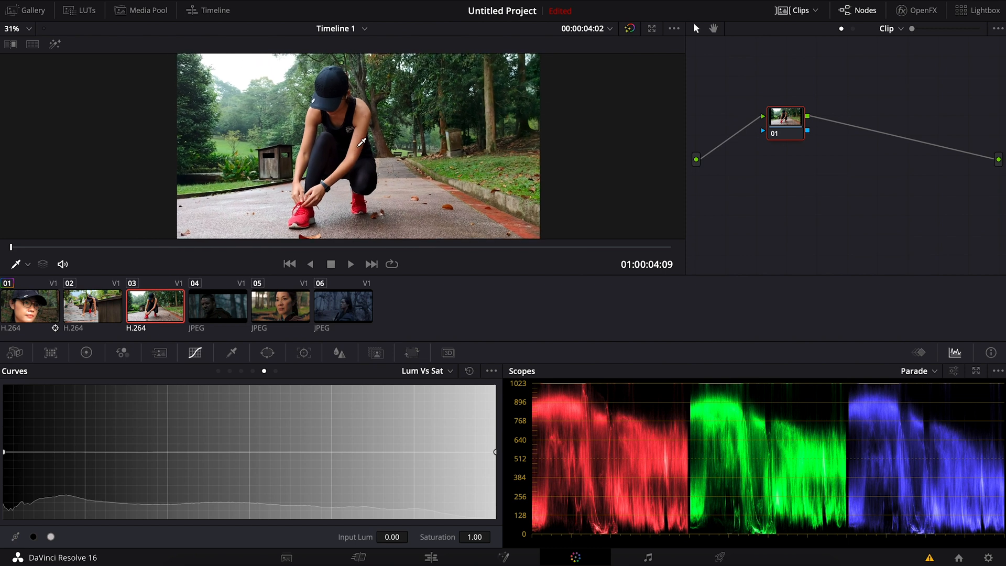
left_click(92, 305)
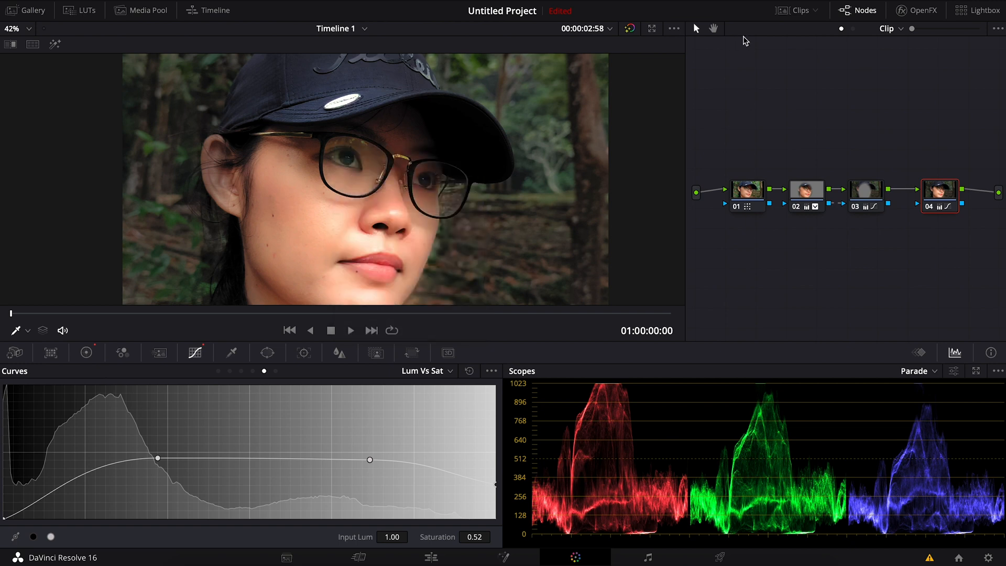
left_click(797, 10)
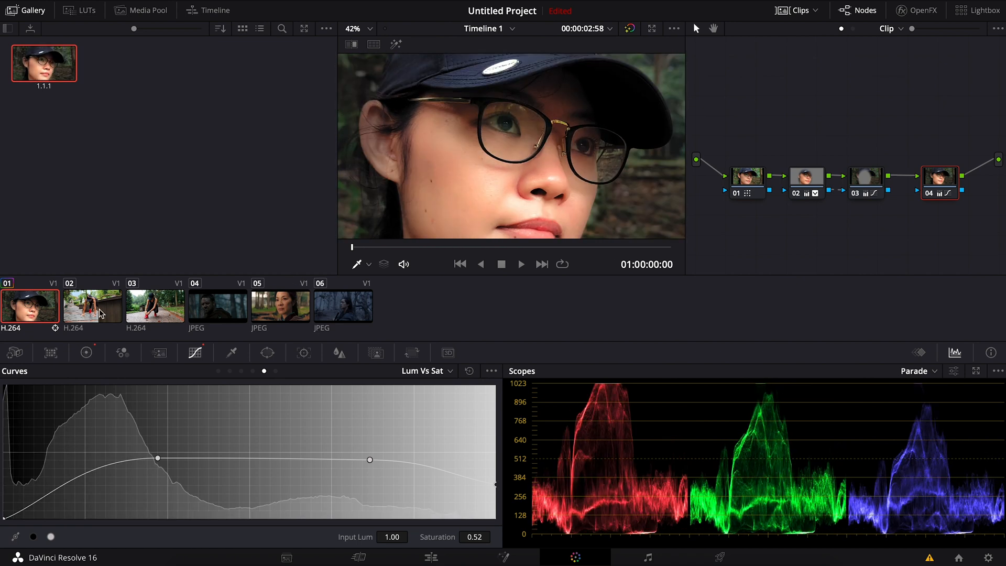
left_click(92, 306)
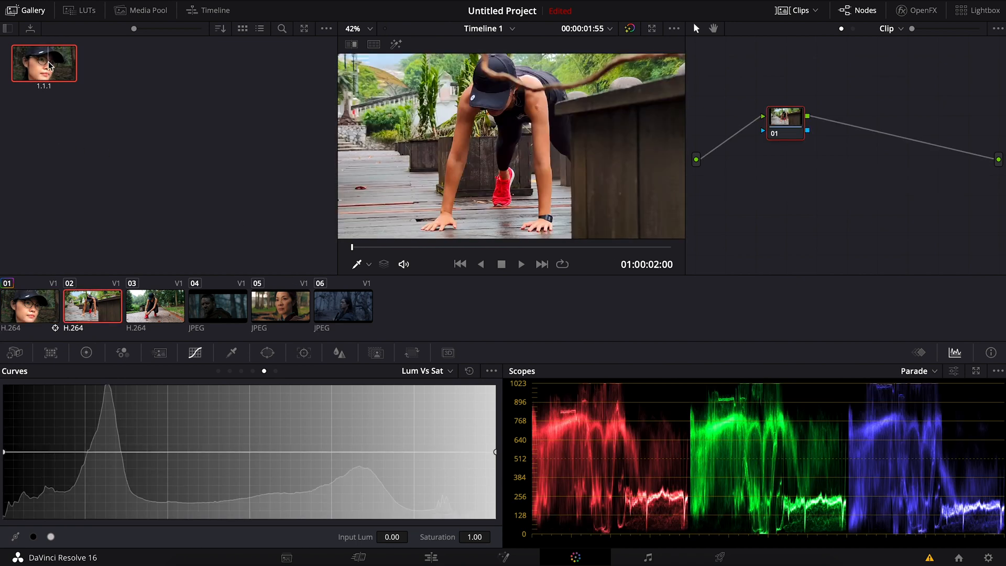
Apply the saved face still's grade to clips 02 and 03, then hide the clip strip
right_click(44, 63)
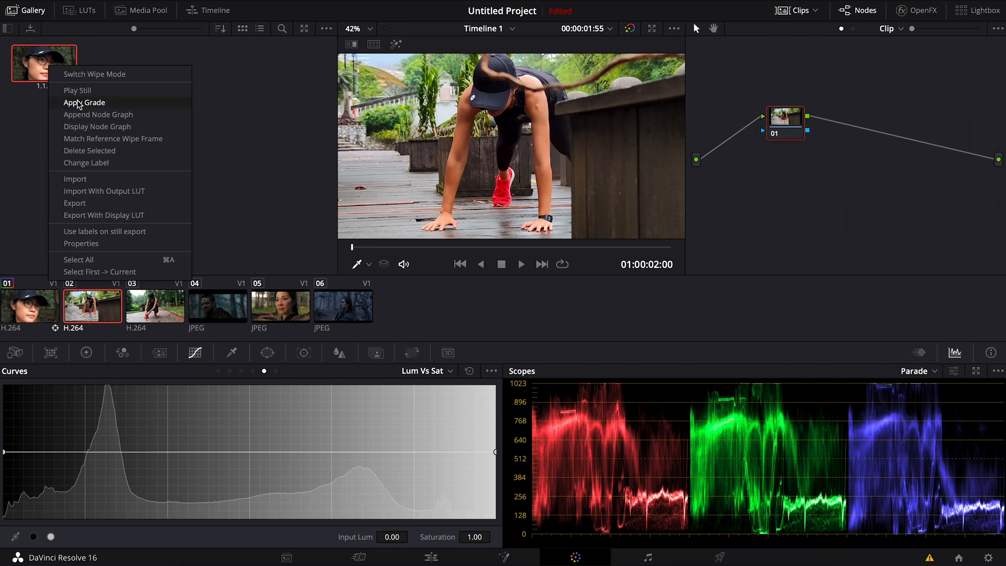
left_click(84, 102)
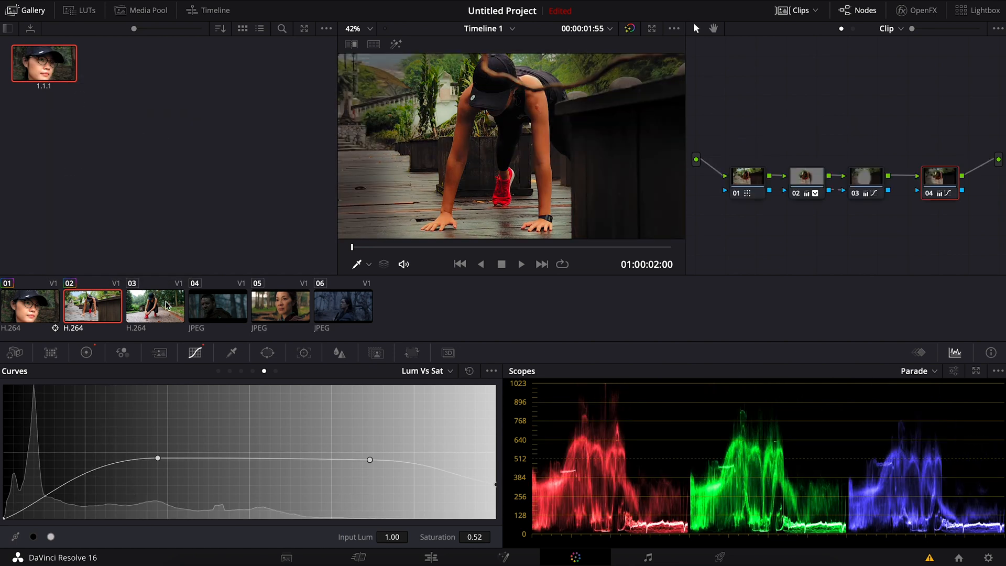
right_click(43, 63)
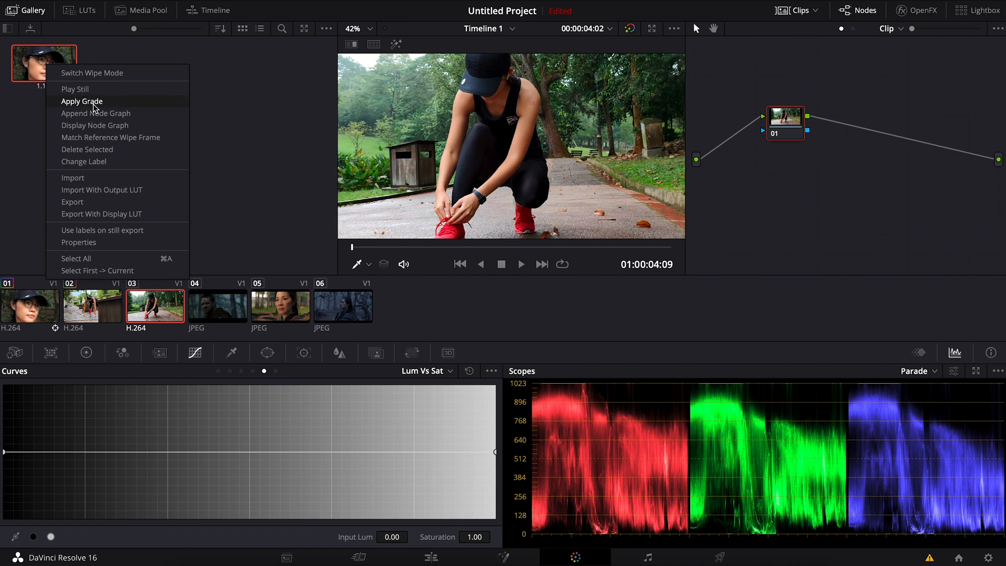
left_click(82, 102)
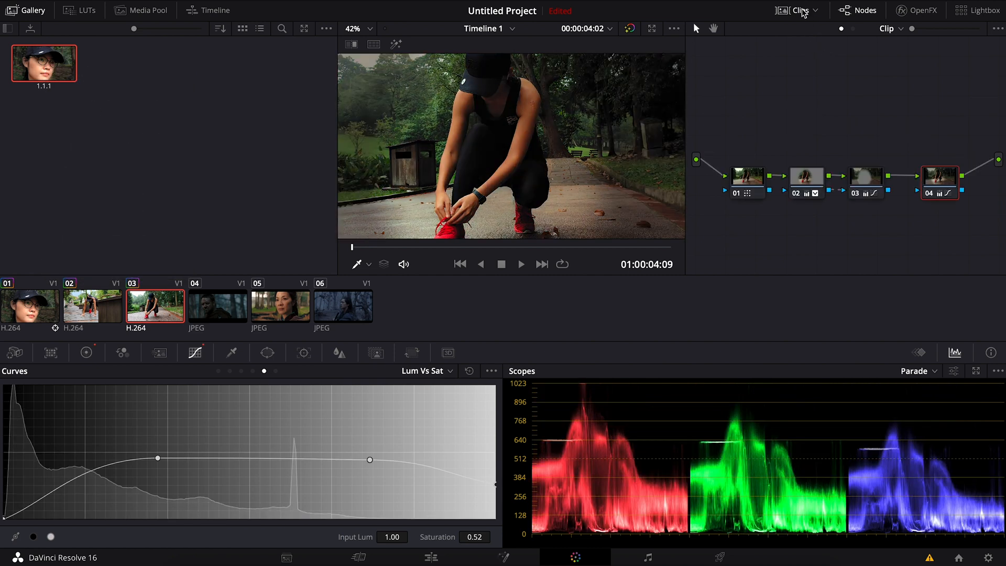
left_click(91, 305)
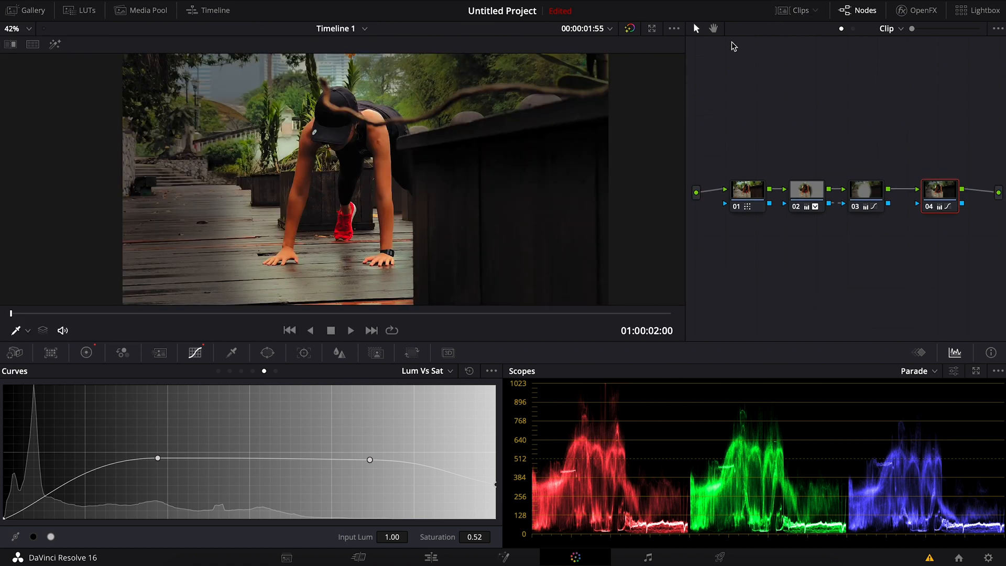
mouse_move(833, 231)
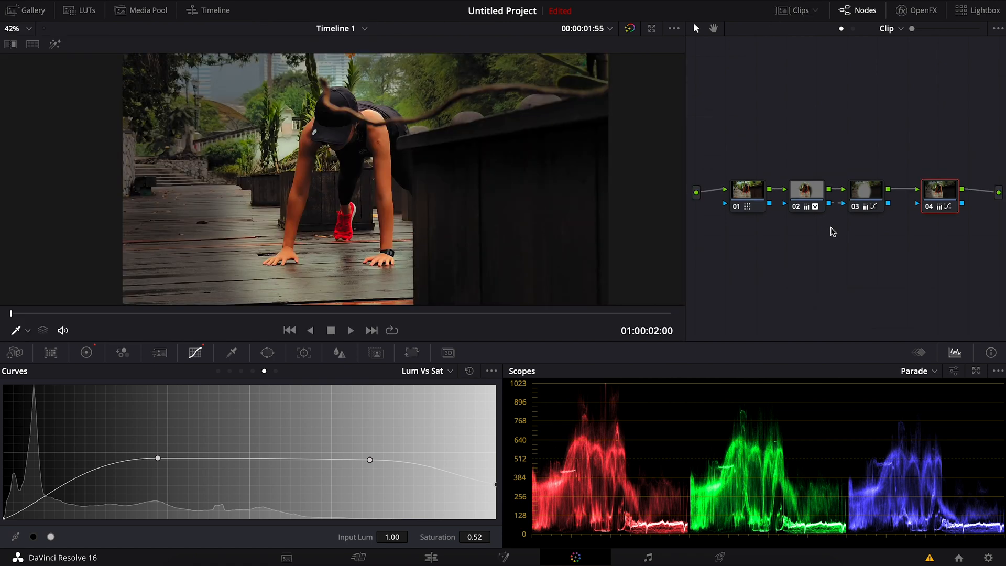
Delete clip 02's nodes 02 and 03, leaving a two-node grade, and reposition node 01
left_click(865, 193)
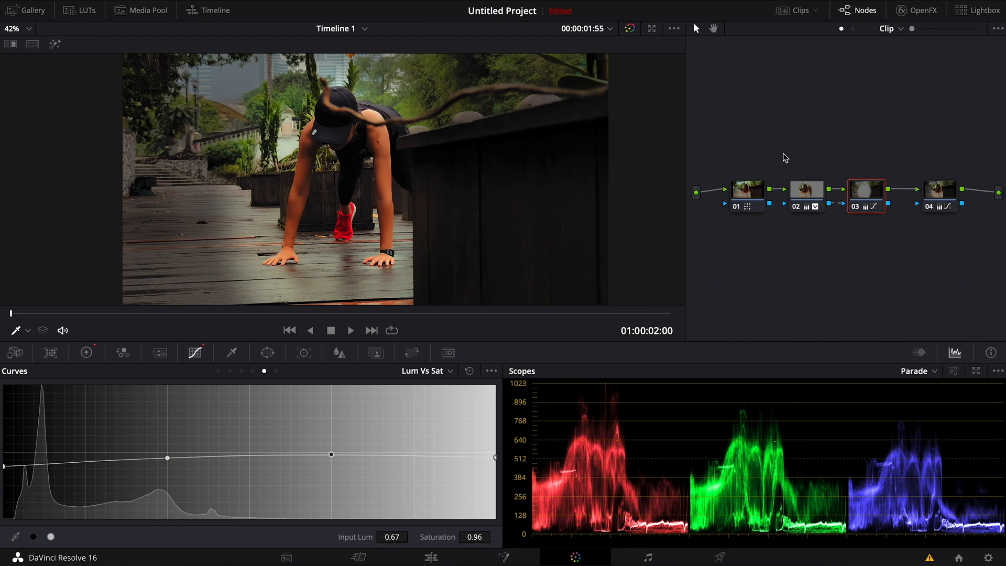
left_click(805, 190)
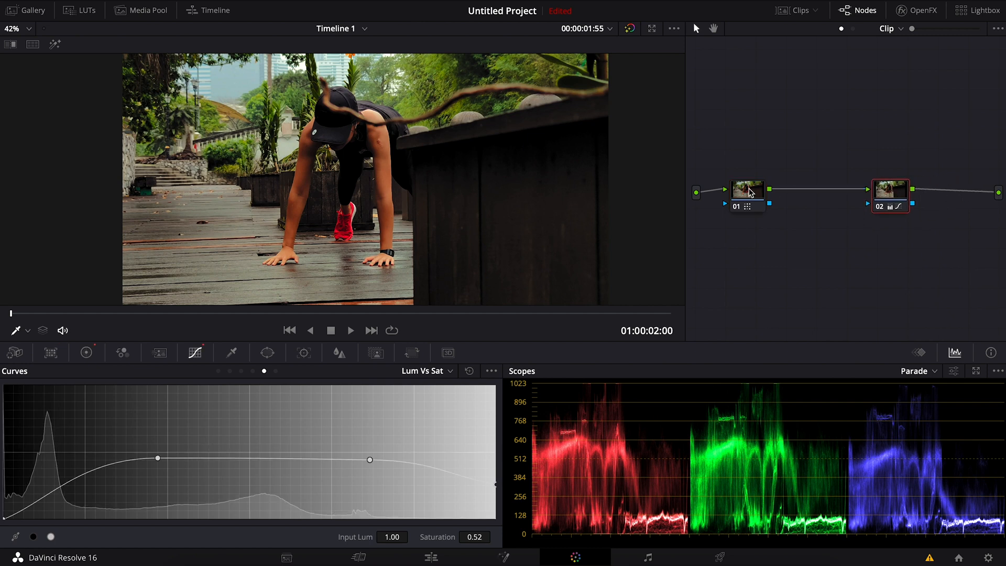
left_click(629, 28)
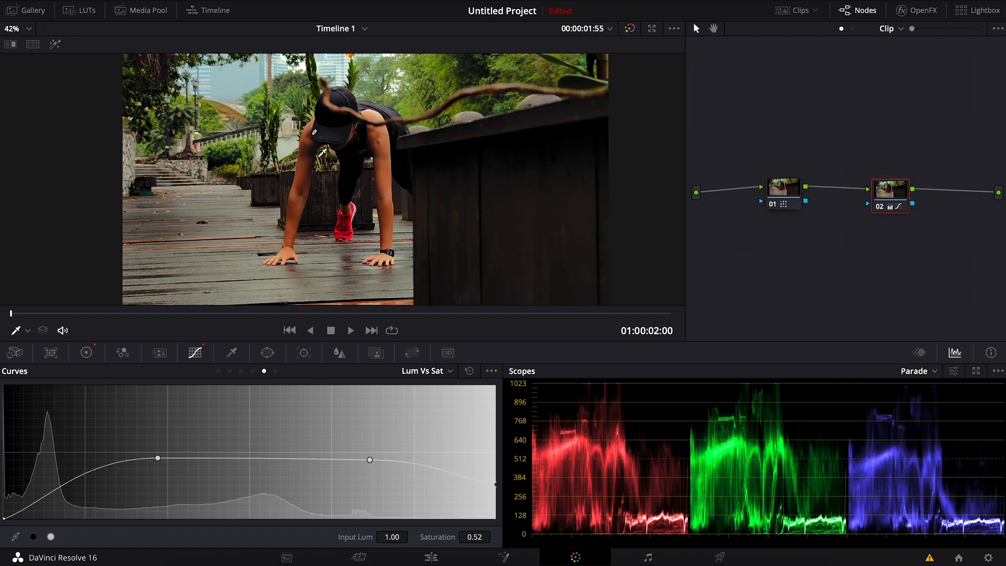
Raise clip 02's gamma to 0.02 and lower its Lum vs Sat saturation to 0.34
left_click(86, 352)
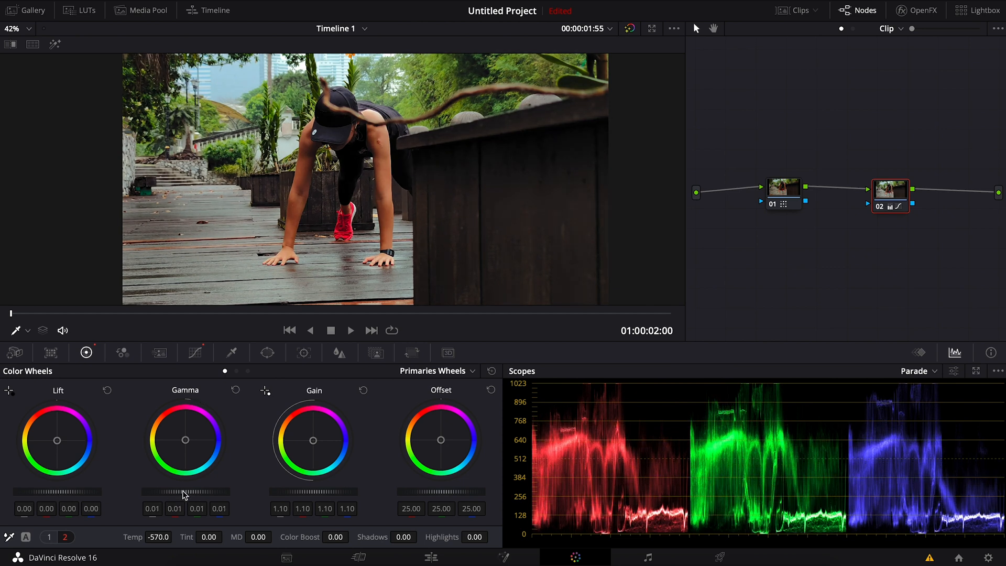
left_click_drag(172, 491, 193, 491)
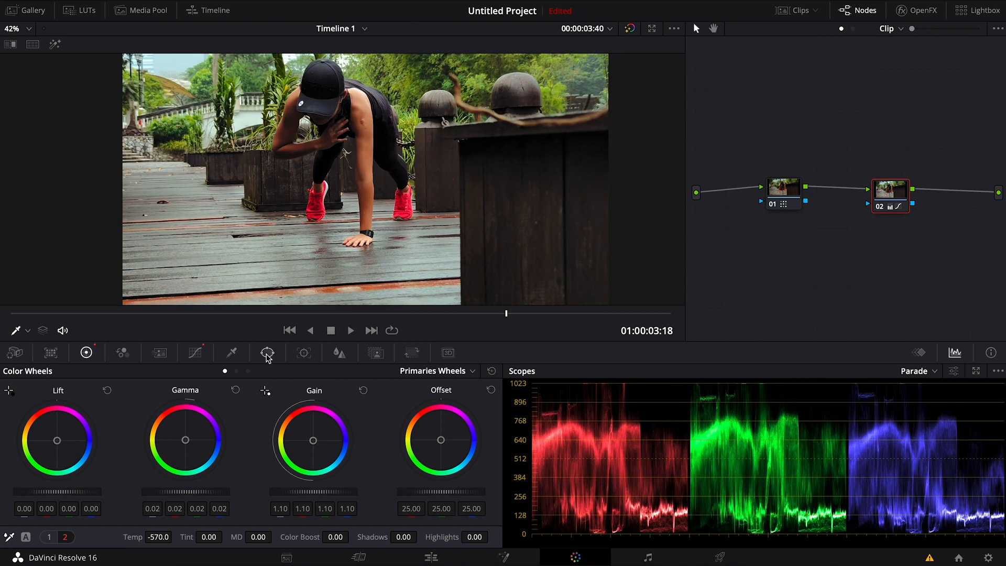
left_click(195, 352)
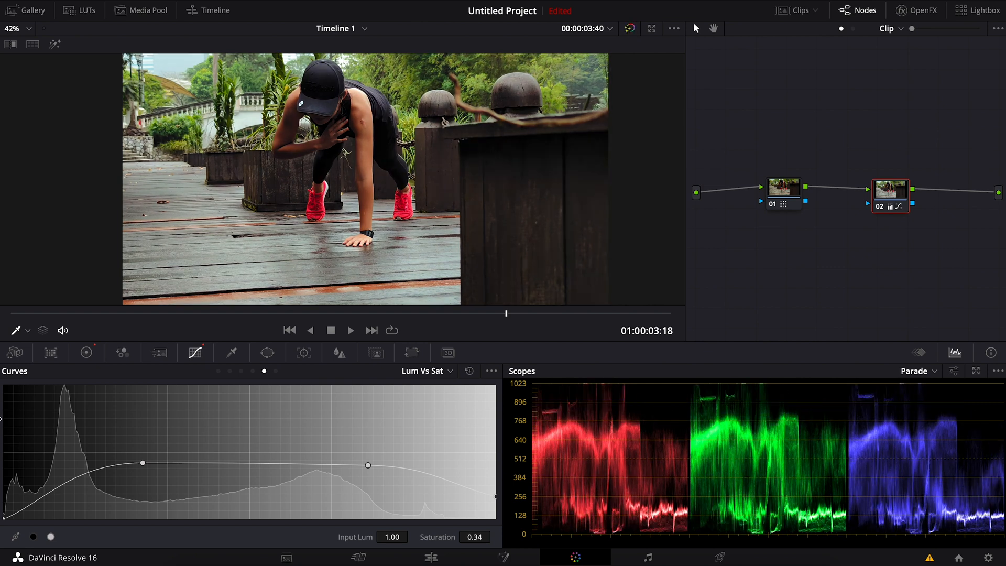
left_click(797, 10)
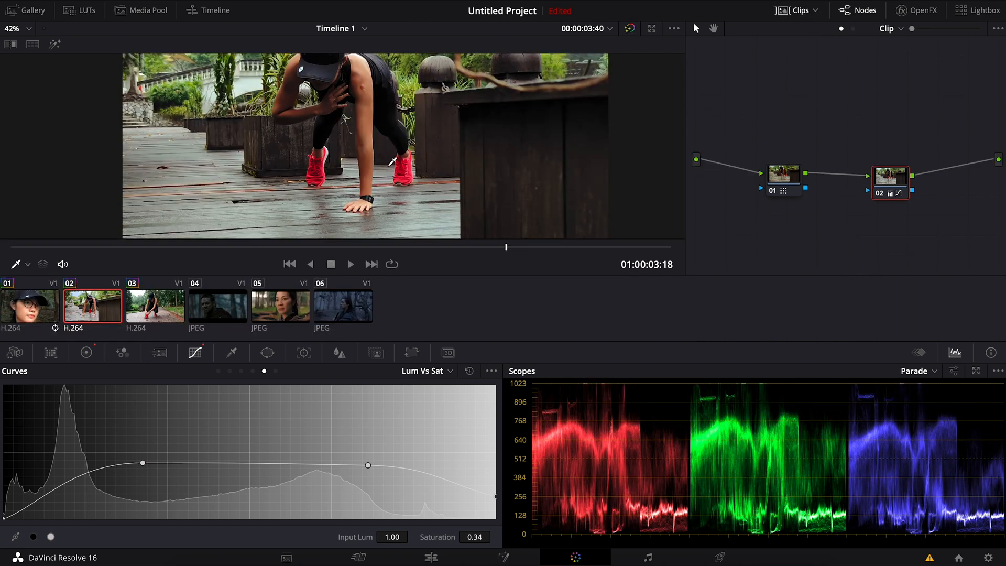
Trim clip 03 to two nodes, re-enable its grade and grab a second gallery still
left_click(155, 305)
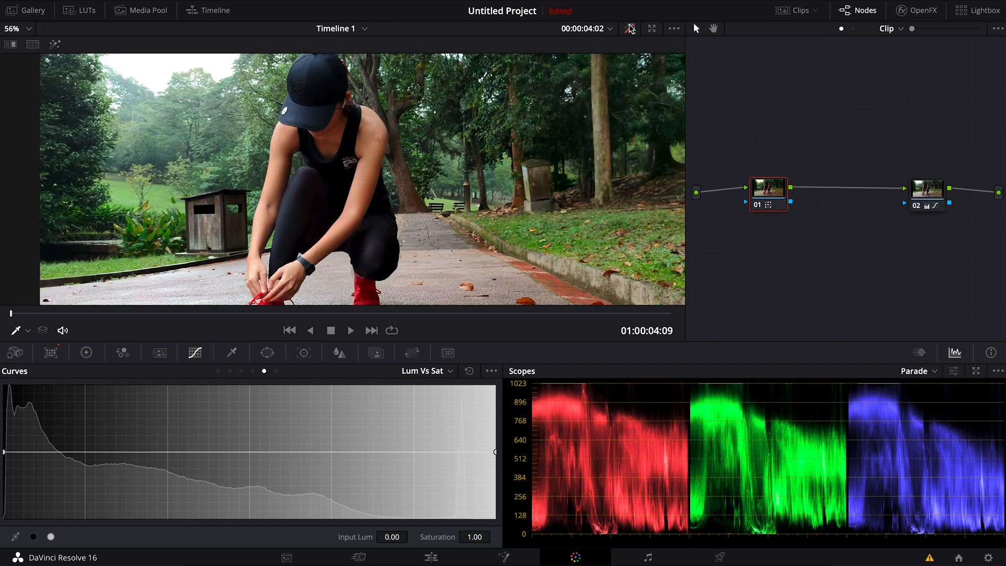
left_click(628, 28)
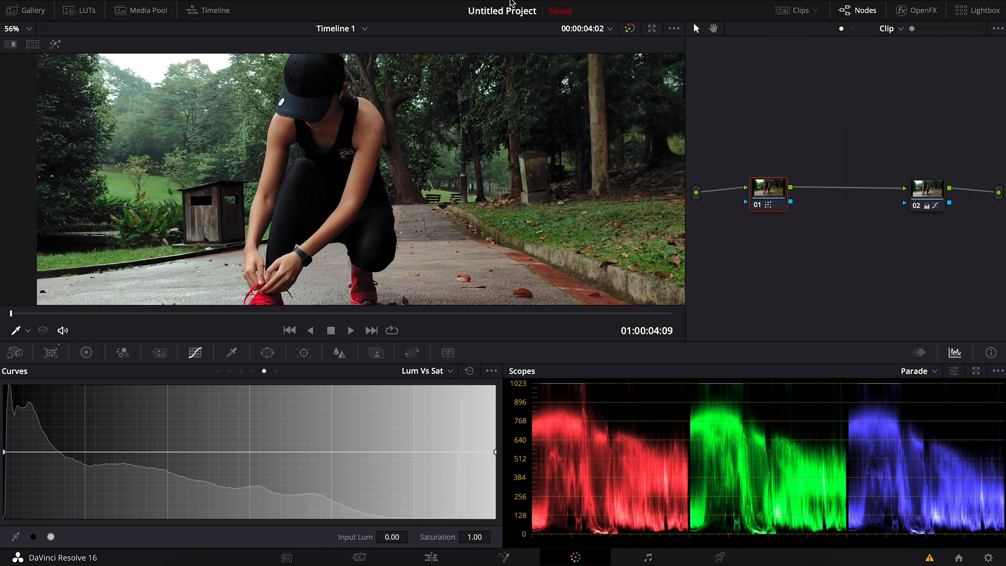
left_click(31, 10)
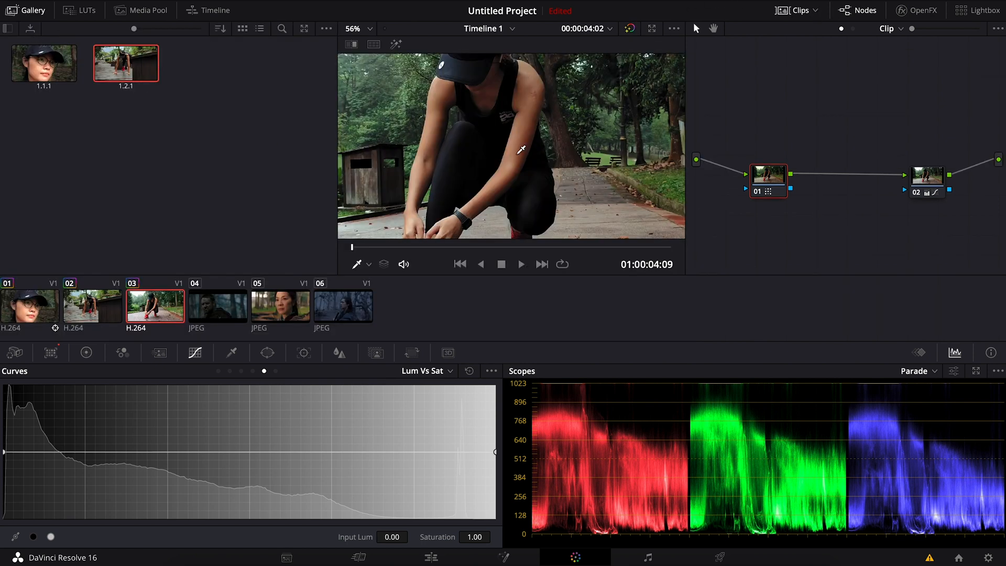
Step through clips 05, 02, 01 and 04 against the references and finish on face clip 01
left_click(281, 306)
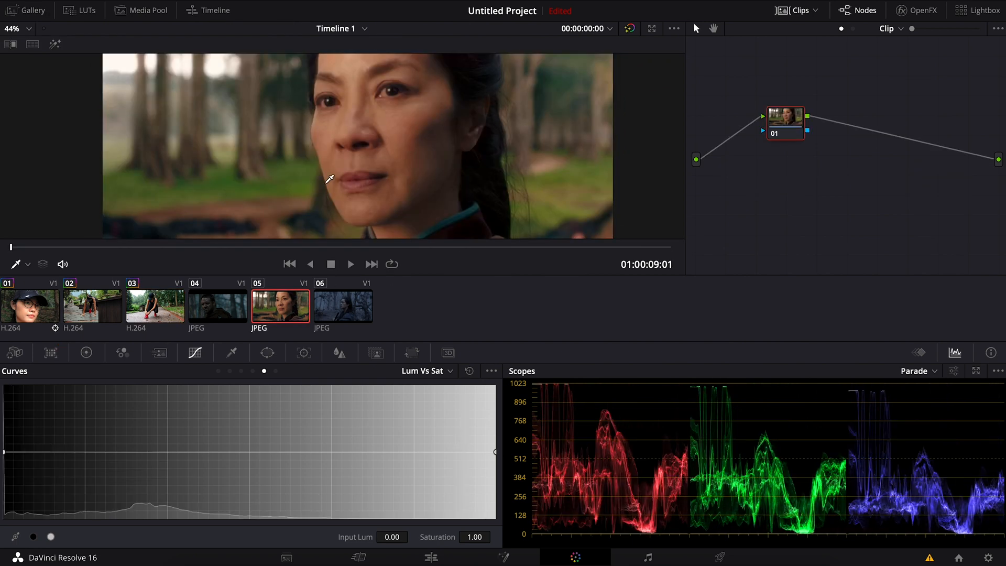
left_click(92, 306)
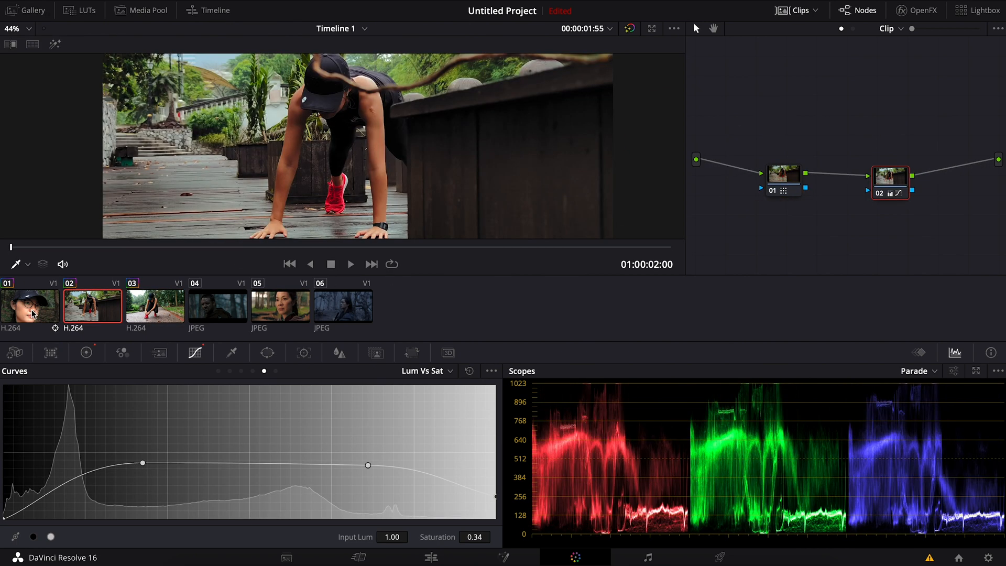
left_click(29, 306)
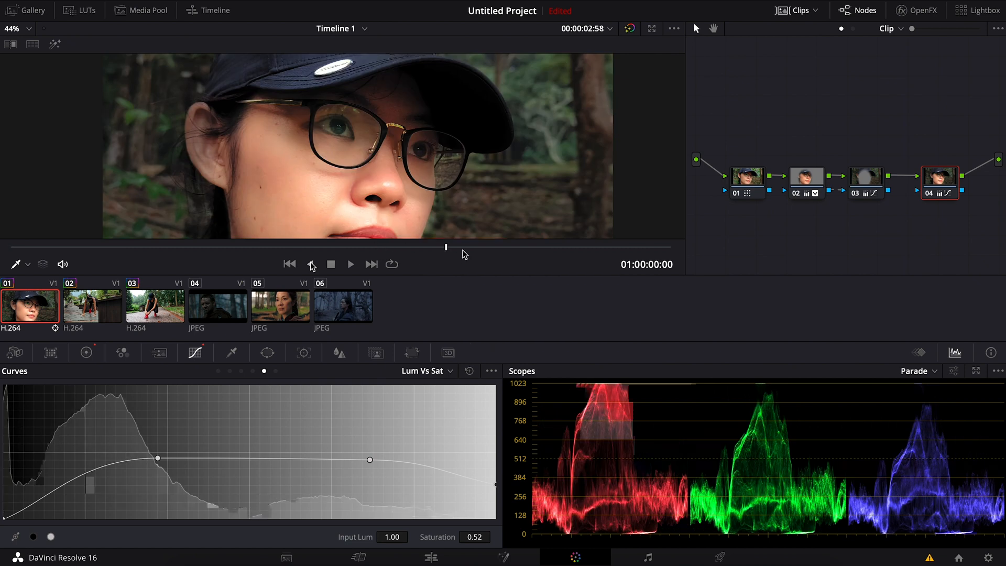
left_click(350, 264)
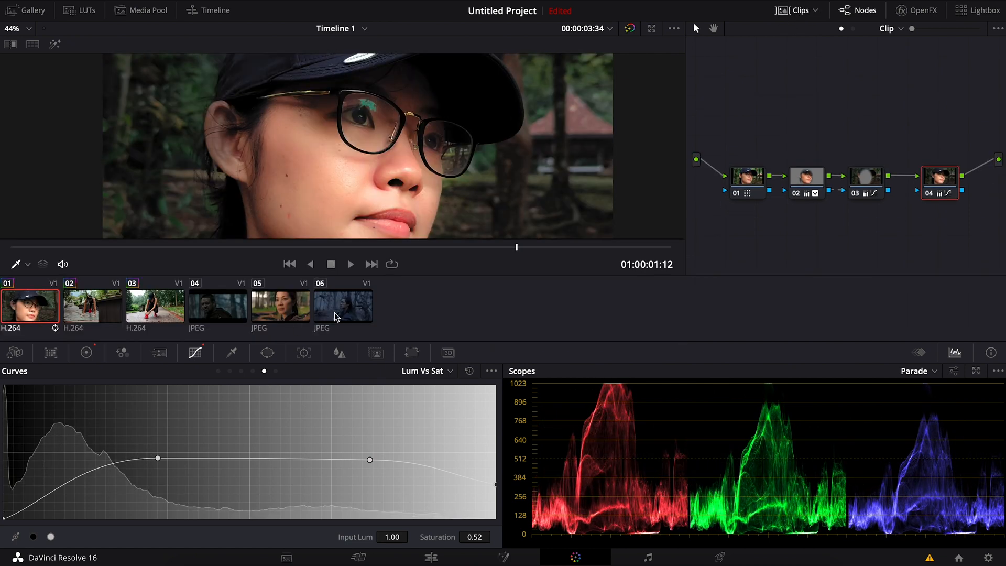
left_click(217, 305)
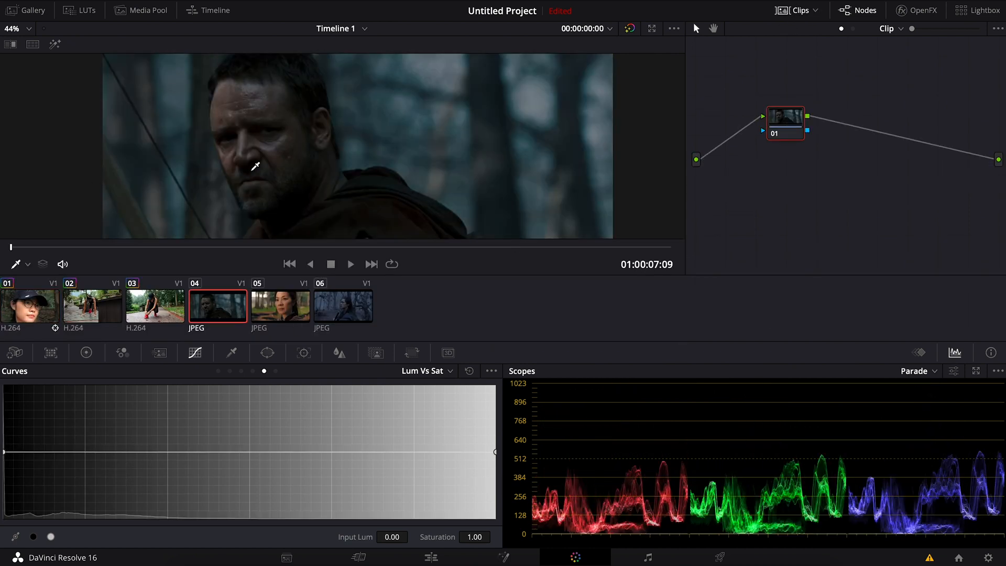
left_click(29, 305)
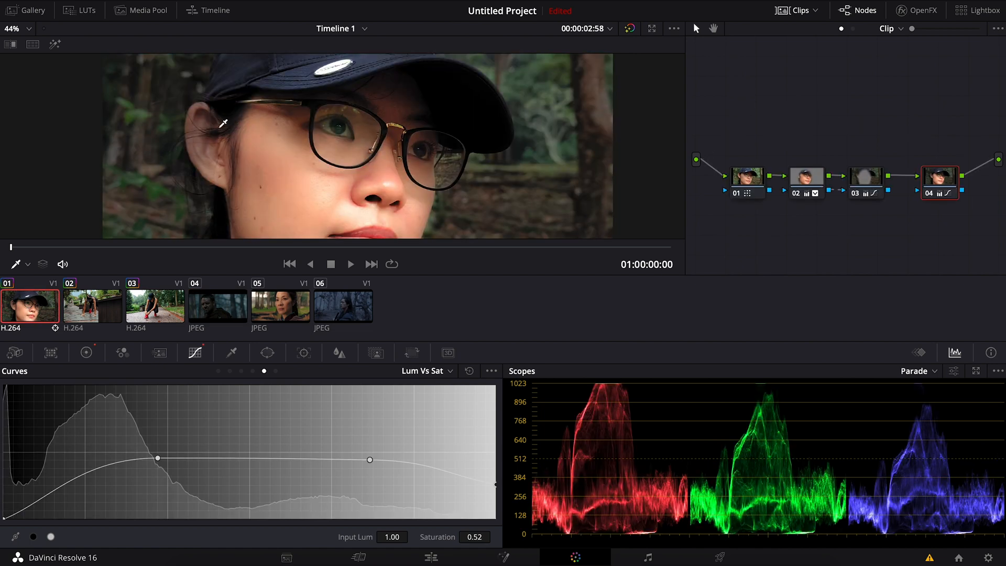
mouse_move(804, 11)
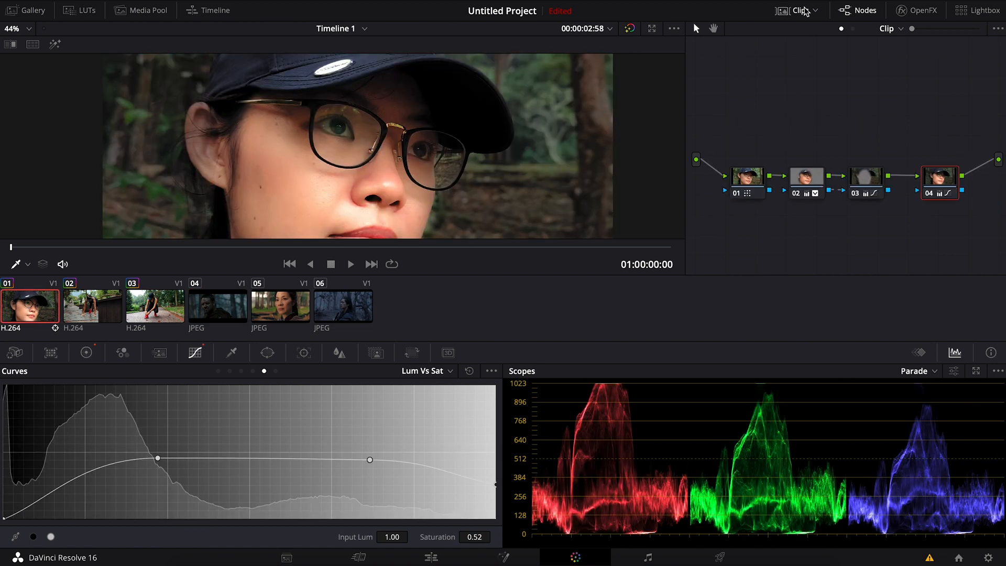
Reset all grades and nodes on clip 01, then select the clip 04 reference still
right_click(873, 160)
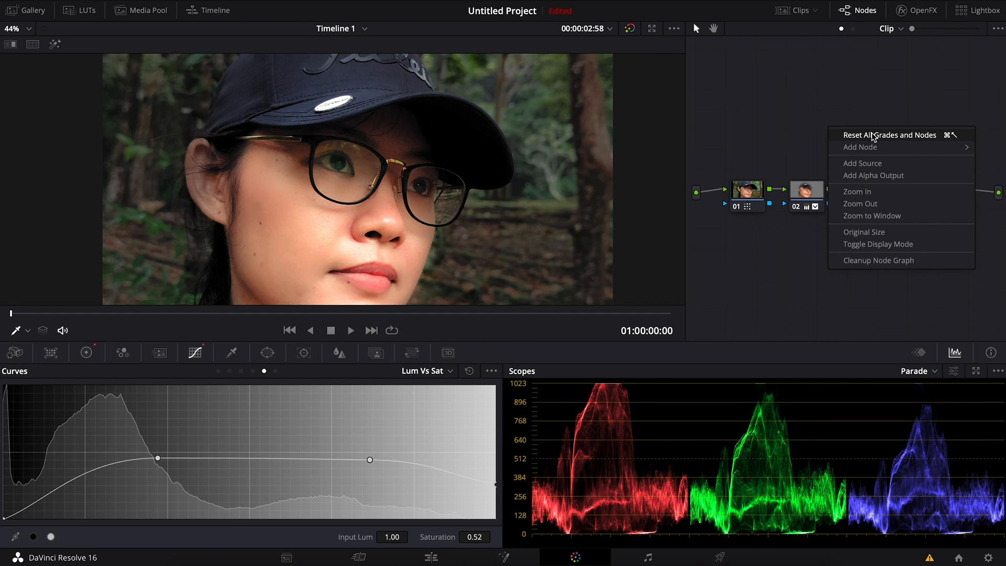
left_click(889, 135)
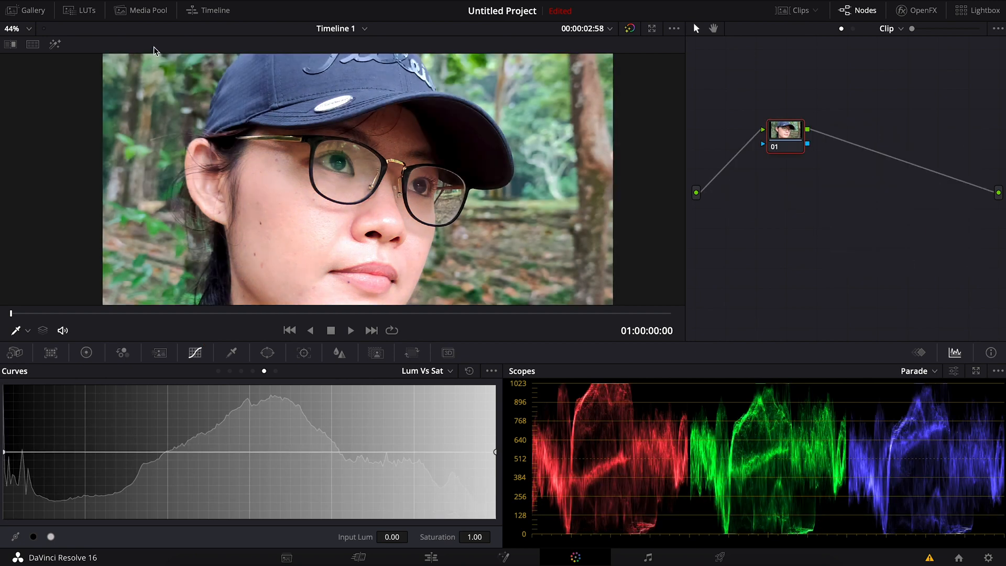
left_click(797, 11)
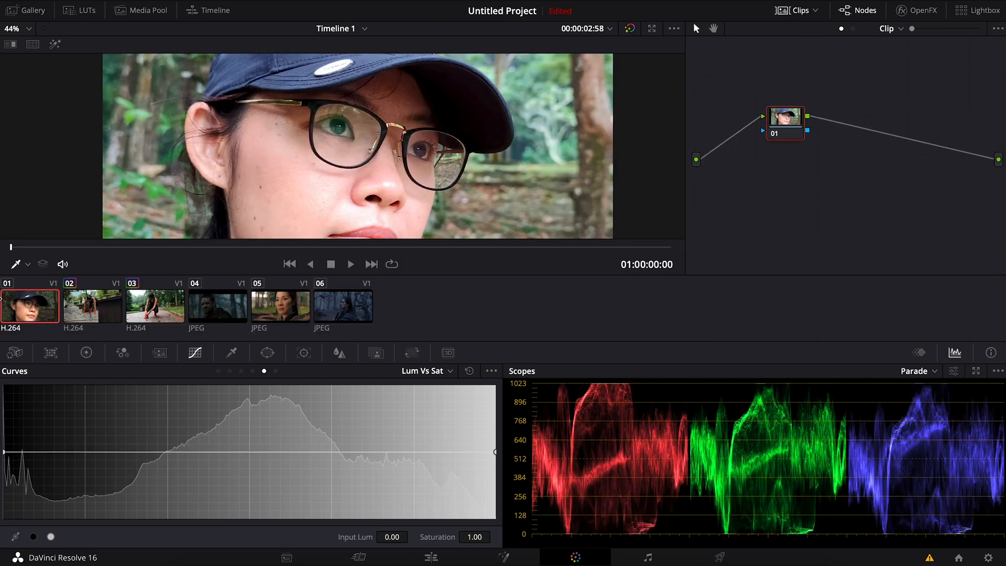
mouse_move(238, 319)
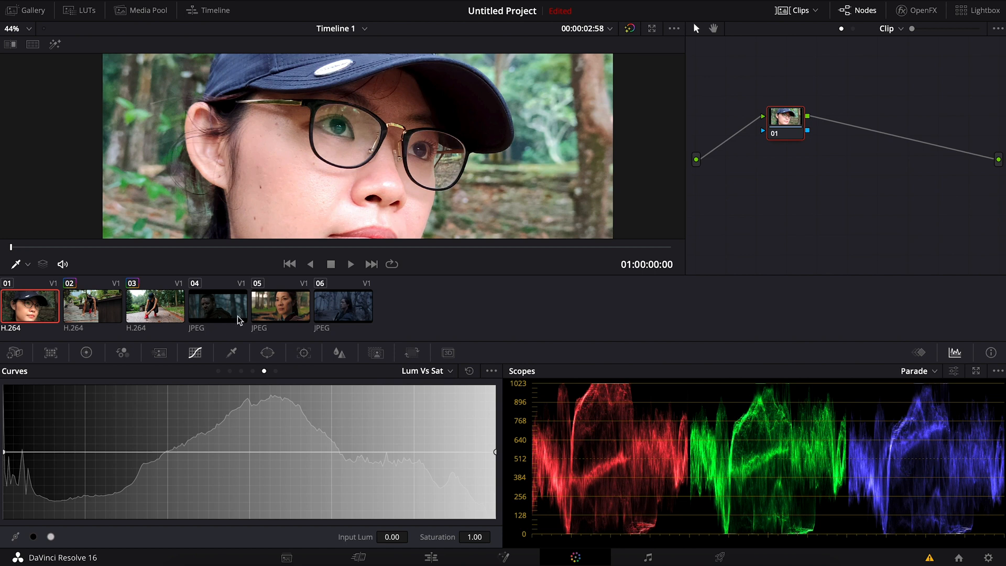
left_click(217, 305)
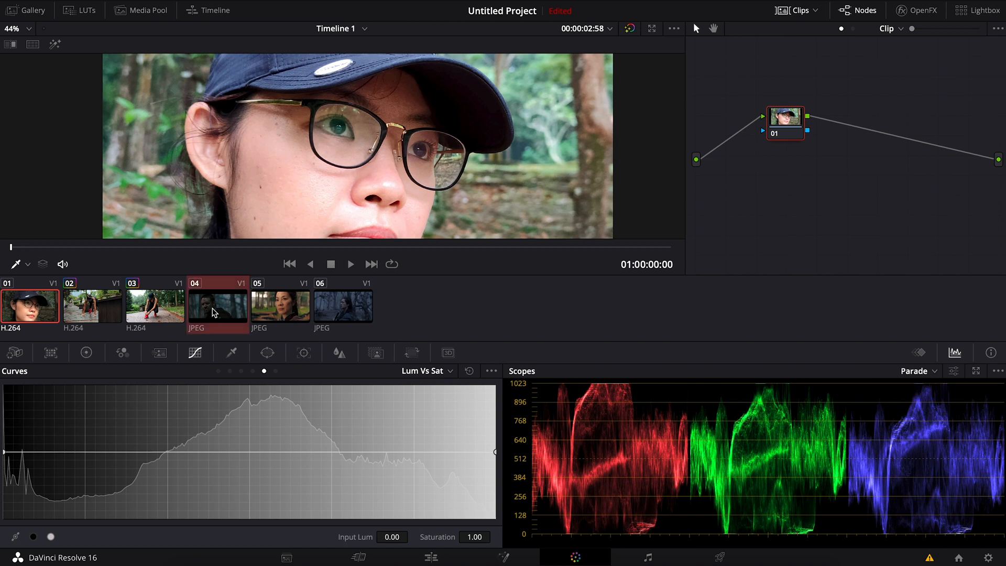
right_click(218, 306)
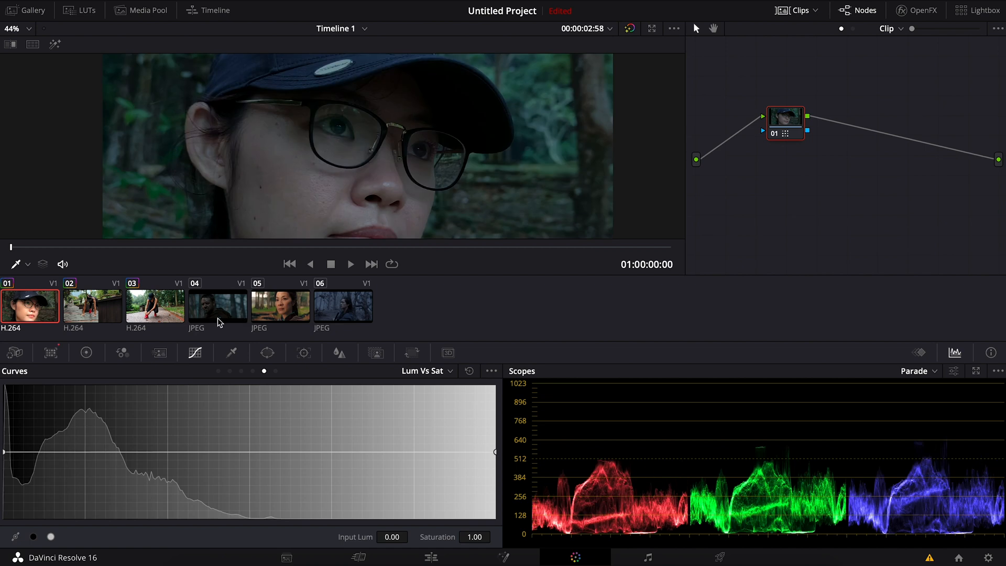
View the man-with-the-bow reference still, clip 04, for comparison
left_click(217, 304)
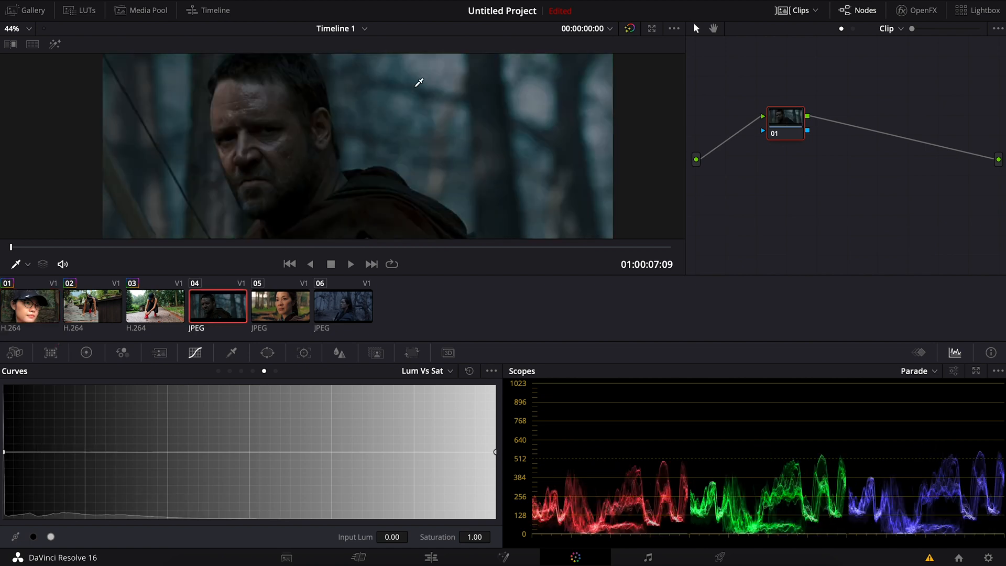
mouse_move(262, 88)
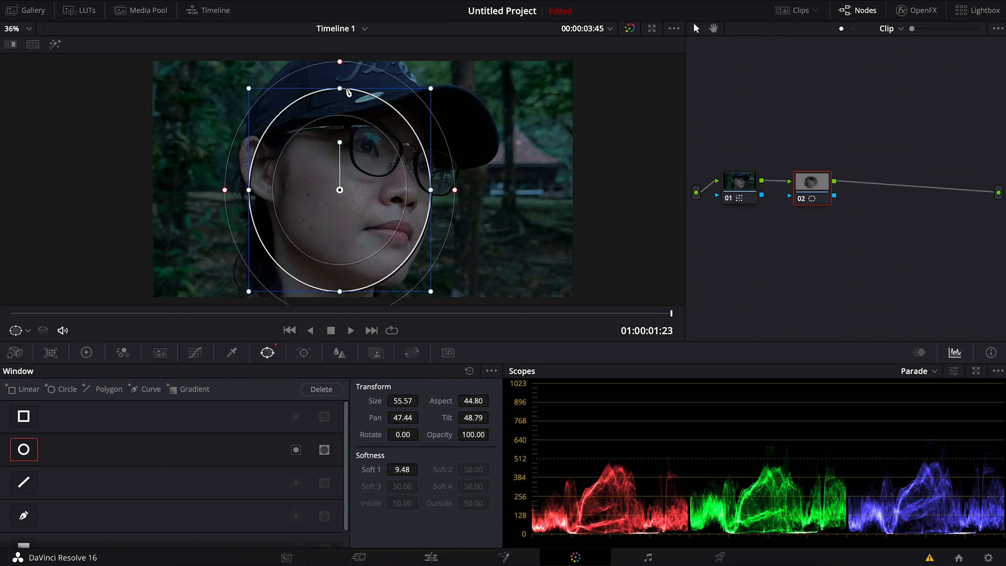
Fit the oval window over the woman's face on node 02 and track it backward through the clip
left_click_drag(456, 190, 456, 204)
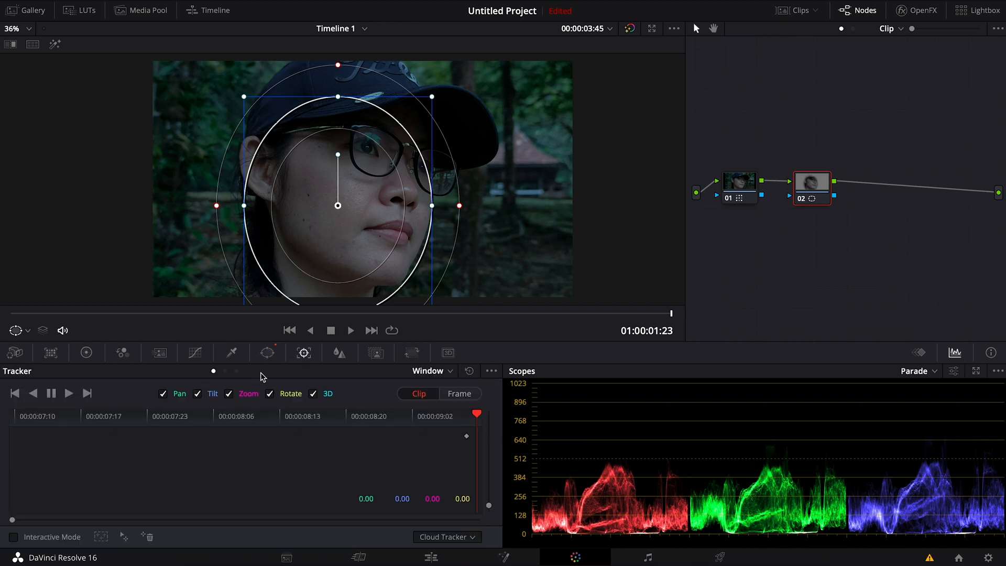
mouse_move(662, 312)
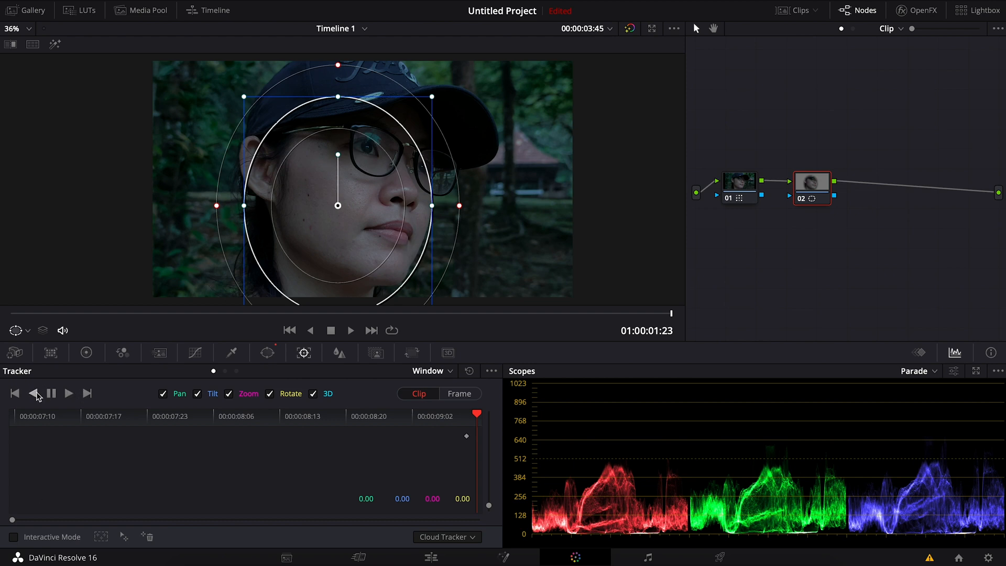
left_click(33, 393)
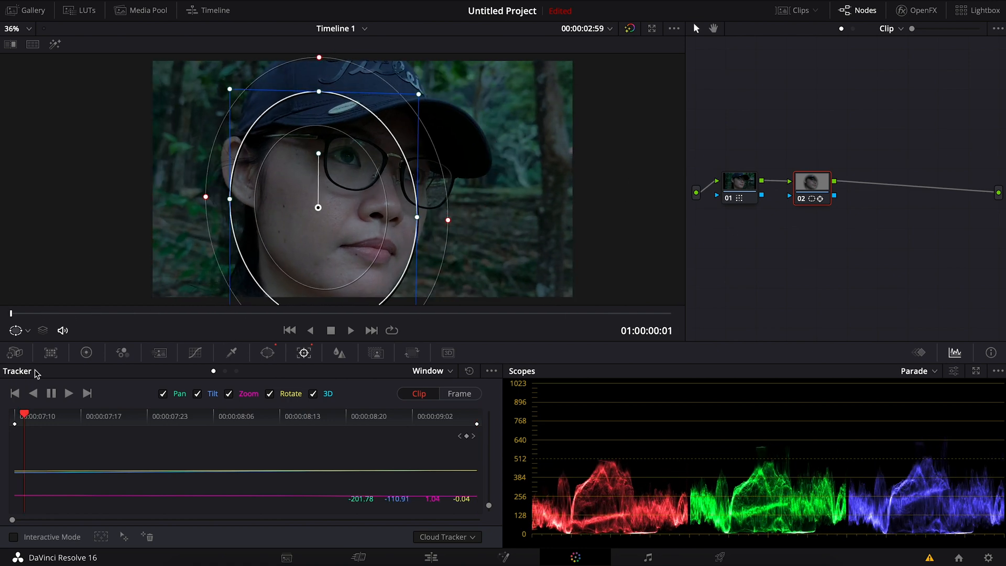
left_click(85, 352)
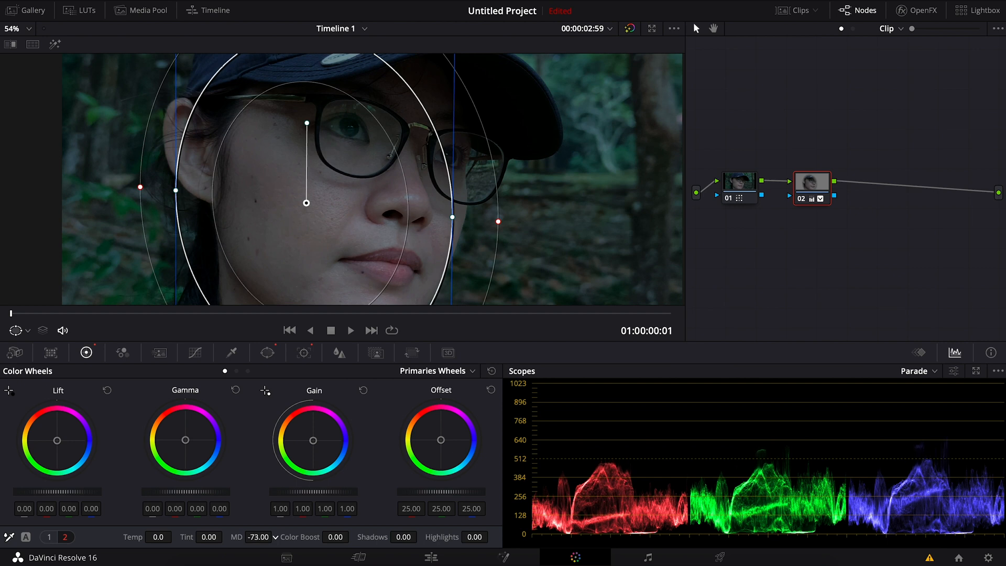
Lower blur radius to 0.48 to sharpen the face, then adjust gamma to -0.03
left_click(339, 352)
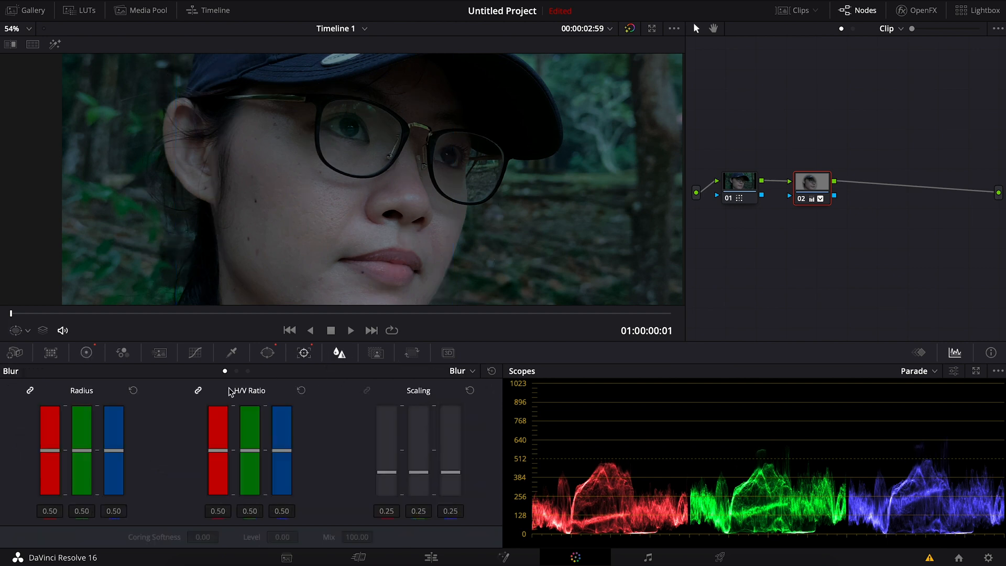
left_click_drag(113, 455, 113, 459)
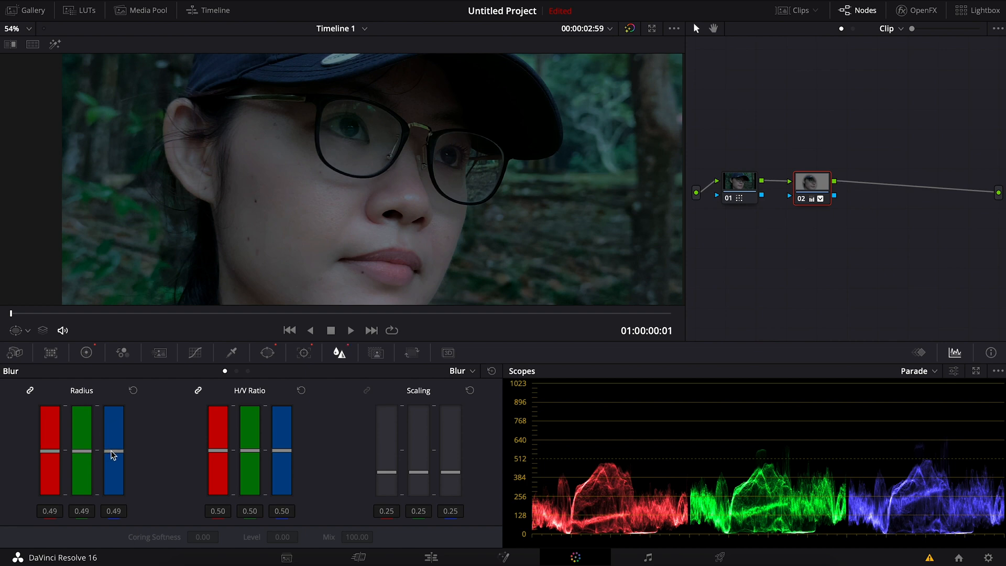
left_click_drag(113, 456, 113, 458)
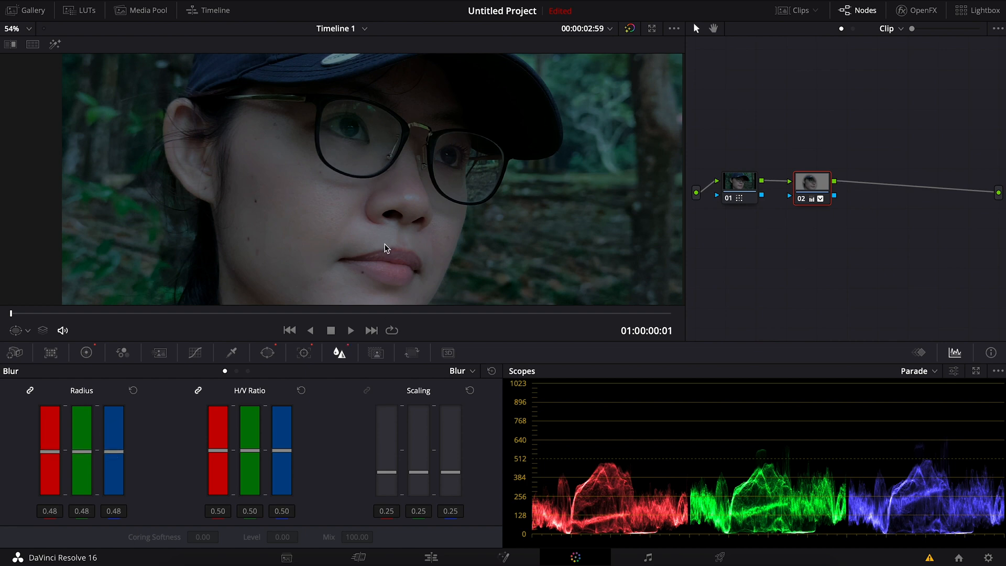
left_click(86, 352)
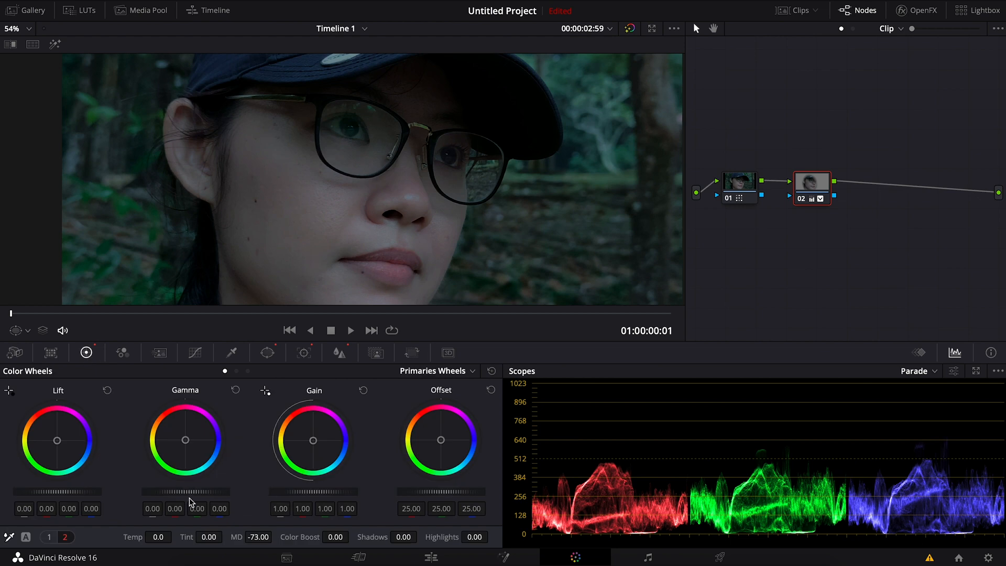
left_click_drag(187, 491, 195, 492)
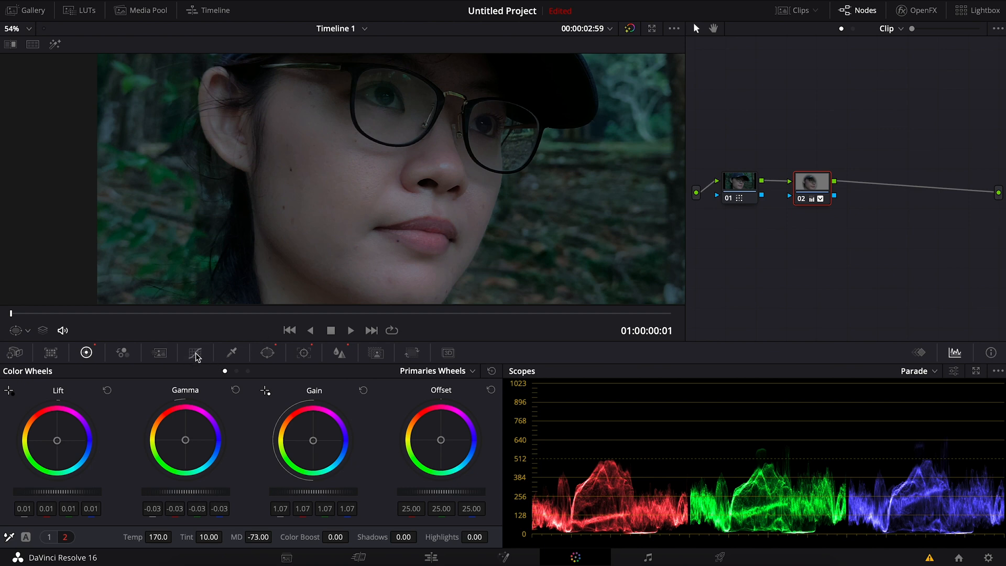
Shape a Lum vs Sat curve on the face node, then raise gain to 1.41 and lower gamma to -0.07
left_click(195, 352)
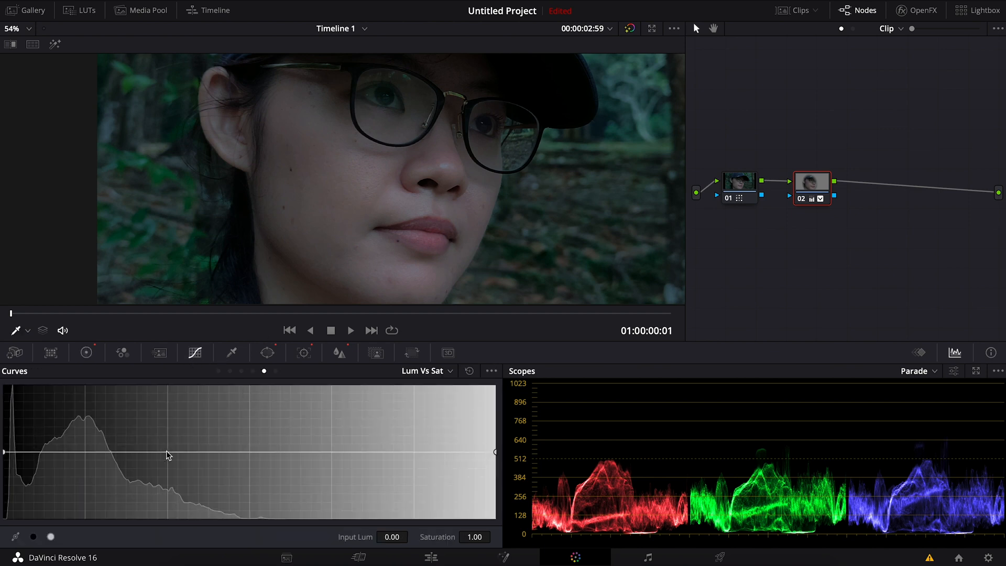
left_click_drag(168, 456, 168, 453)
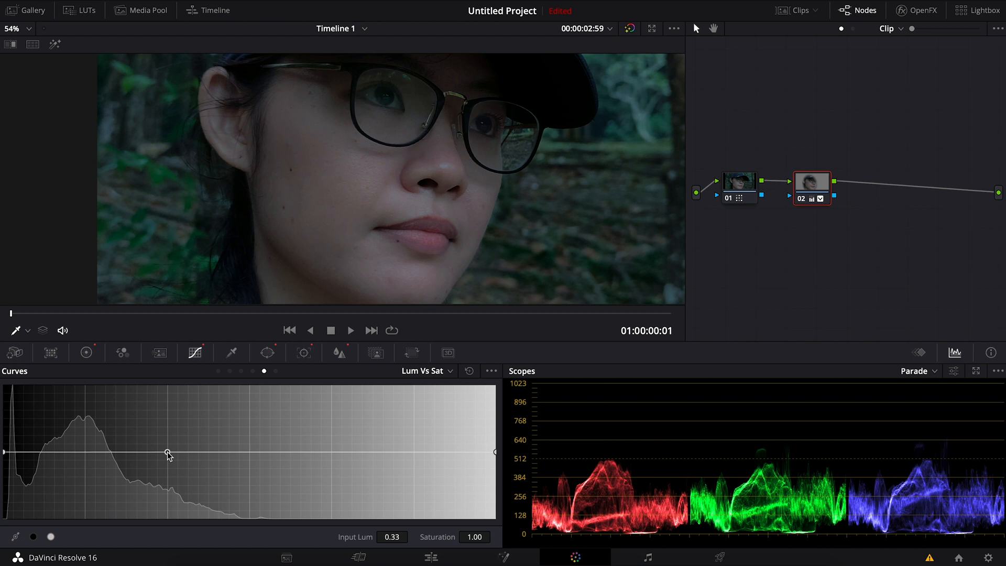
left_click_drag(167, 453, 171, 423)
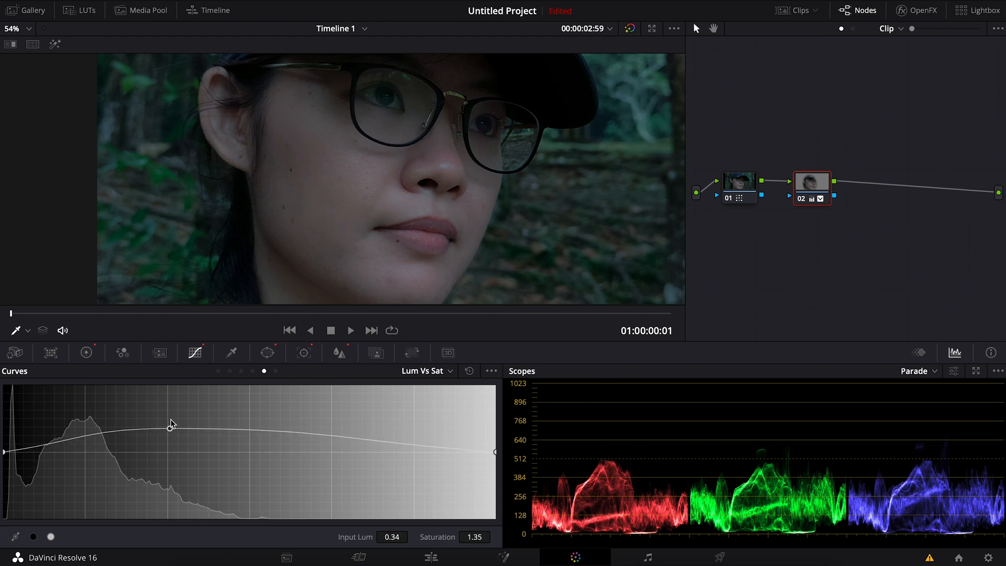
left_click_drag(171, 423, 171, 494)
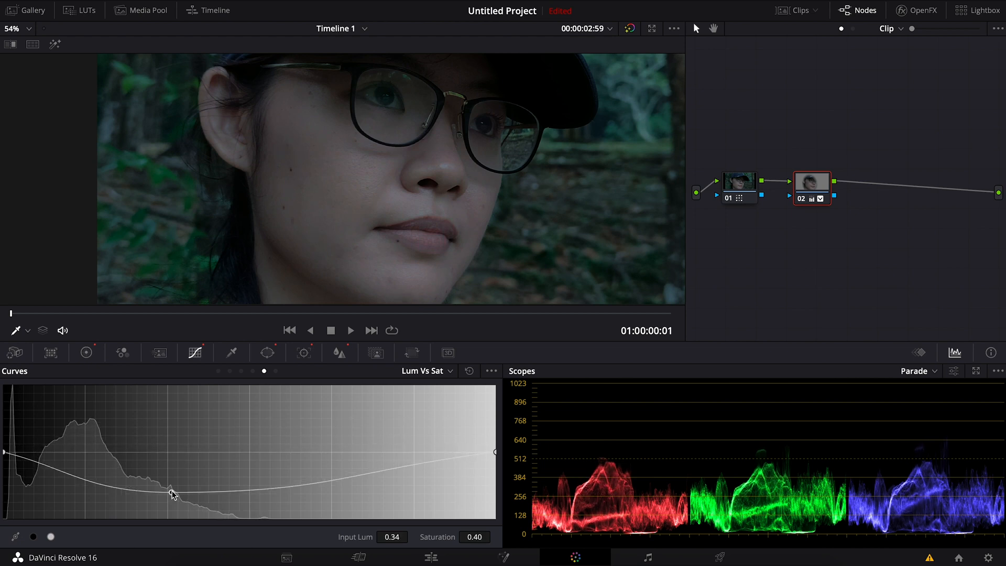
left_click_drag(172, 495, 167, 439)
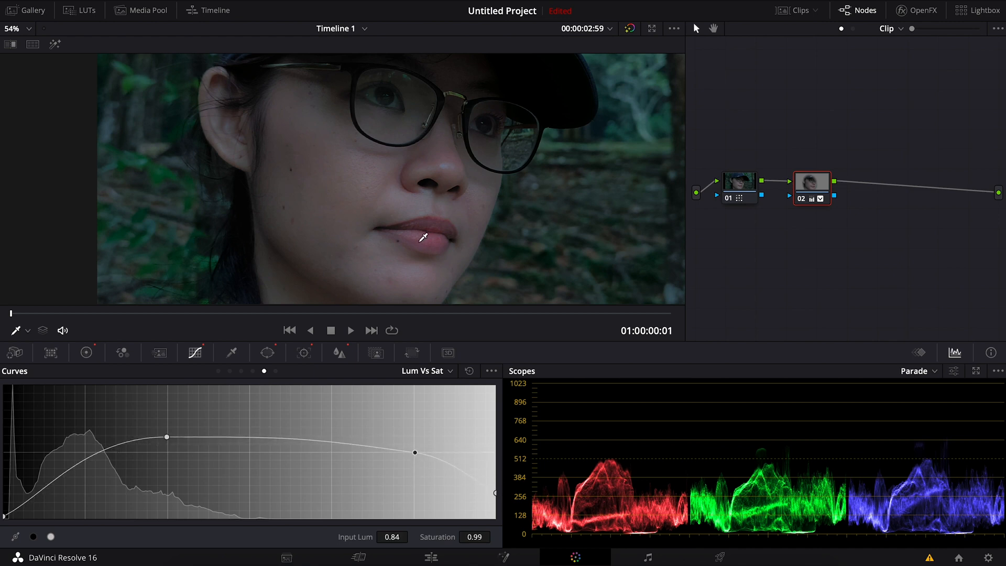
left_click(86, 352)
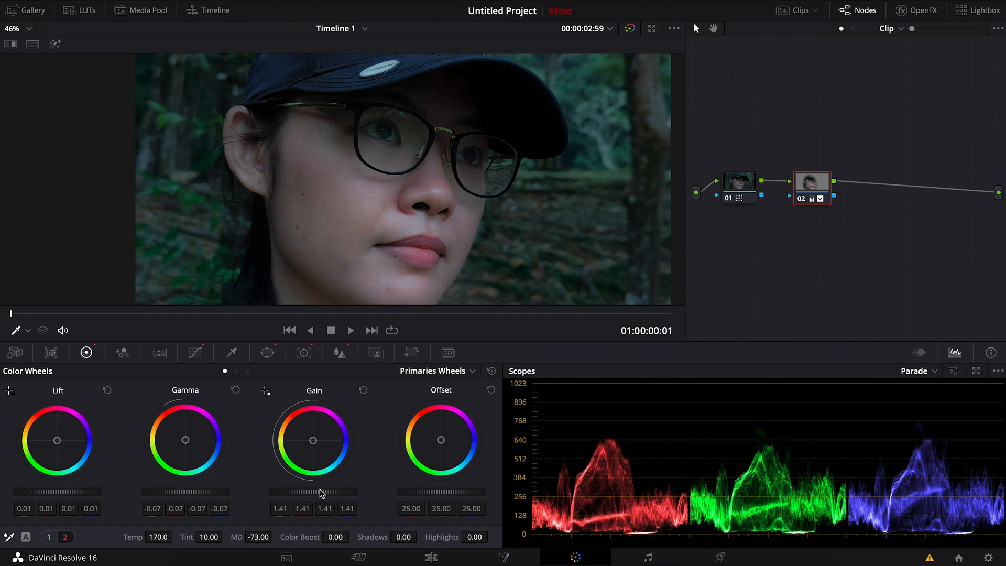
Raise the face node's gain further to 1.57 to brighten the highlights
left_click_drag(313, 490, 326, 487)
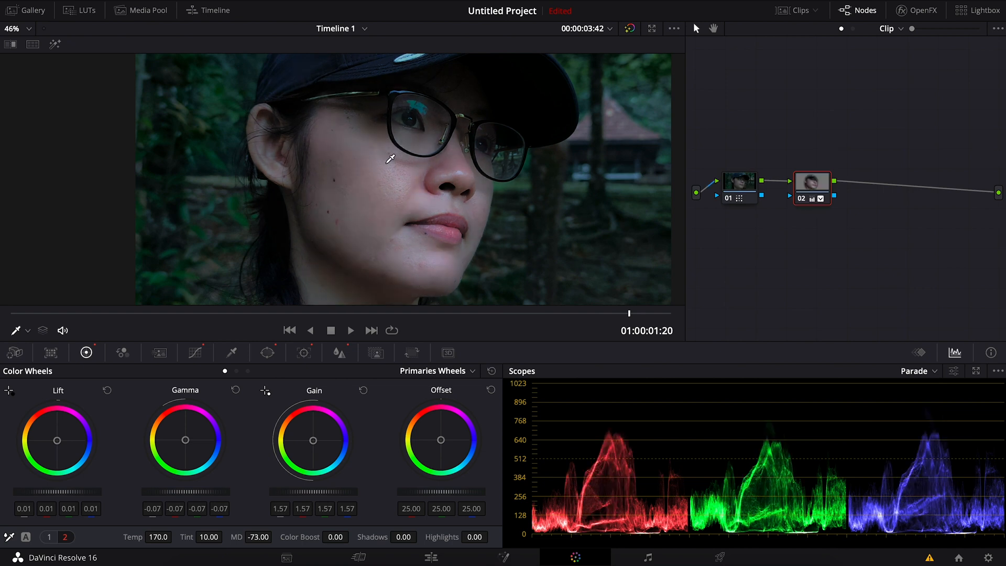
Add an outside node from the face node and darken the background to gain 0.77, gamma 0.02
right_click(812, 184)
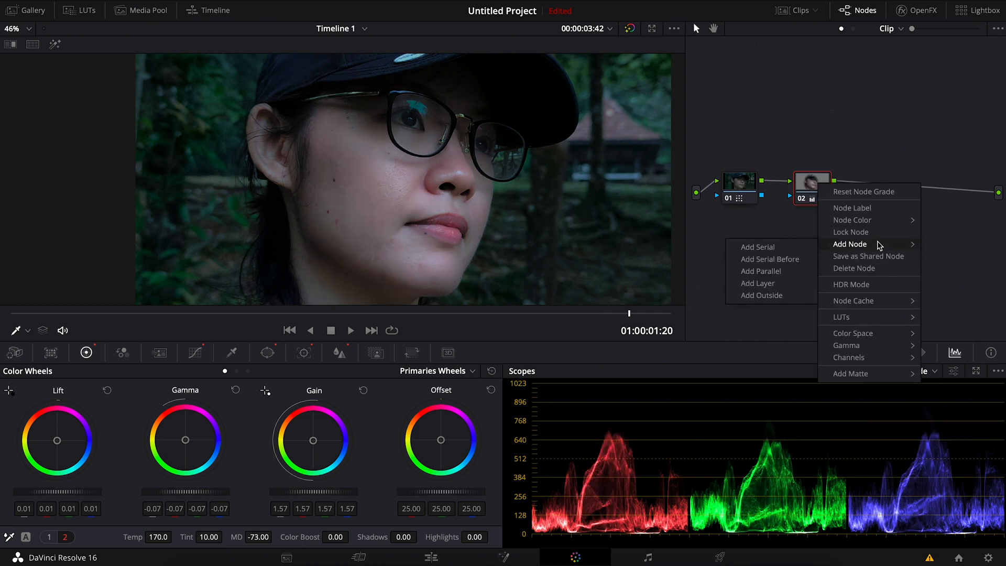
left_click(757, 247)
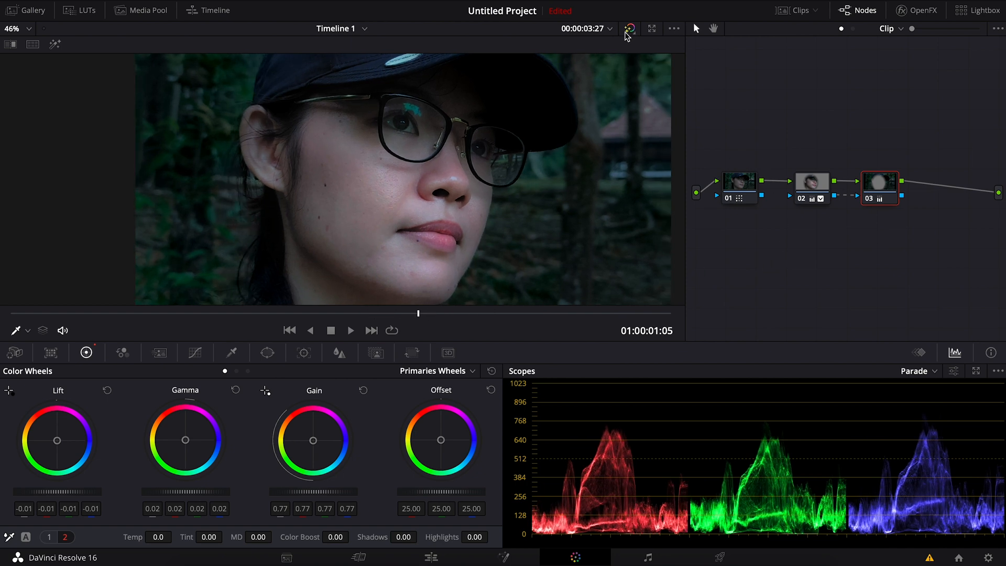
left_click(630, 28)
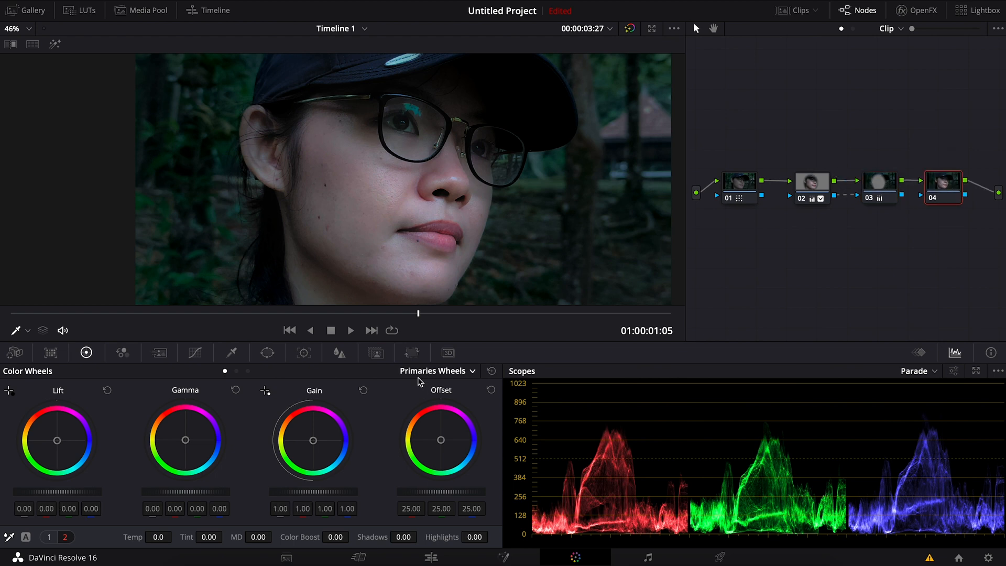
mouse_move(128, 390)
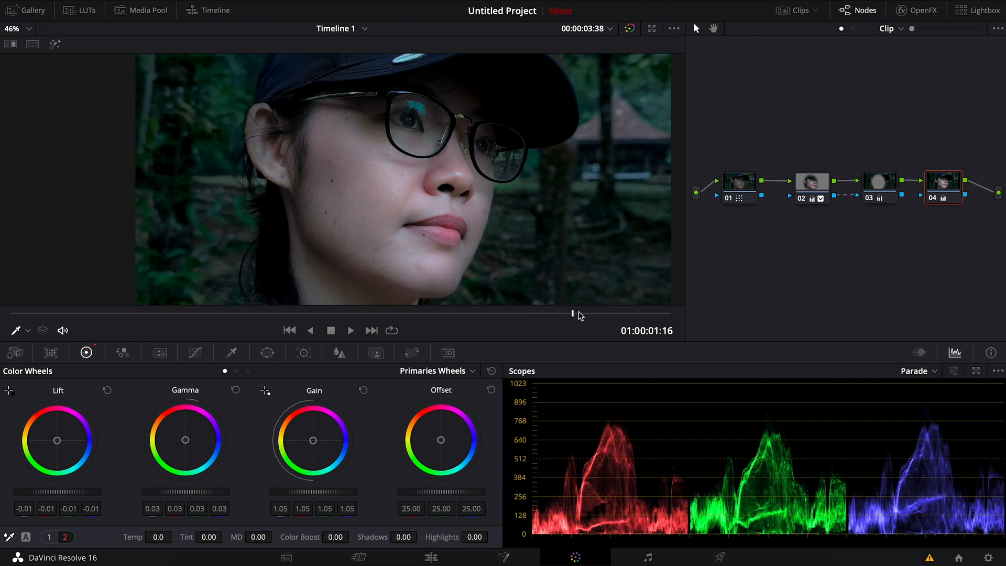
Give node 04 lift -0.01, gamma 0.03 and gain 1.05 for the overall grade
left_click(195, 351)
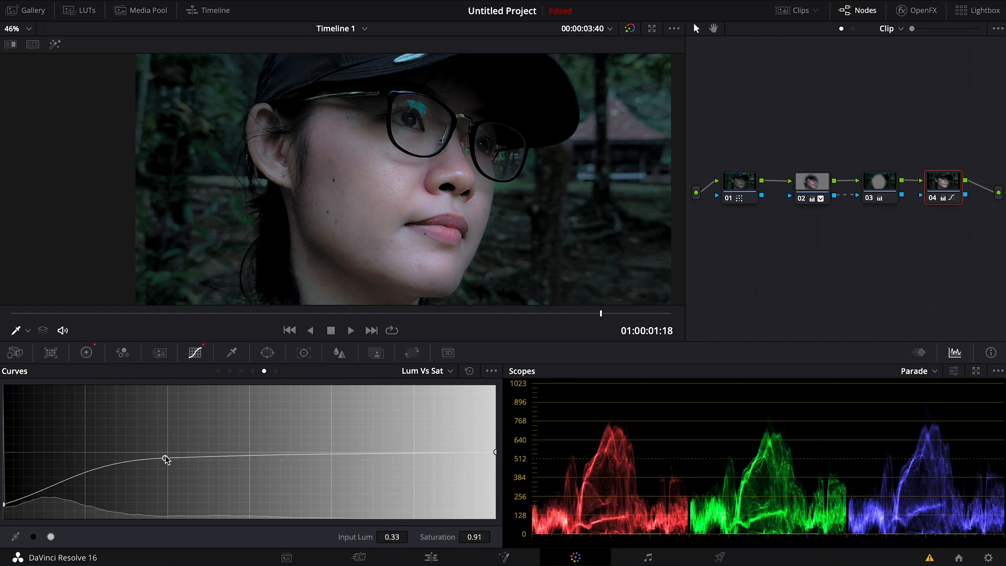
Adjust node 04's Lum vs Sat curve to mute shadow saturation while keeping midtones full
left_click_drag(165, 458, 166, 446)
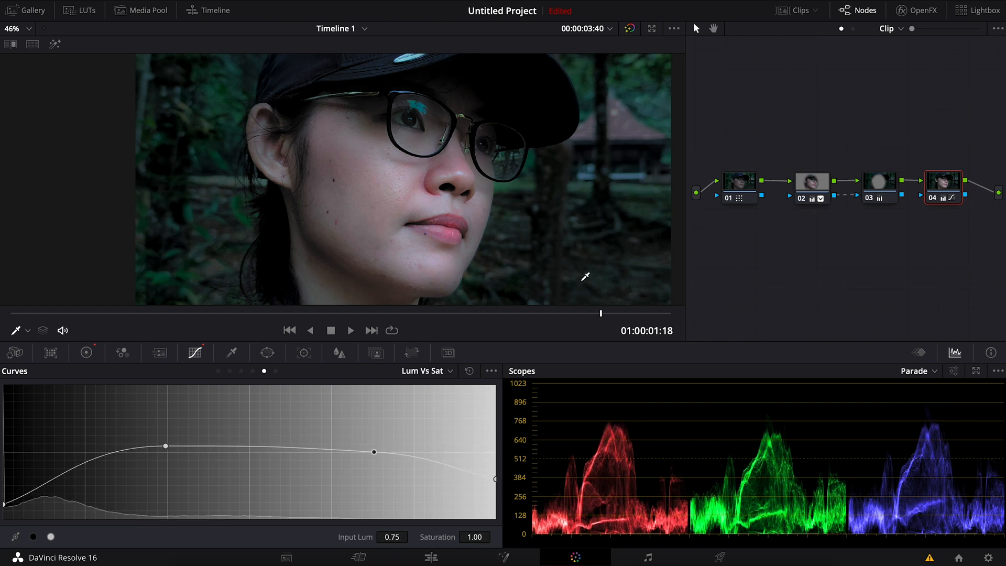
left_click(86, 352)
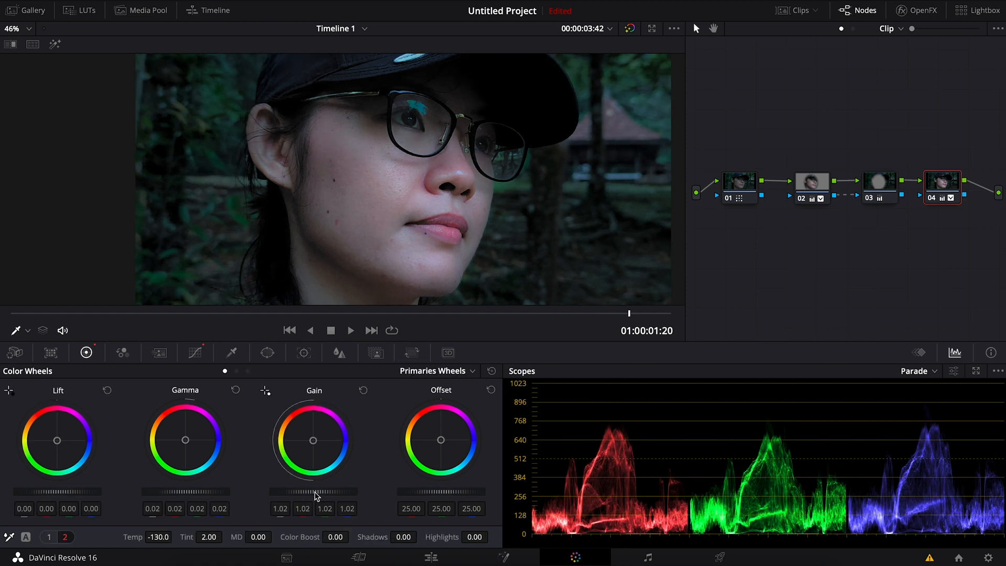
mouse_move(629, 28)
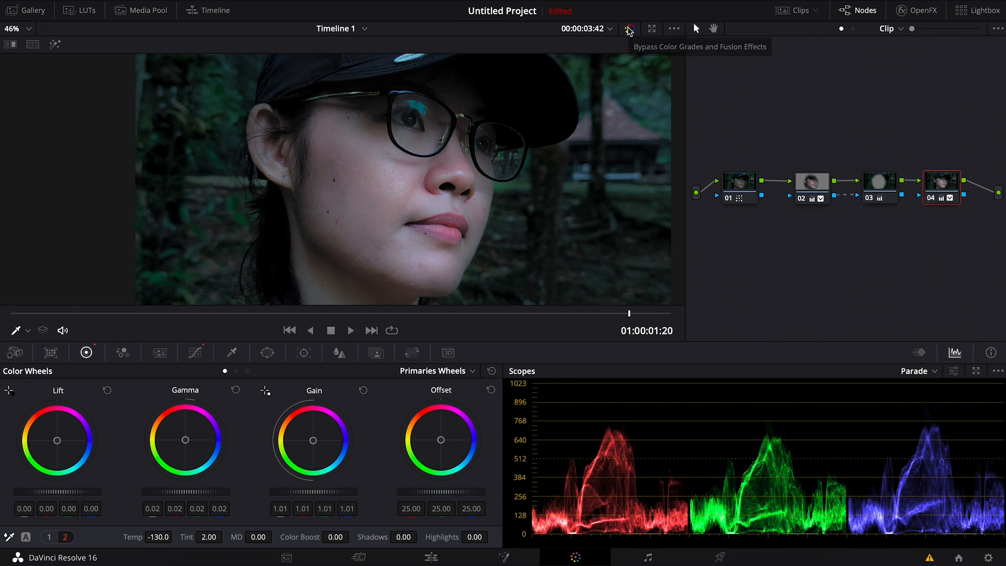
Cool node 04 to temperature -130, tint 2, then bypass all grades to compare with the original
left_click(629, 28)
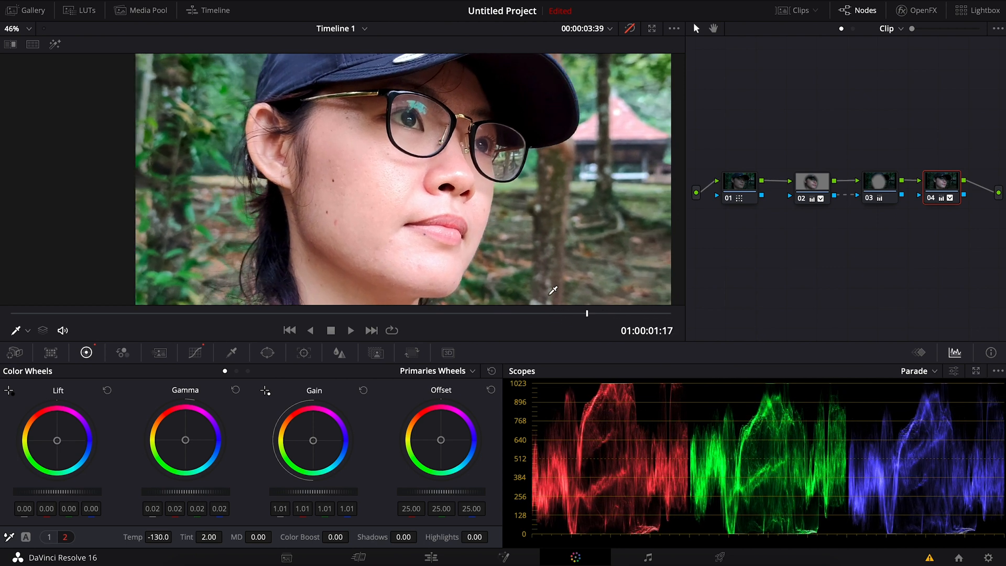
mouse_move(610, 38)
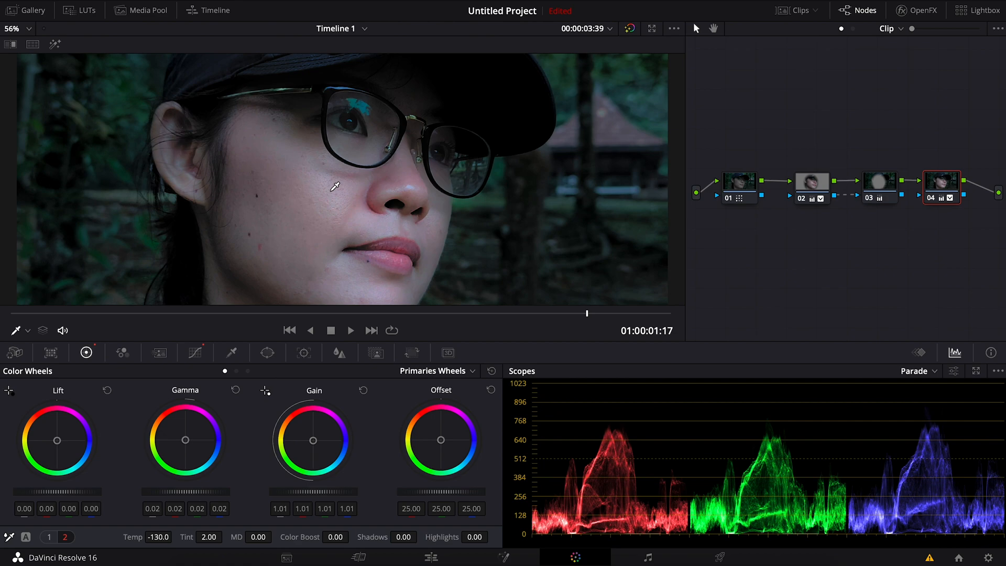
mouse_move(496, 270)
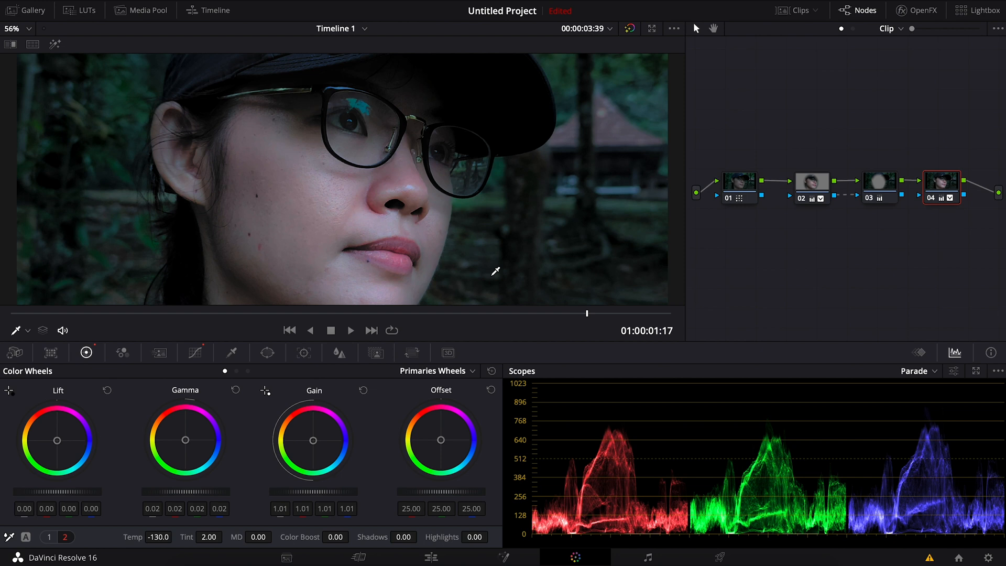